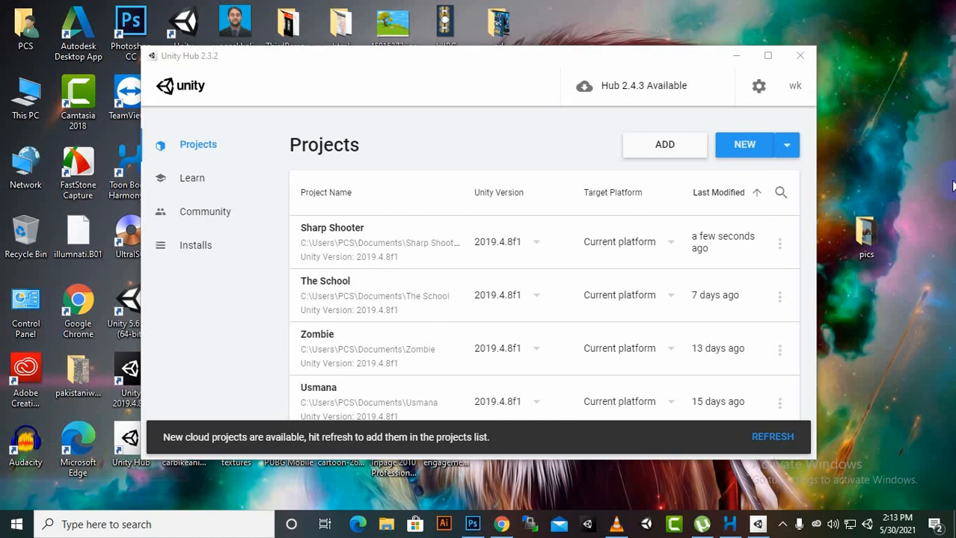
pyautogui.moveTo(894, 143)
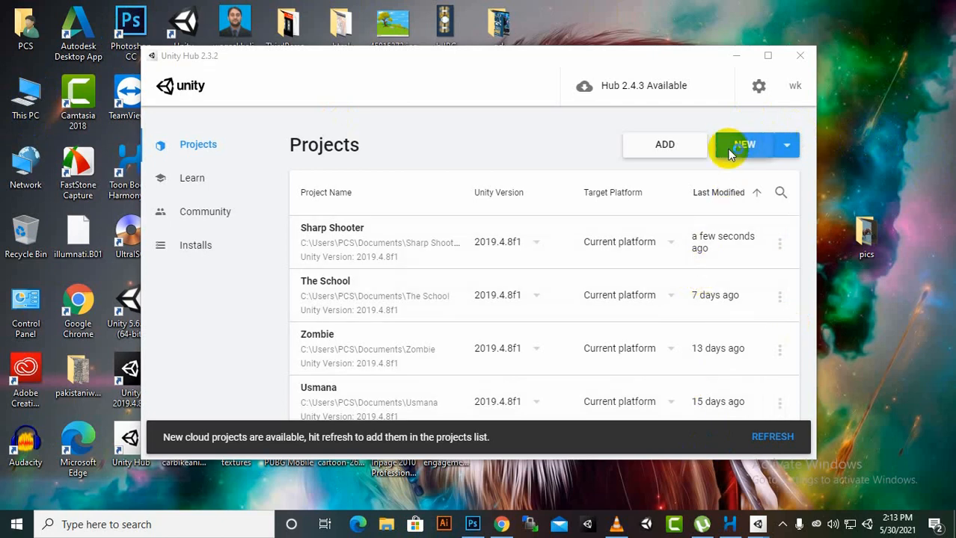
# - Start a new 3D project in Unity Hub named 'Multiplayer FPS'
pyautogui.click(744, 144)
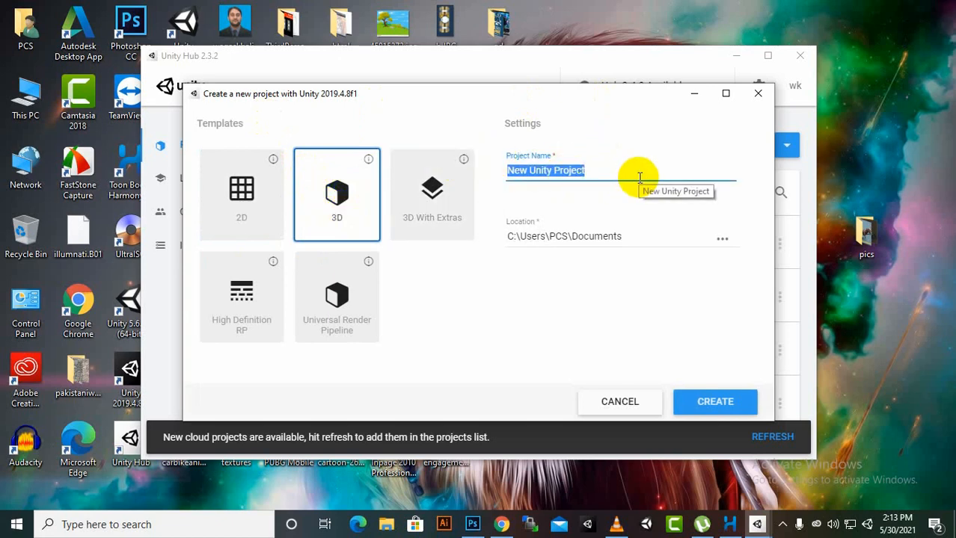
pyautogui.write('Mul')
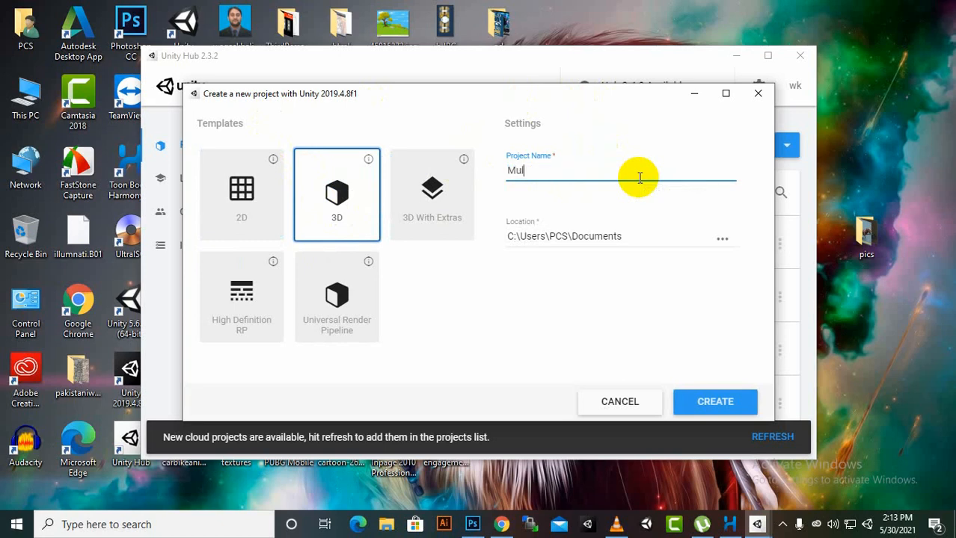
pyautogui.write('tiplayer')
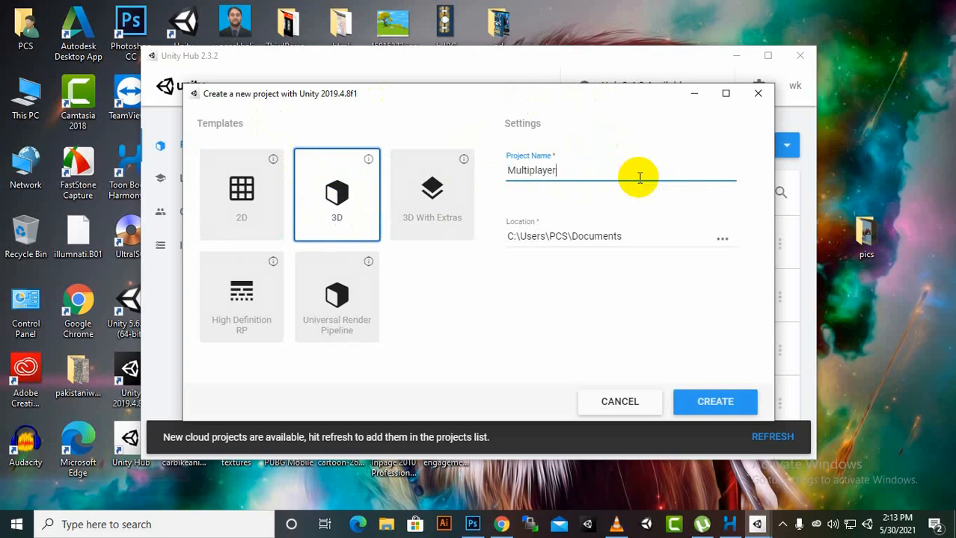
pyautogui.write('F')
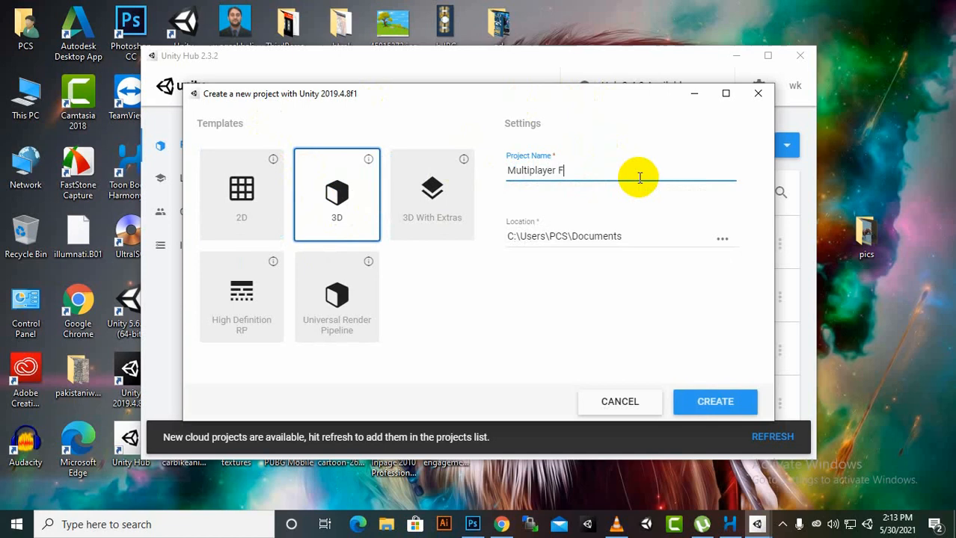
pyautogui.write('PS')
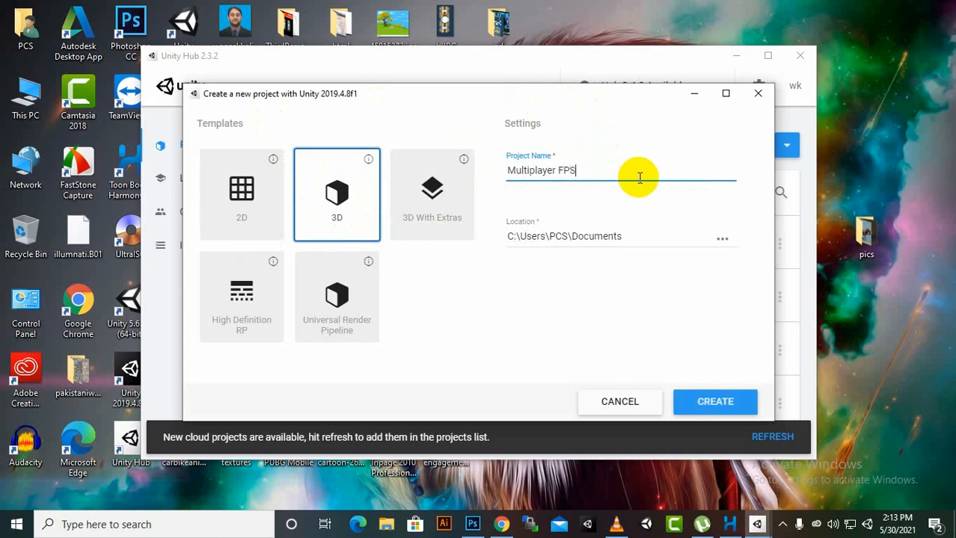
pyautogui.moveTo(703, 401)
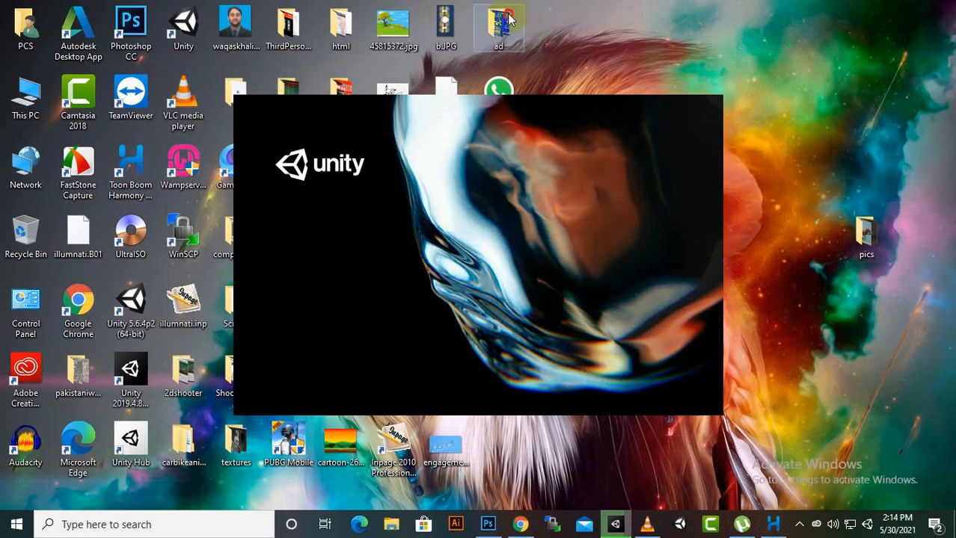
# - Browse to D:\assets\unity\MFPS 2 - 1.8 and select mfps2-1.8-beta.unitypackage
pyautogui.doubleClick(498, 28)
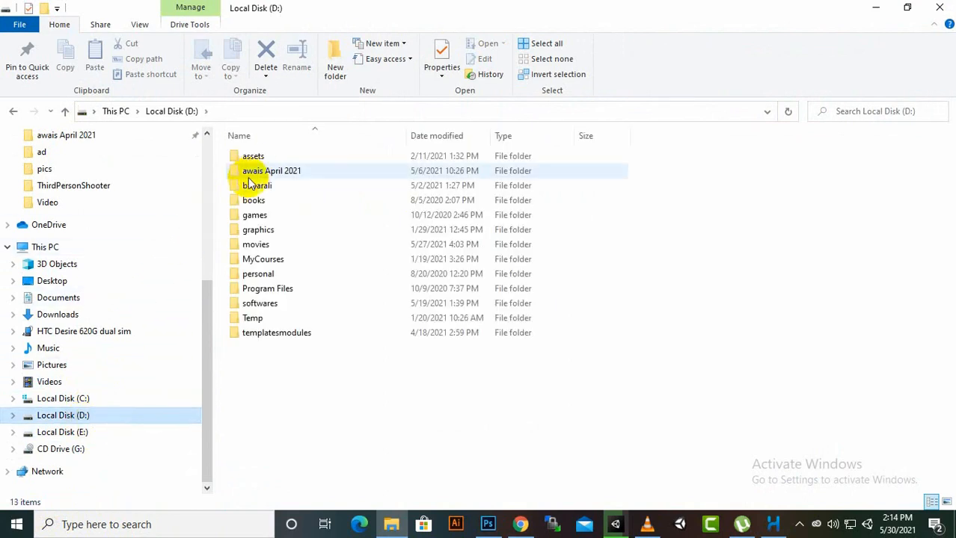
pyautogui.moveTo(272, 170)
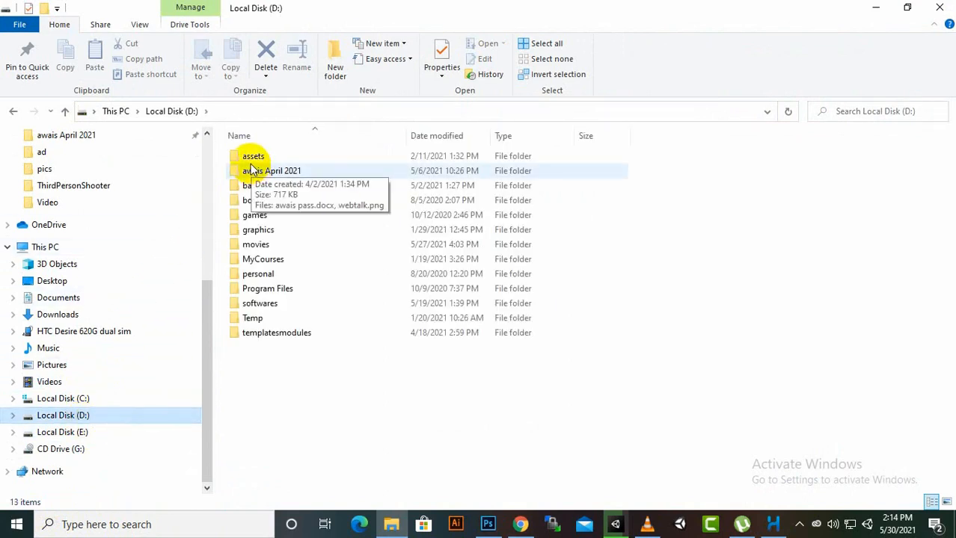
pyautogui.moveTo(253, 155)
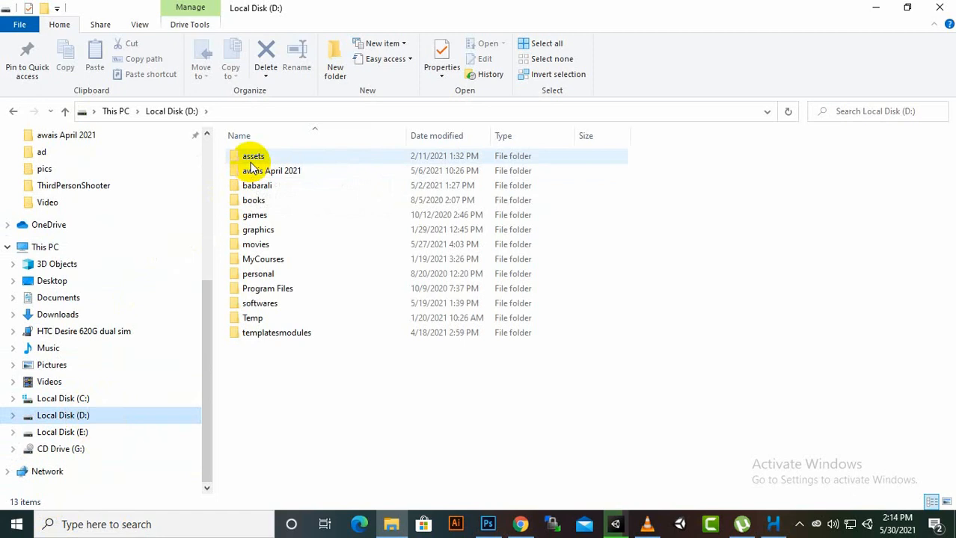
pyautogui.doubleClick(253, 156)
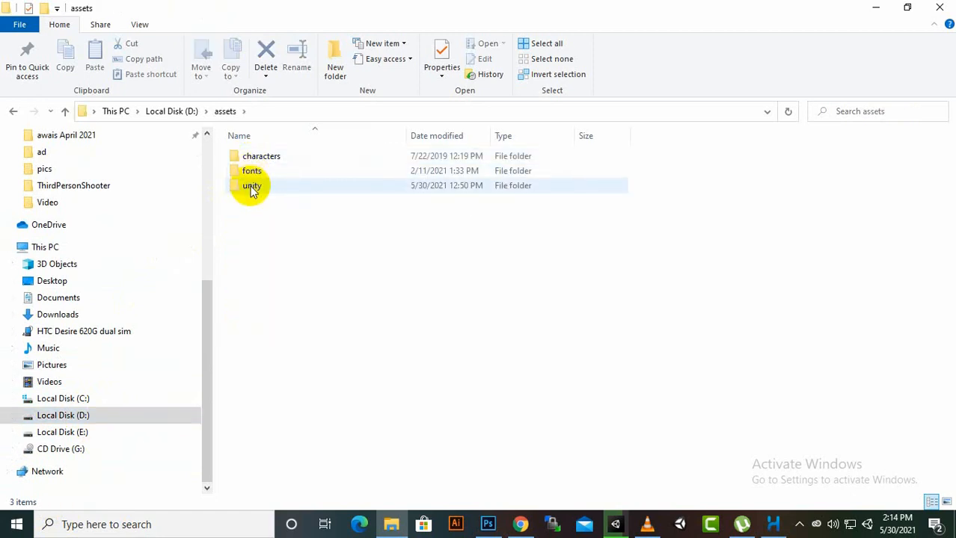
pyautogui.doubleClick(251, 186)
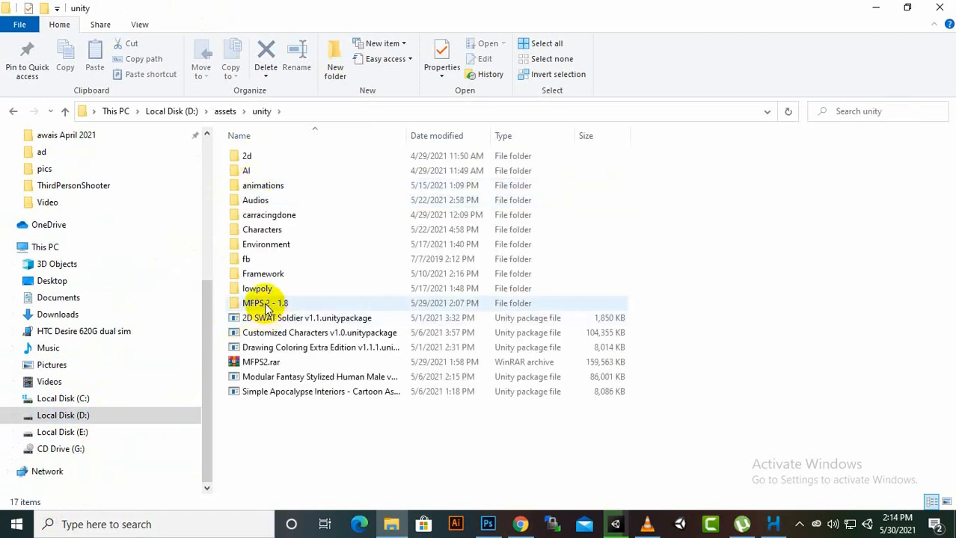
pyautogui.click(265, 302)
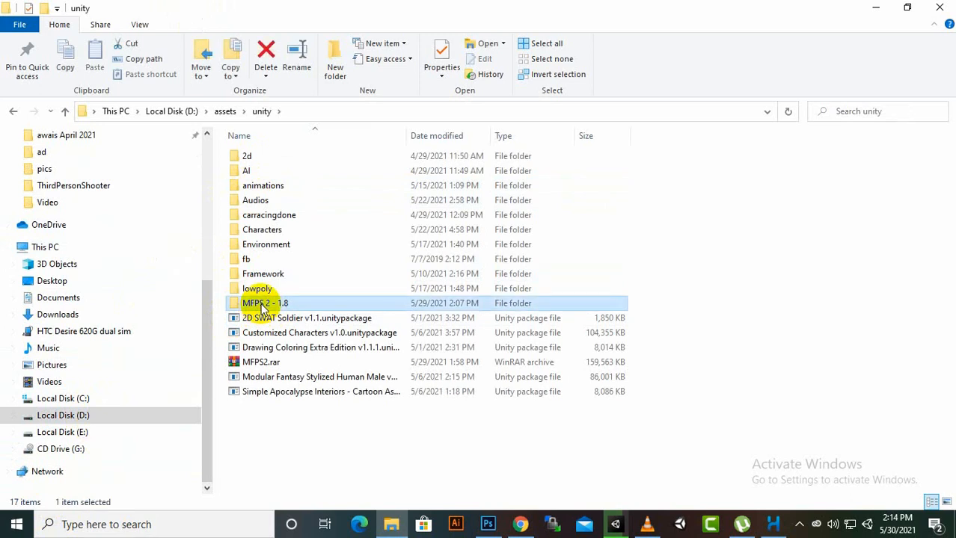
pyautogui.doubleClick(264, 303)
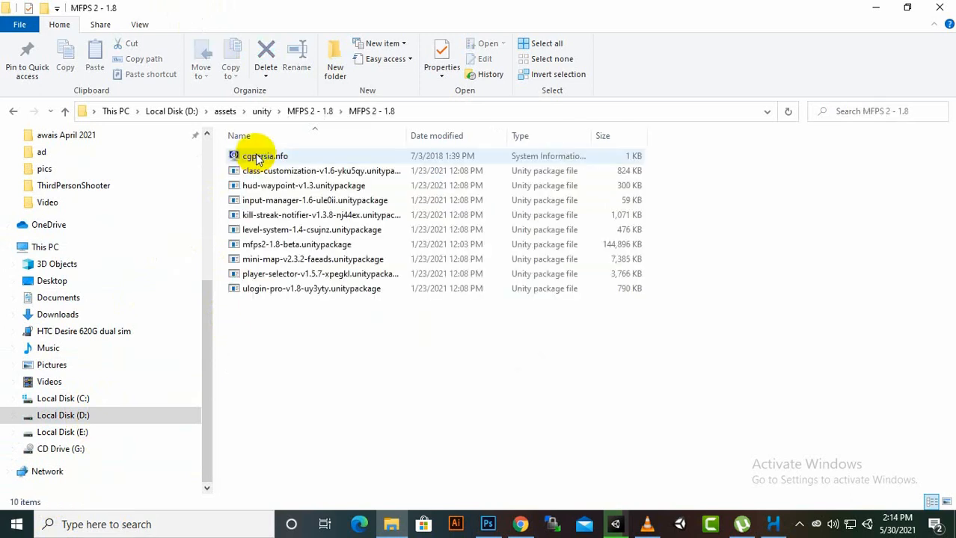
pyautogui.moveTo(490, 193)
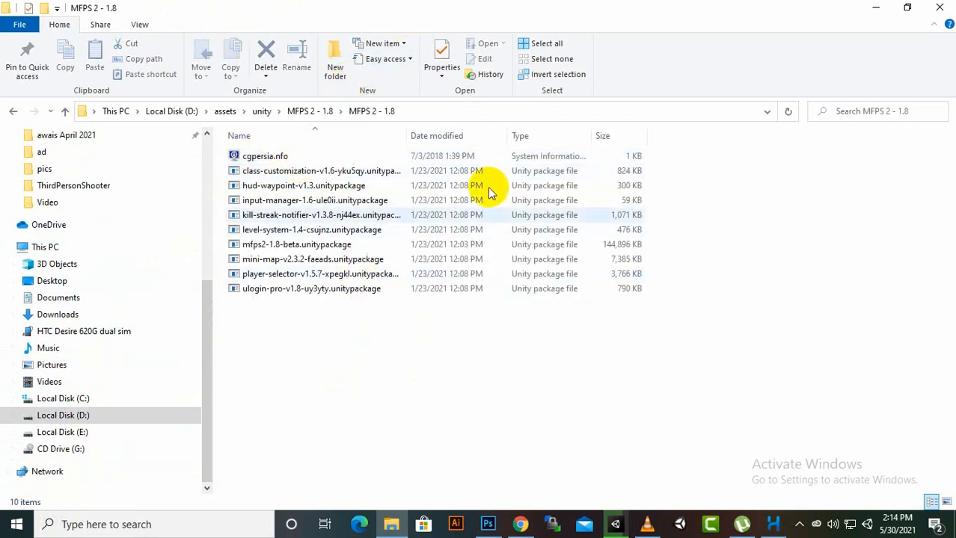
pyautogui.moveTo(359, 146)
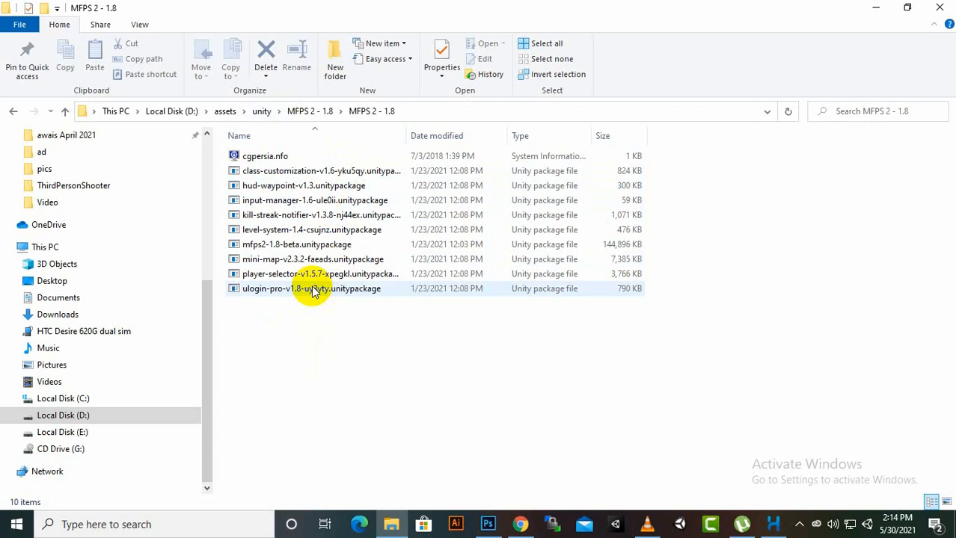
pyautogui.click(295, 378)
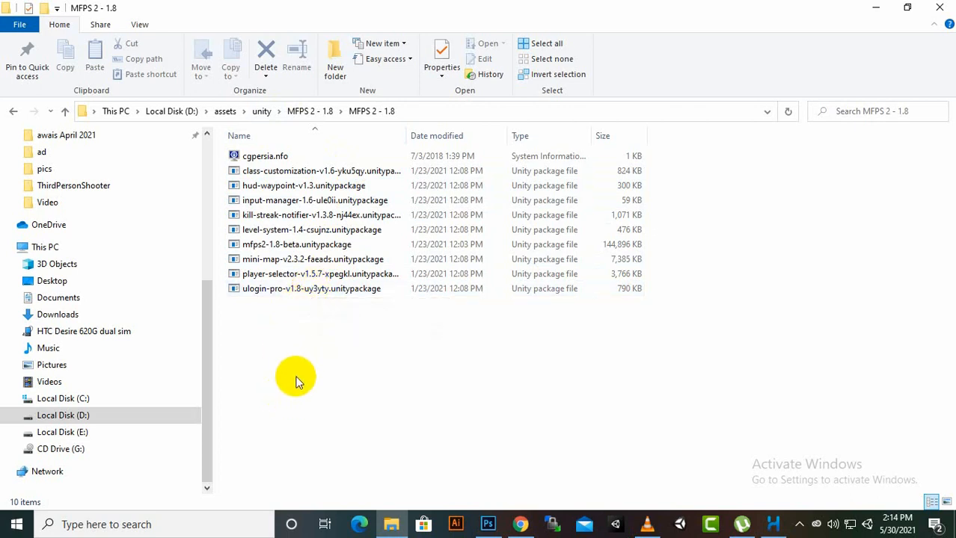
pyautogui.moveTo(309, 135)
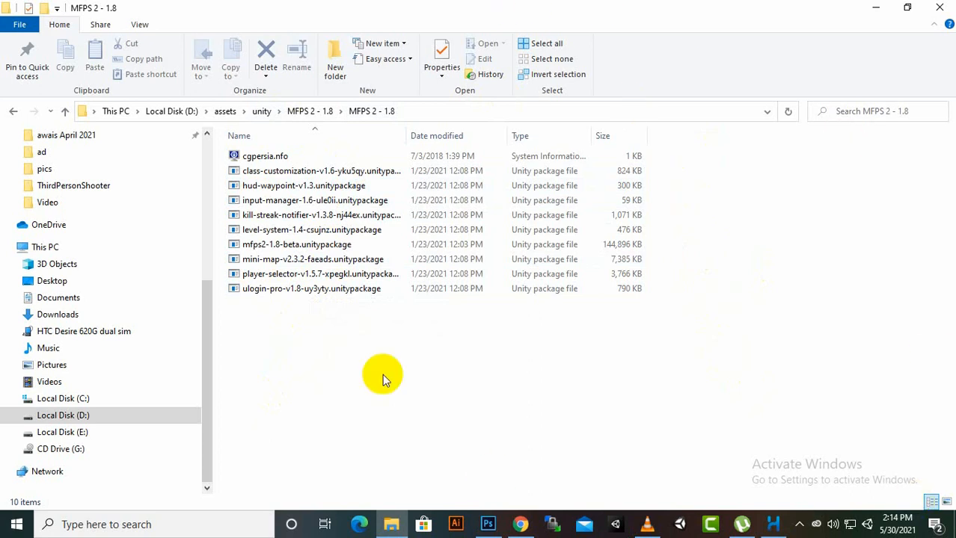
pyautogui.moveTo(491, 333)
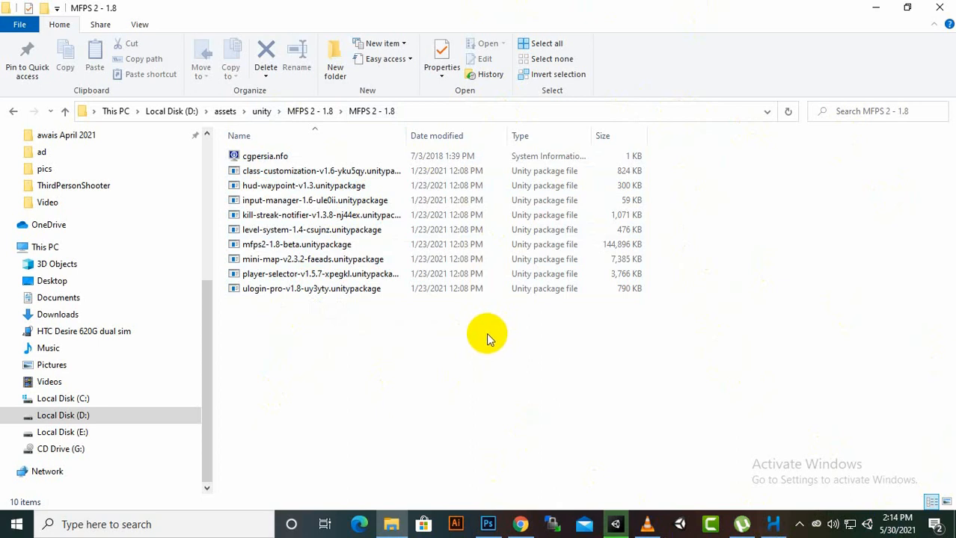
pyautogui.moveTo(485, 347)
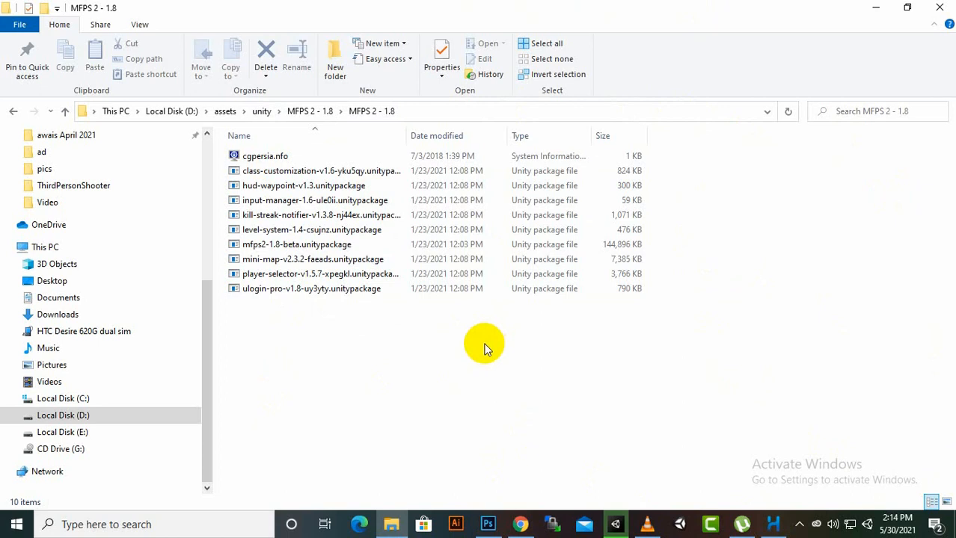
pyautogui.moveTo(286, 357)
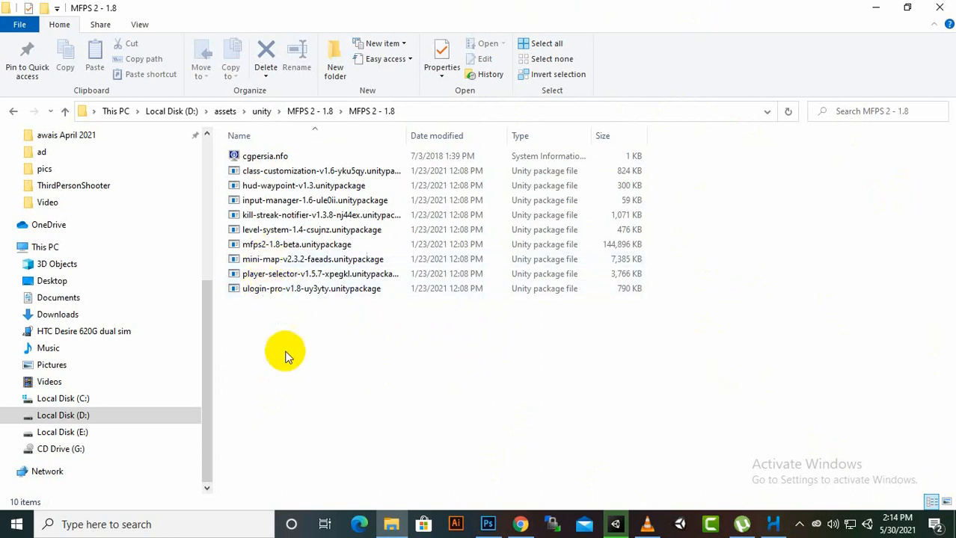
pyautogui.moveTo(313, 322)
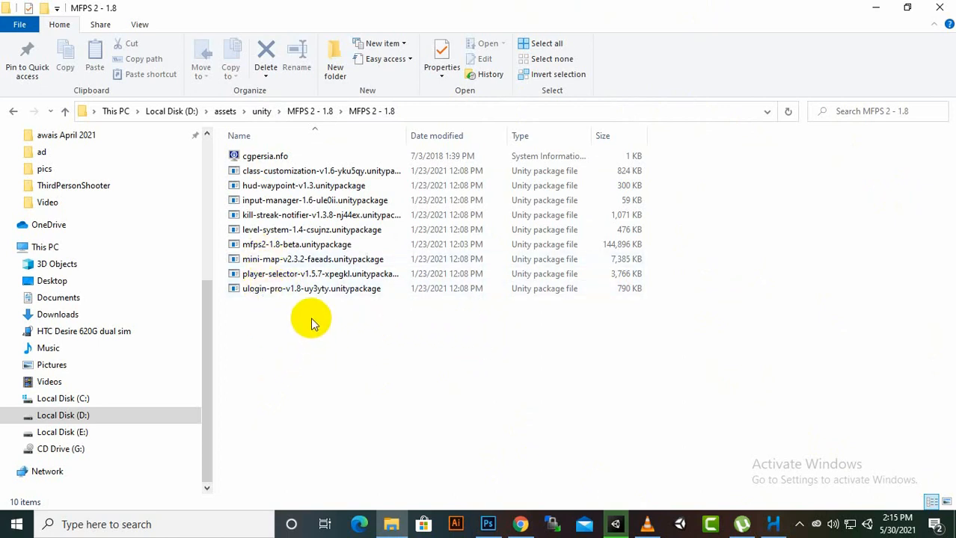
pyautogui.click(312, 230)
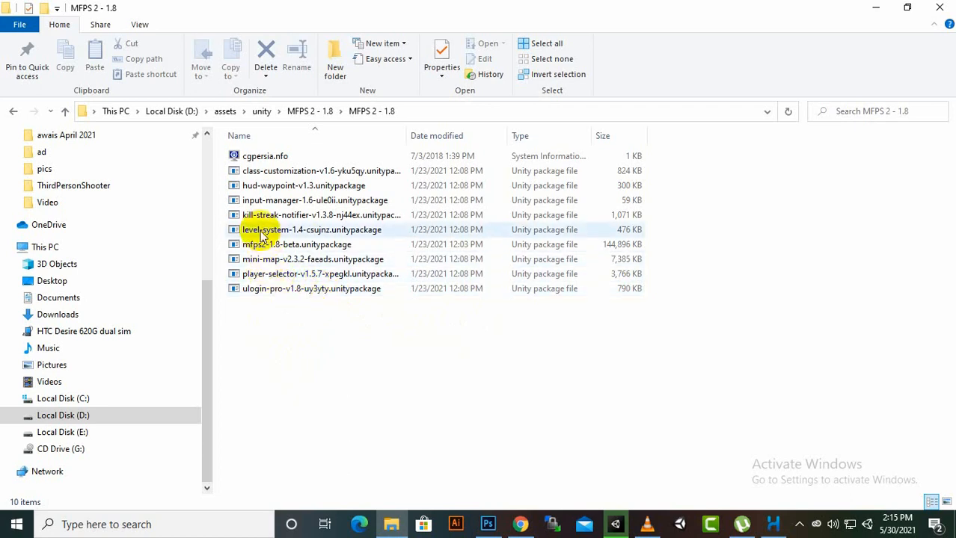
pyautogui.click(297, 244)
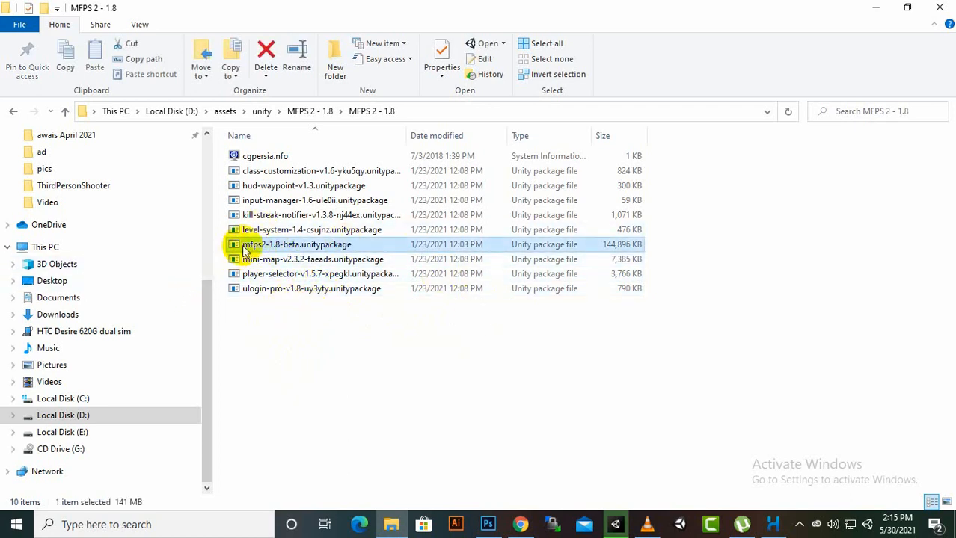
pyautogui.moveTo(737, 428)
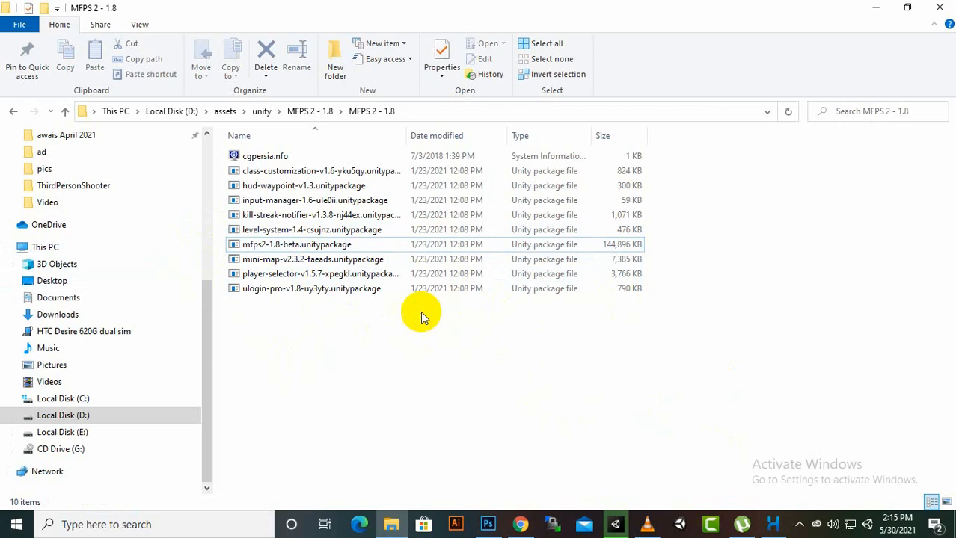
pyautogui.moveTo(877, 7)
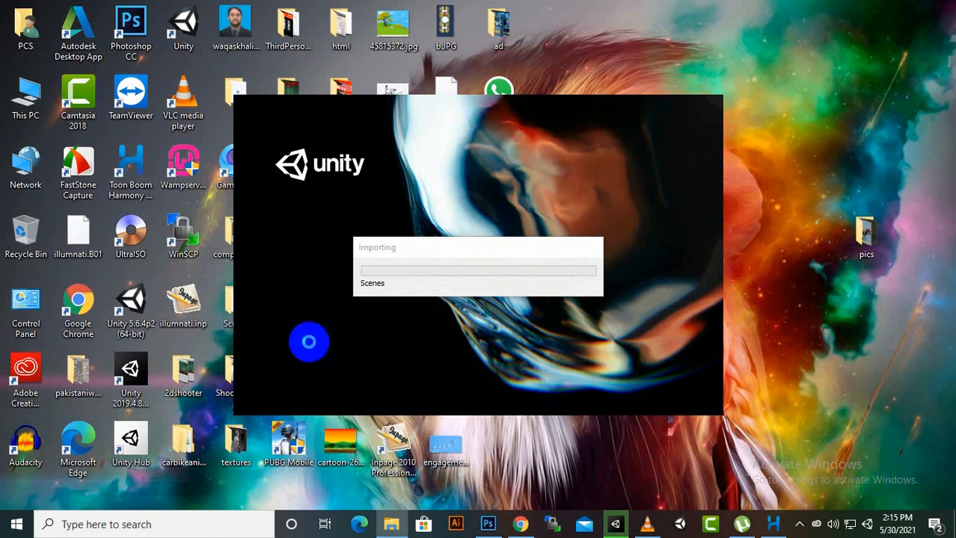
pyautogui.moveTo(802, 524)
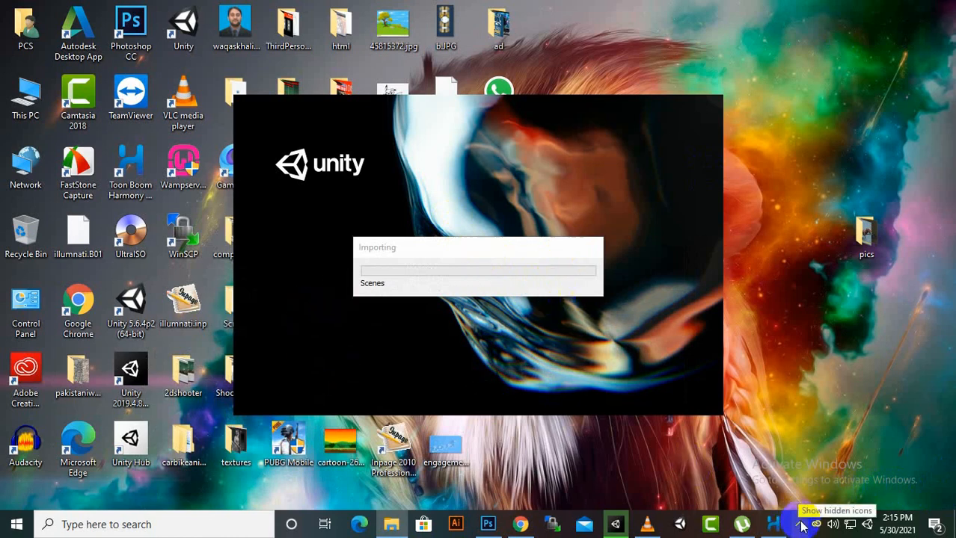
# - Let the Multiplayer FPS project finish loading into the editor with SampleScene
pyautogui.click(803, 523)
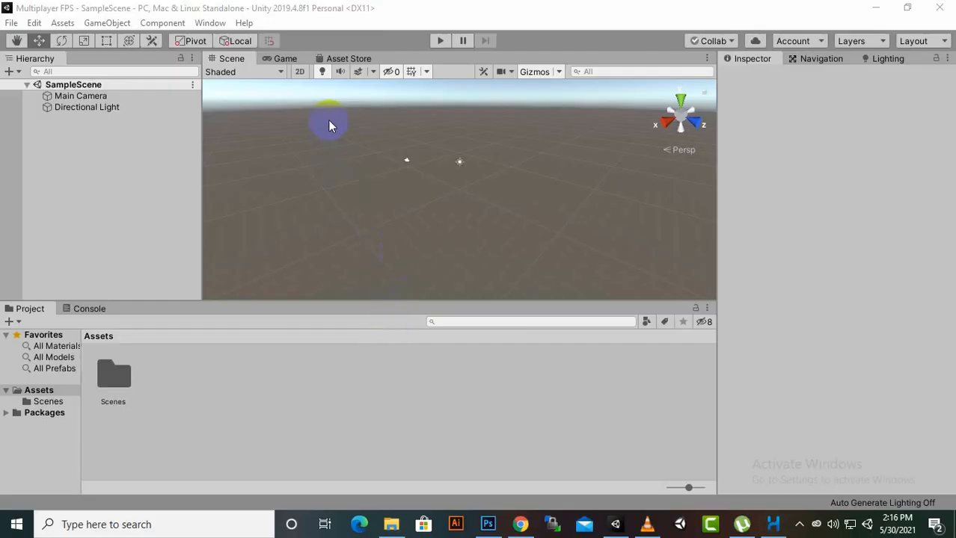
# - Rerun the 'pun 2' Asset Store search and scroll to the Photon PUN 2 listings
pyautogui.click(348, 58)
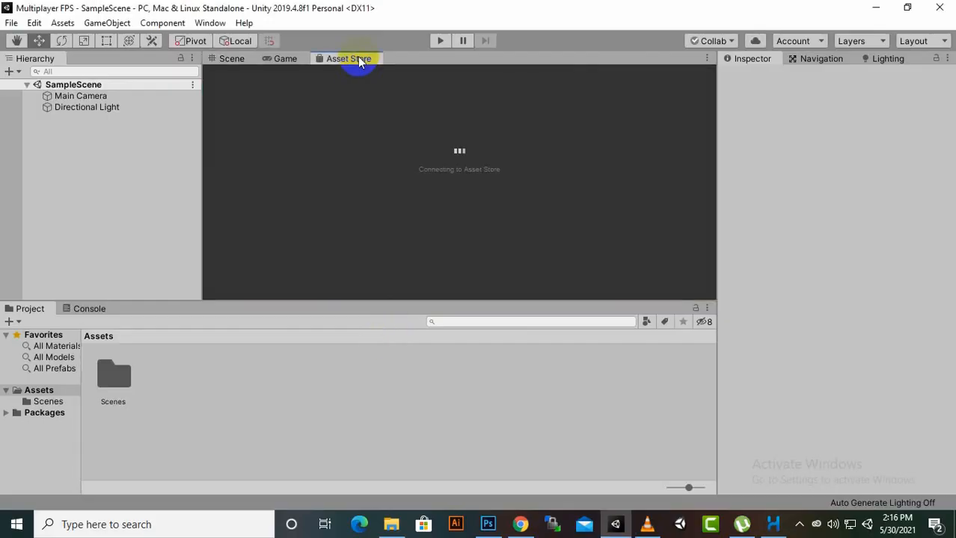
pyautogui.moveTo(350, 125)
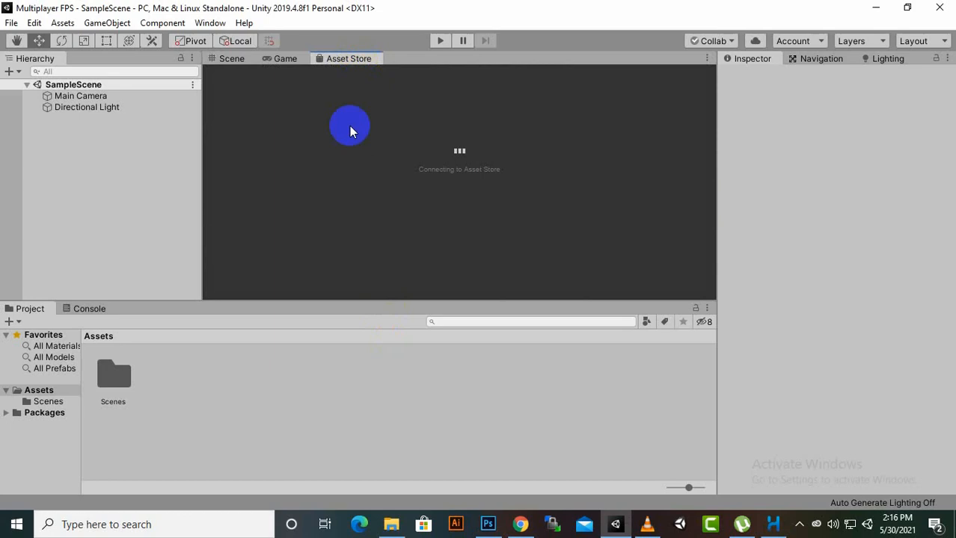
pyautogui.moveTo(339, 125)
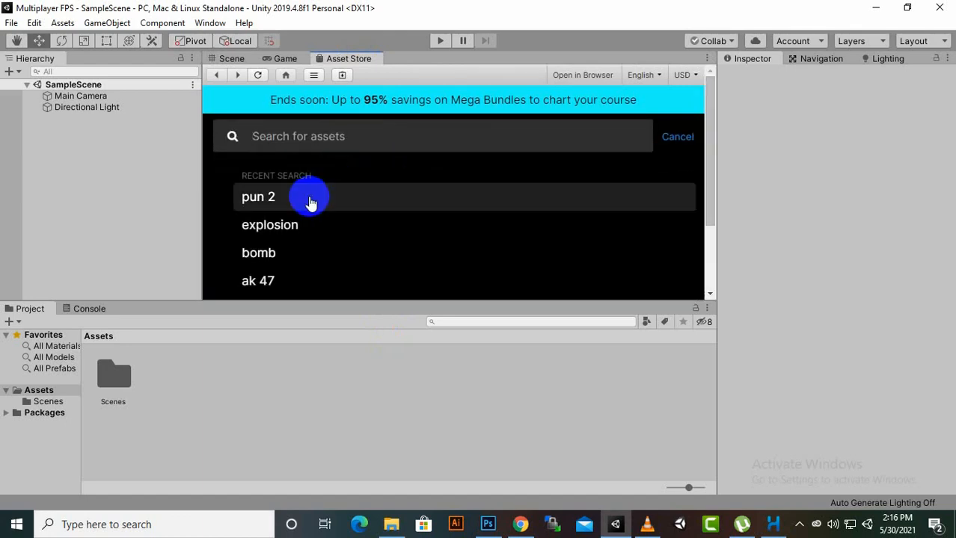
pyautogui.click(258, 197)
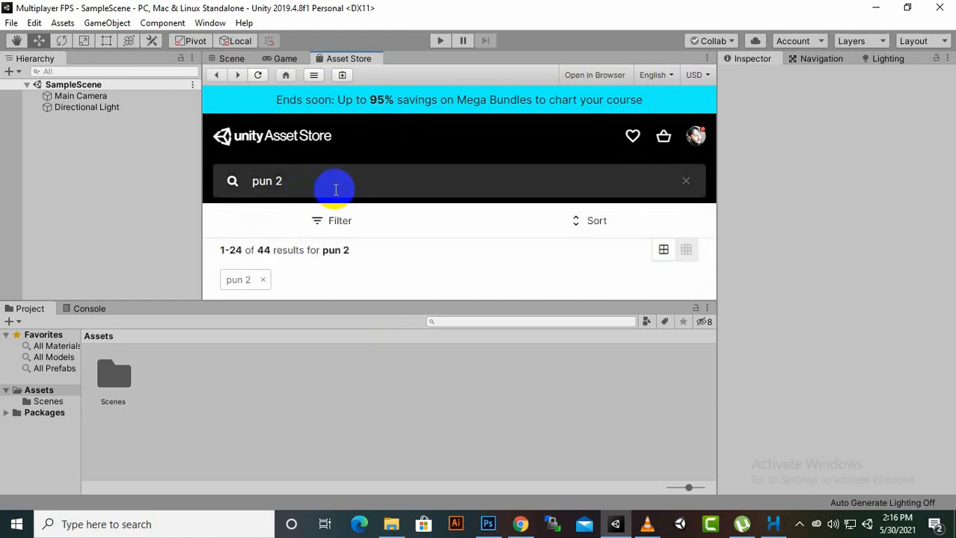
pyautogui.moveTo(606, 224)
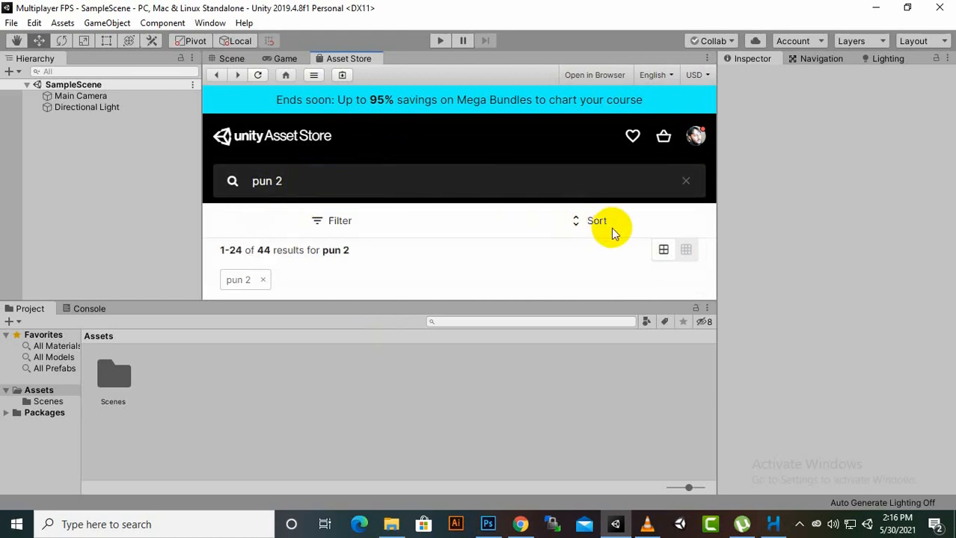
pyautogui.moveTo(671, 225)
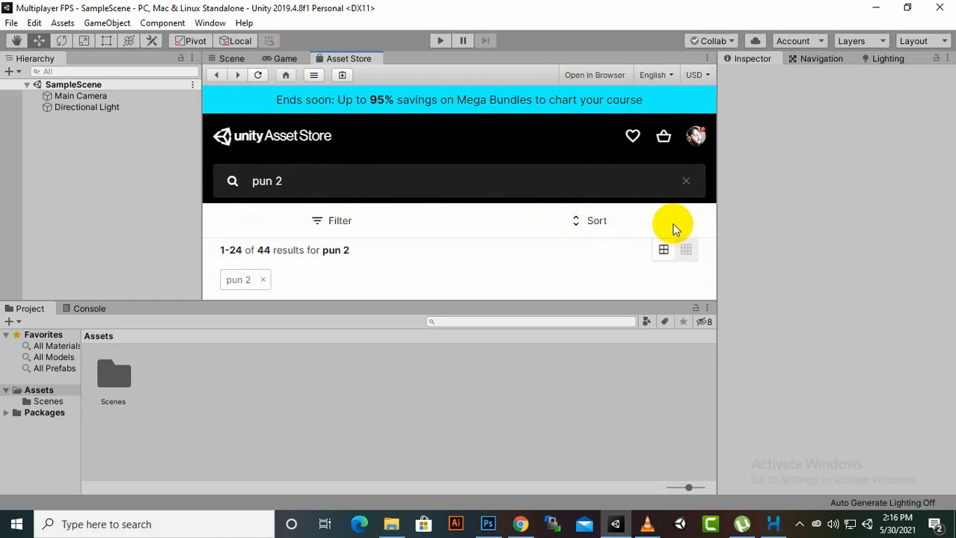
pyautogui.moveTo(520, 239)
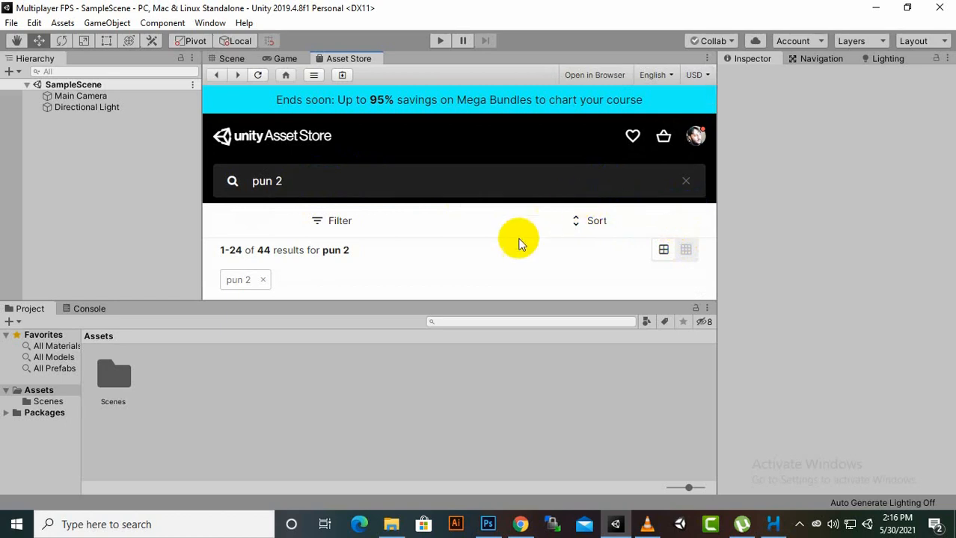
pyautogui.moveTo(712, 165)
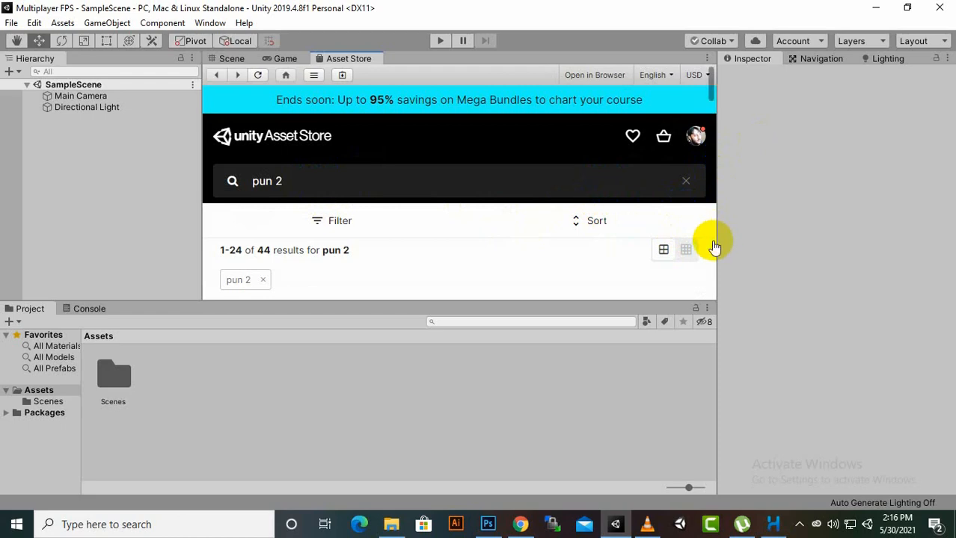
pyautogui.scroll(-3)
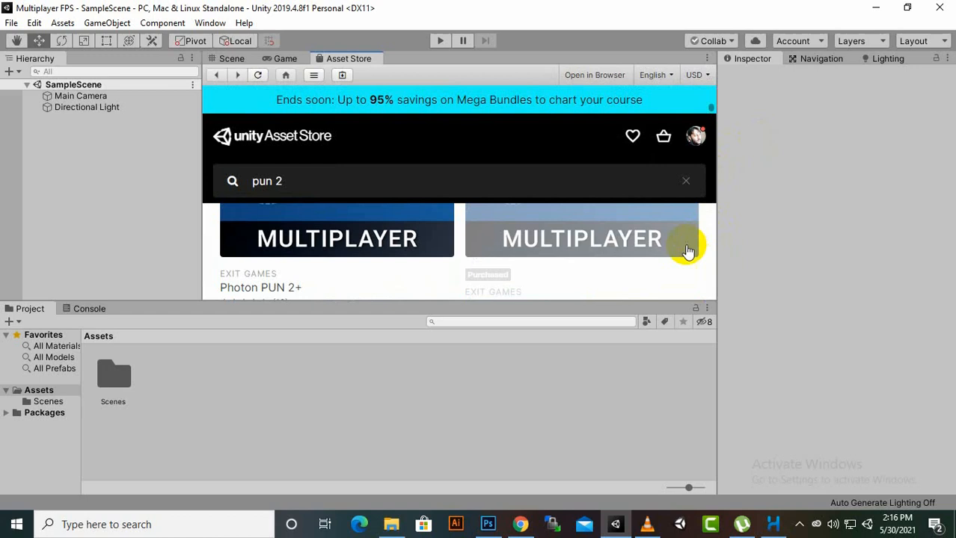
pyautogui.scroll(-3)
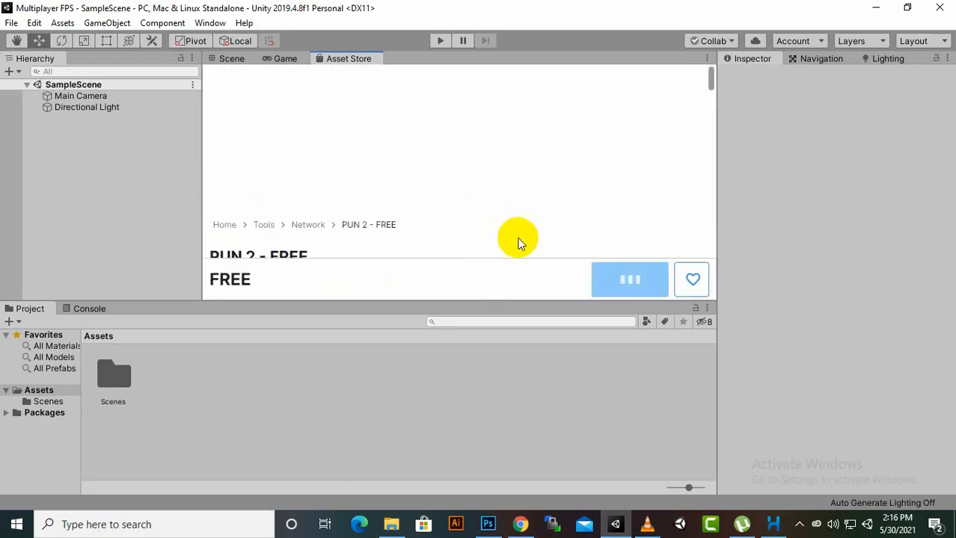
pyautogui.moveTo(542, 231)
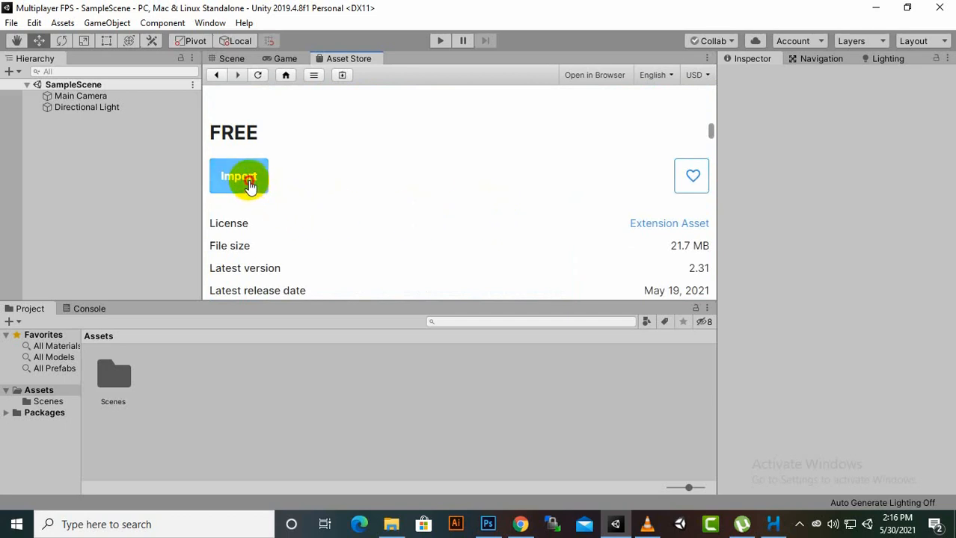
# - Import all files of the PUN 2 - FREE package into the project
pyautogui.click(239, 175)
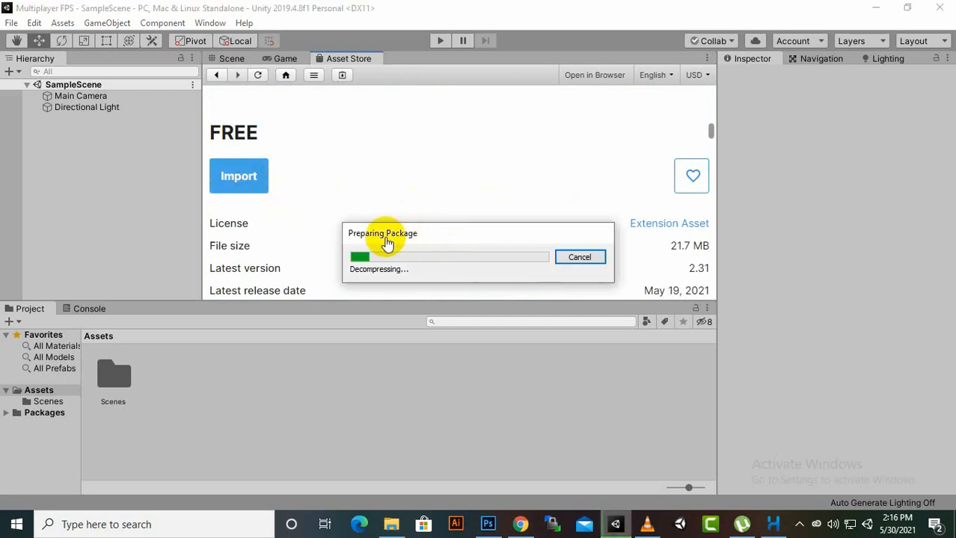
pyautogui.moveTo(361, 163)
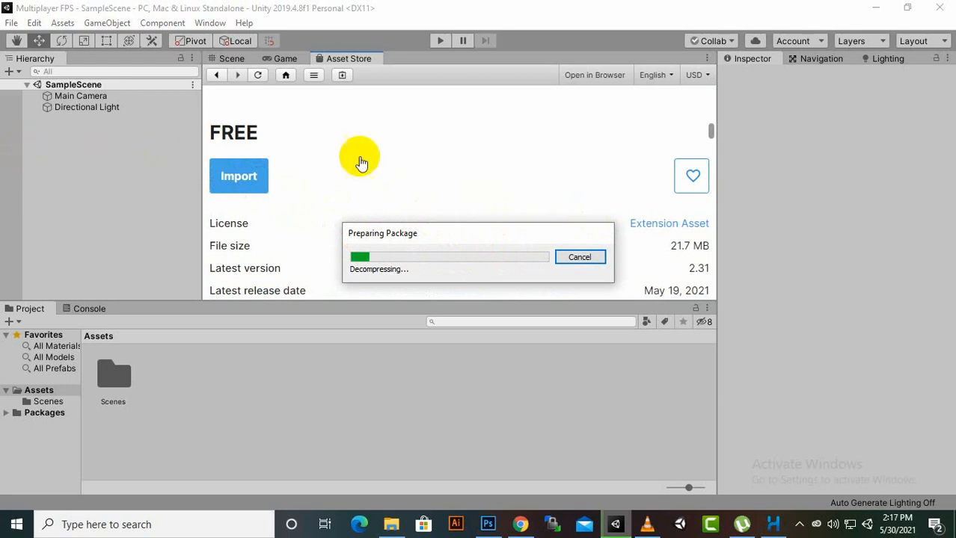
pyautogui.moveTo(241, 35)
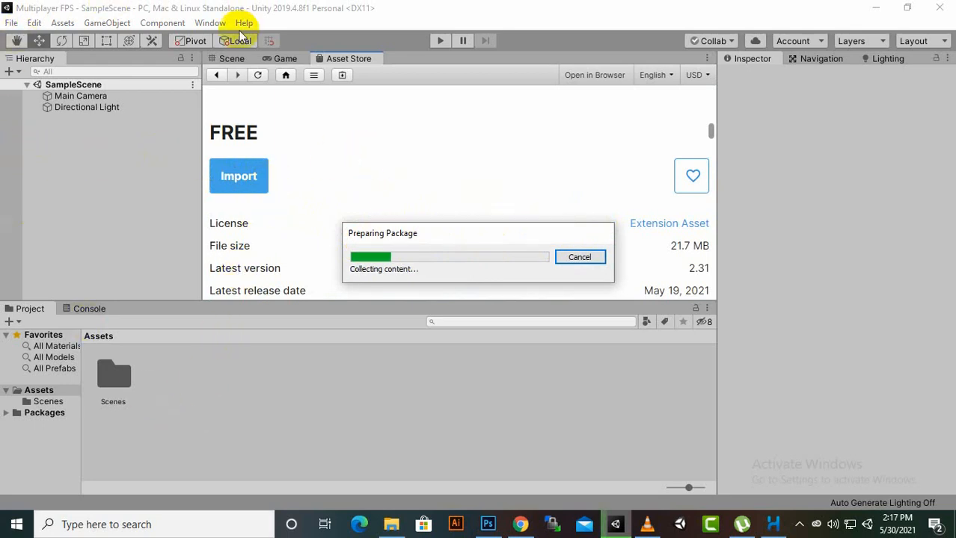
pyautogui.moveTo(312, 392)
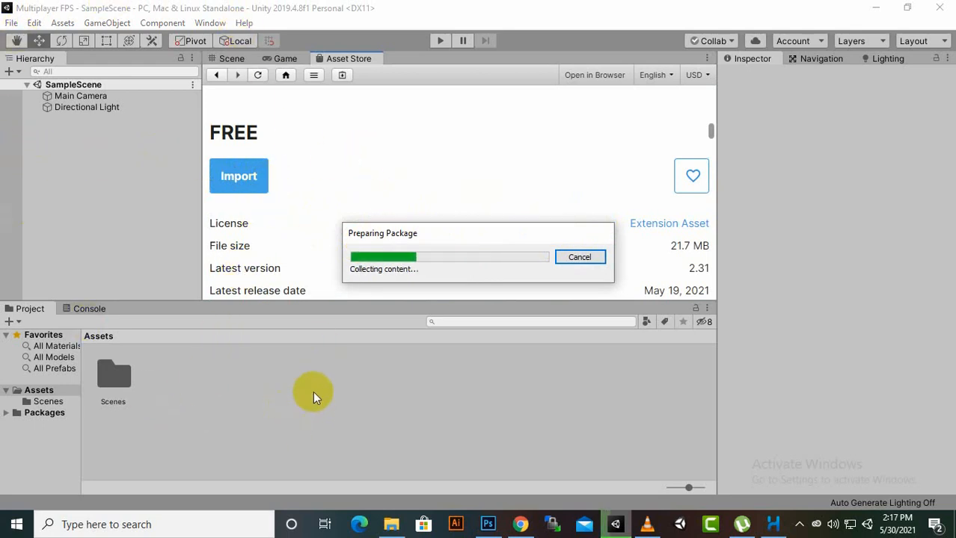
pyautogui.moveTo(769, 397)
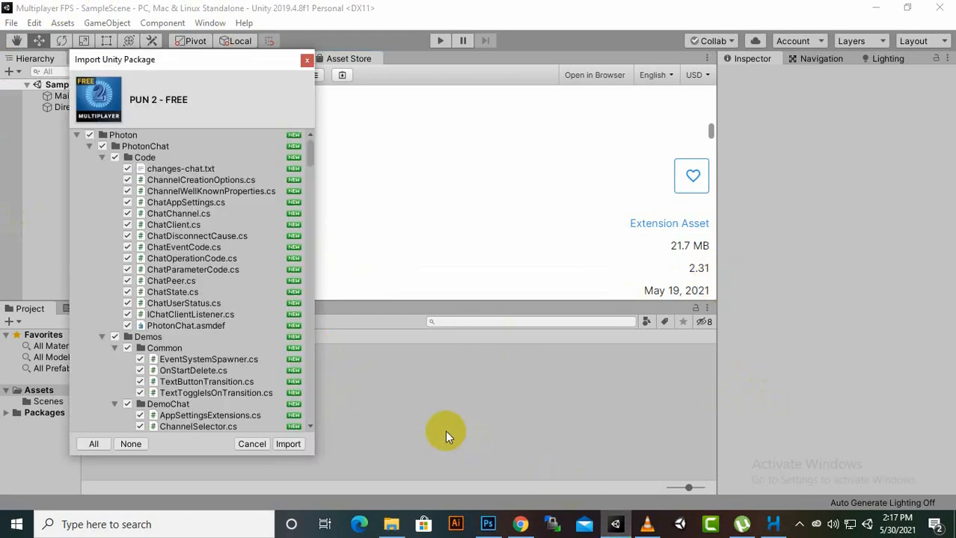
pyautogui.click(288, 444)
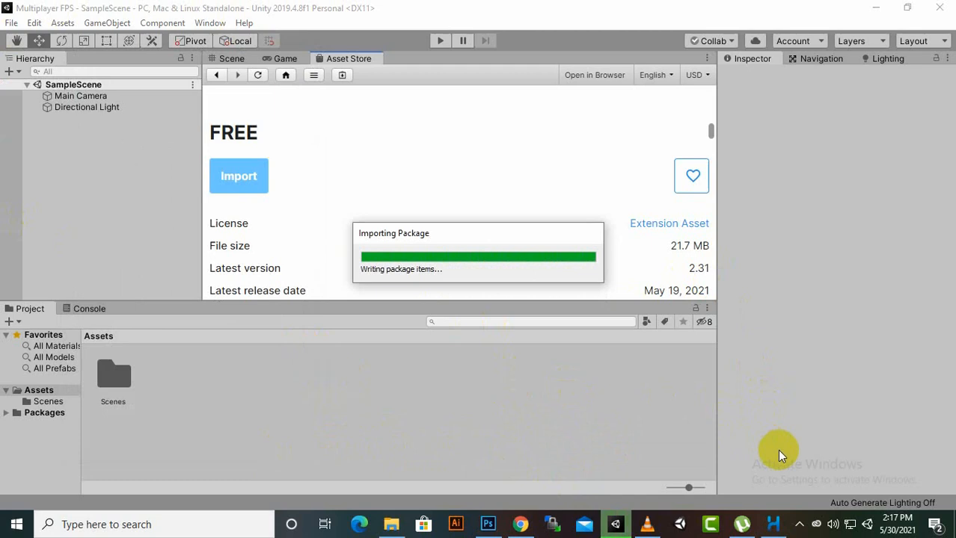
pyautogui.click(799, 525)
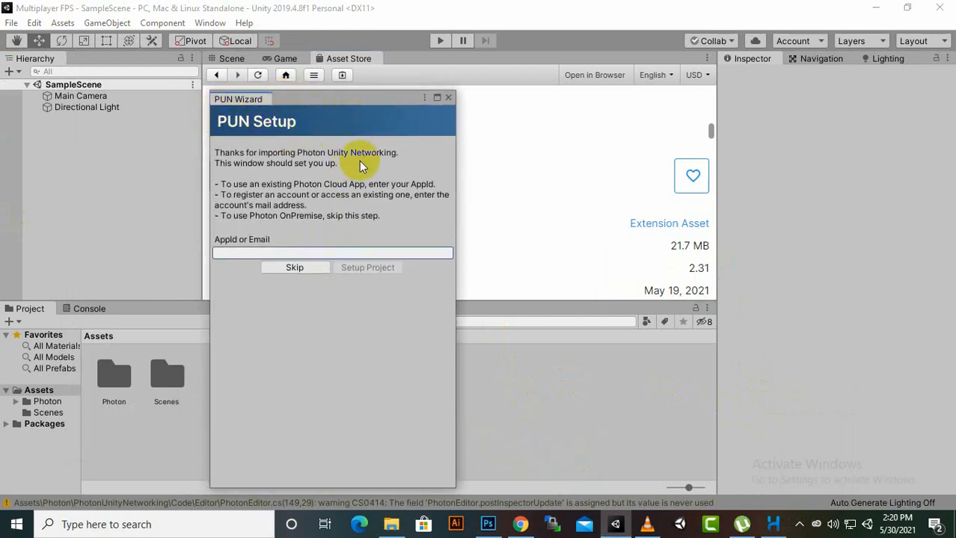
pyautogui.moveTo(240, 138)
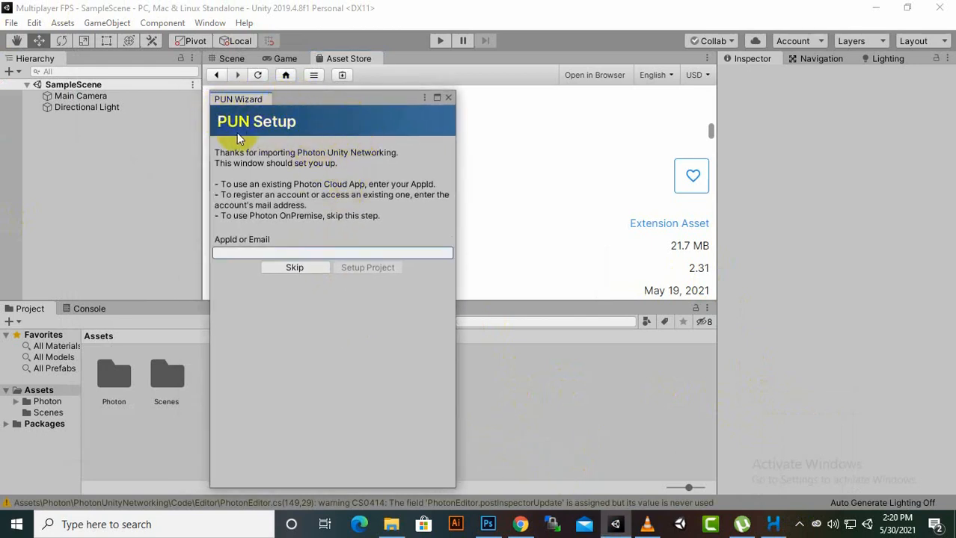
pyautogui.moveTo(249, 229)
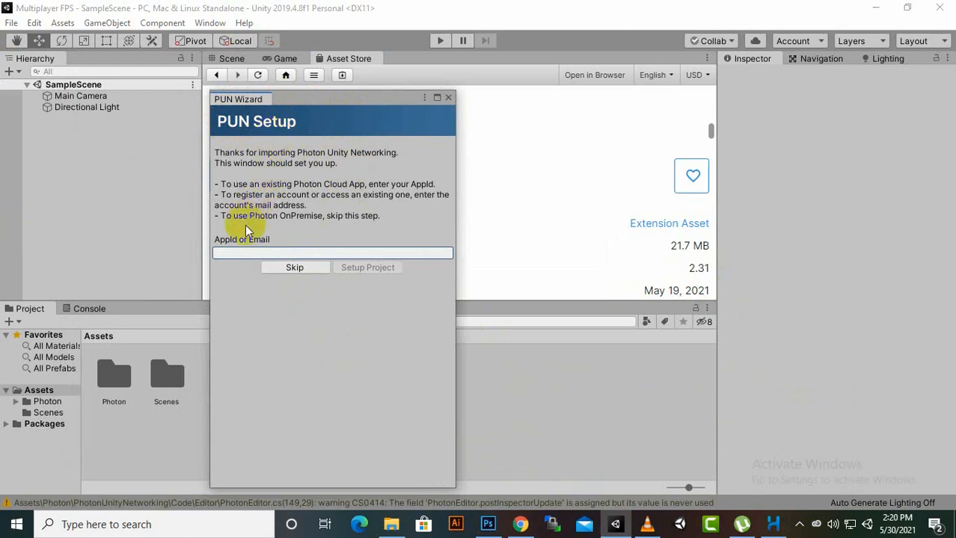
# - Focus the PUN Setup field for a Photon AppId or email
pyautogui.click(333, 253)
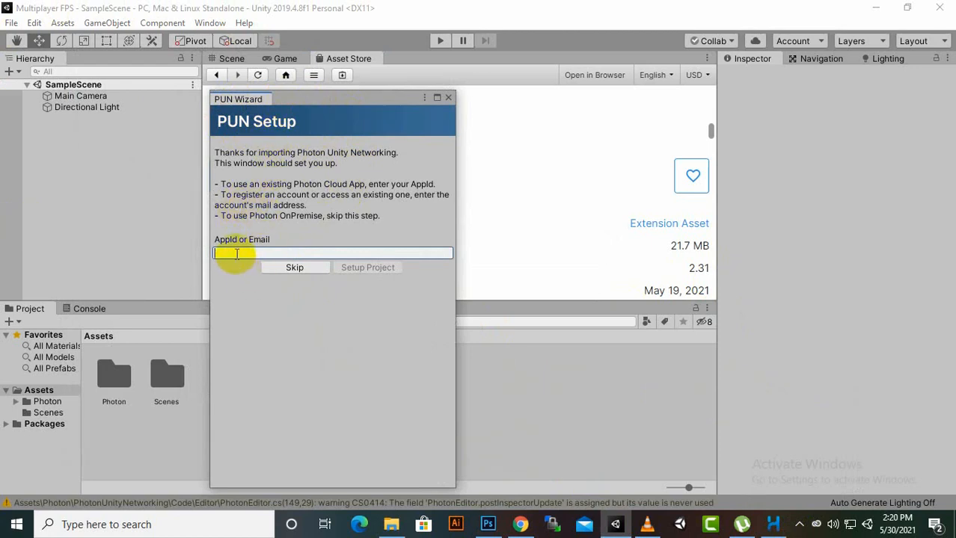
pyautogui.moveTo(270, 241)
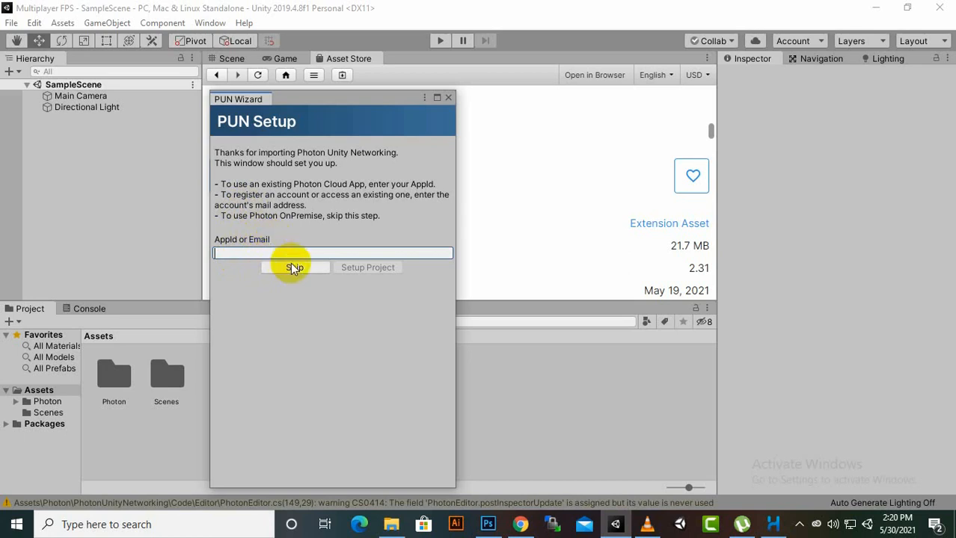
pyautogui.moveTo(291, 210)
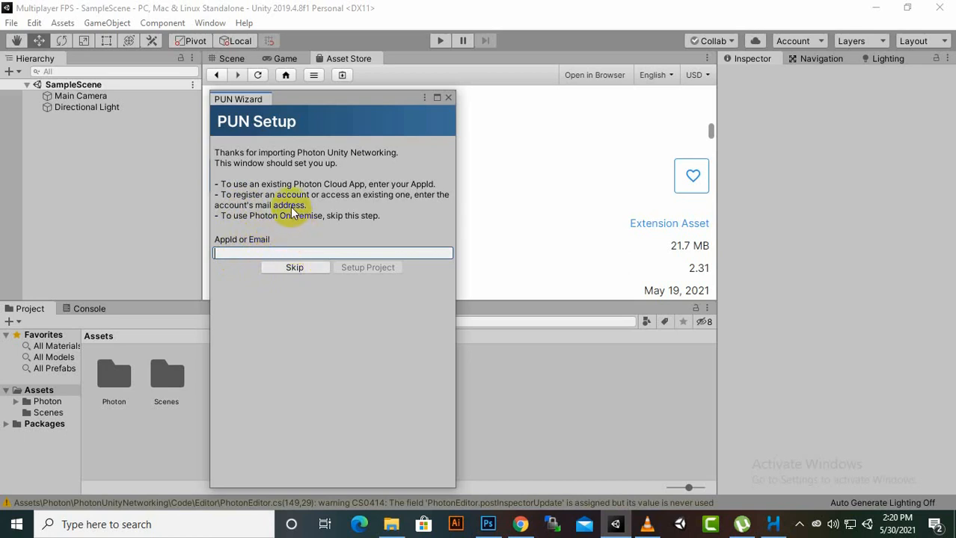
pyautogui.moveTo(295, 253)
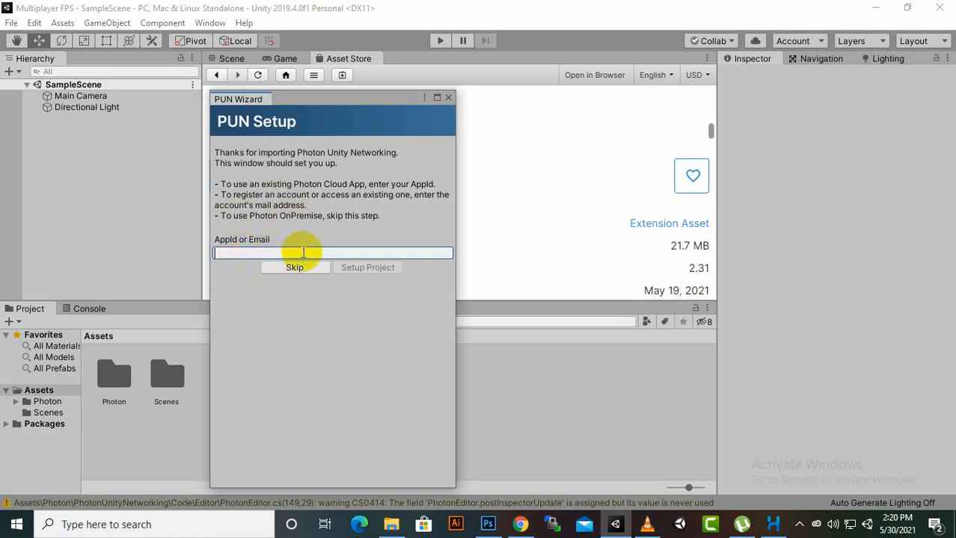
pyautogui.moveTo(367, 268)
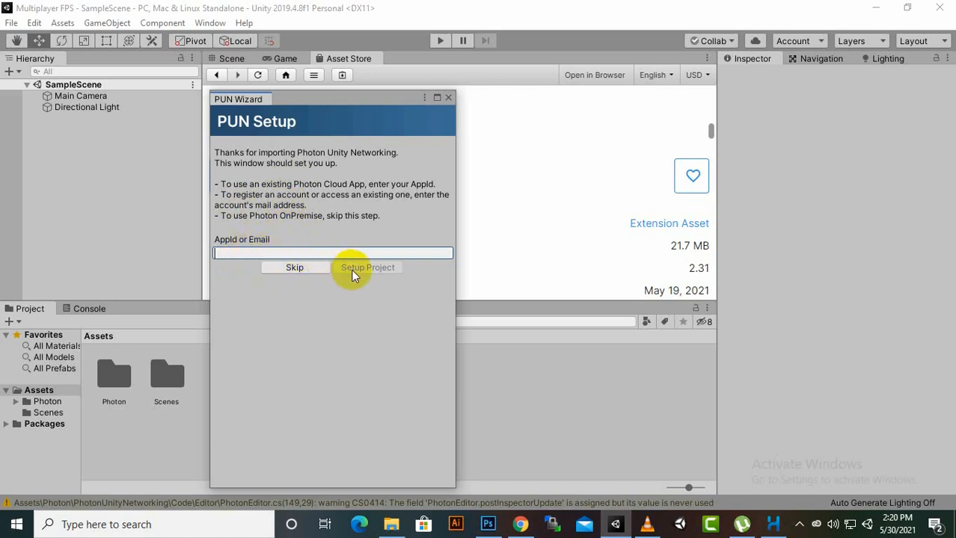
pyautogui.moveTo(291, 249)
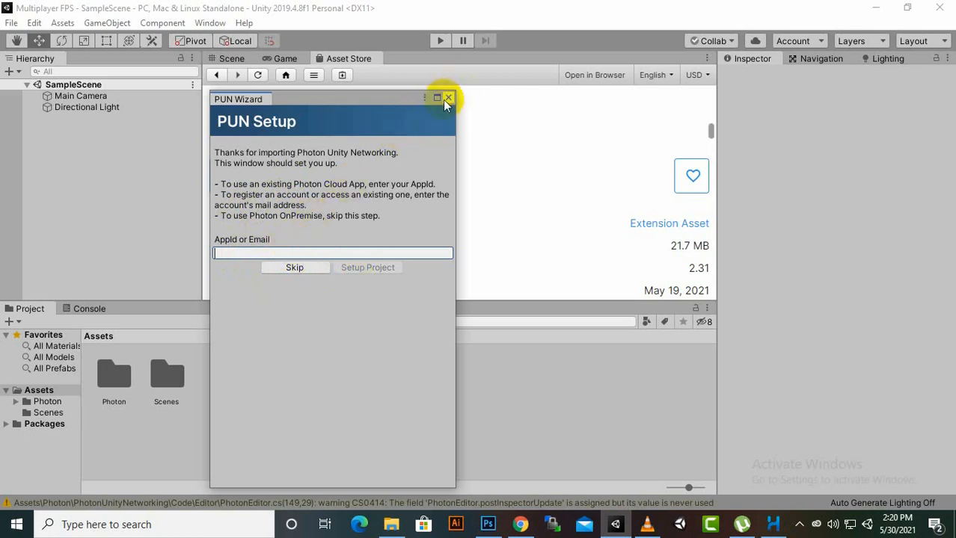
# - Close PUN Setup and launch Cloud Dashboard Login from the PUN Wizard
pyautogui.click(210, 22)
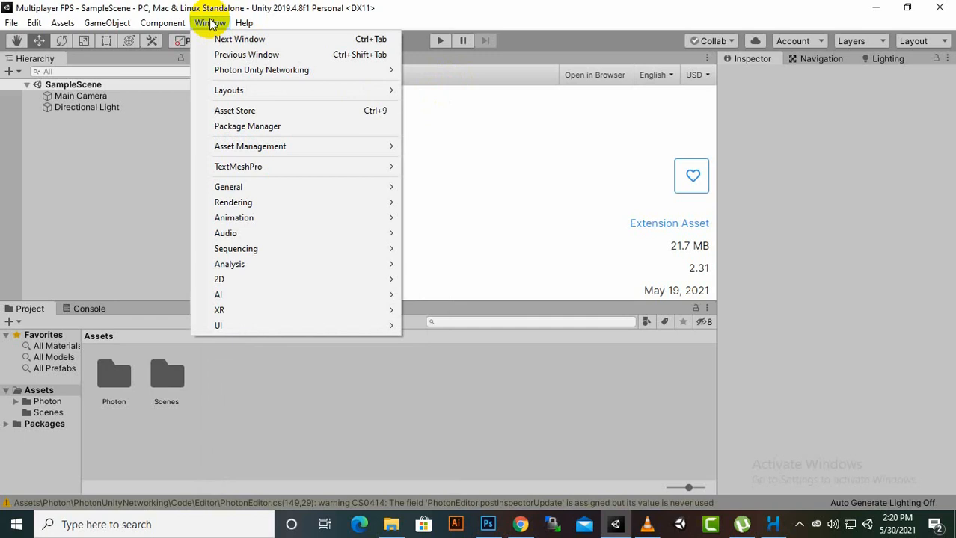
pyautogui.moveTo(261, 70)
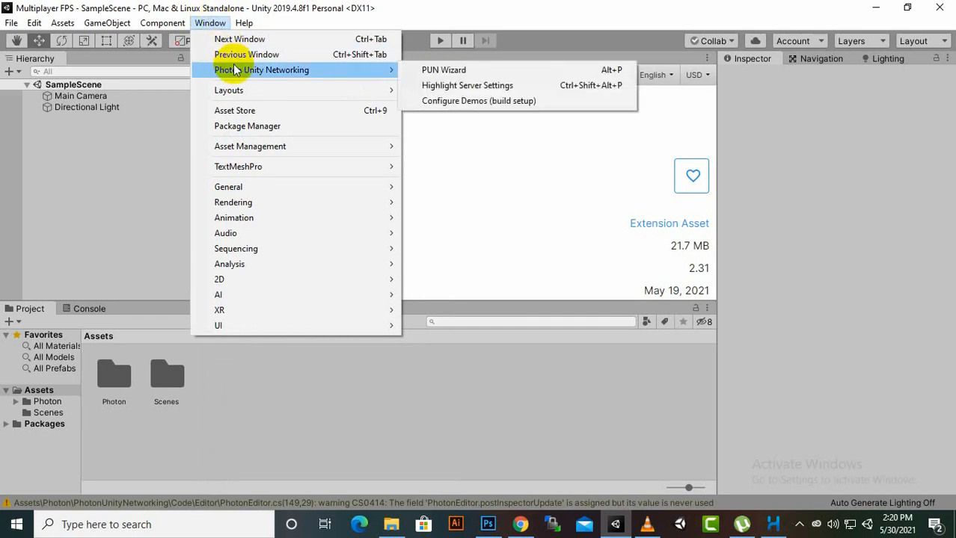
pyautogui.click(444, 69)
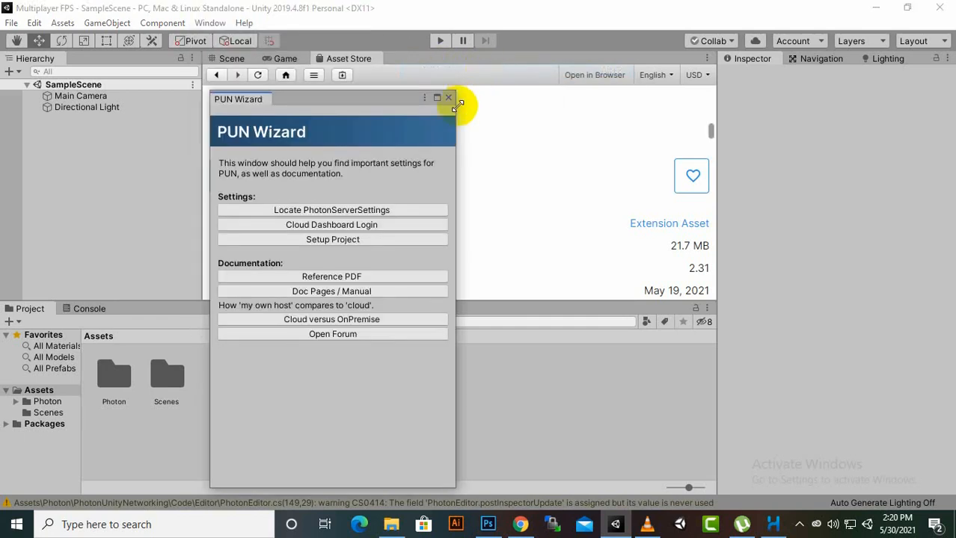
pyautogui.moveTo(217, 282)
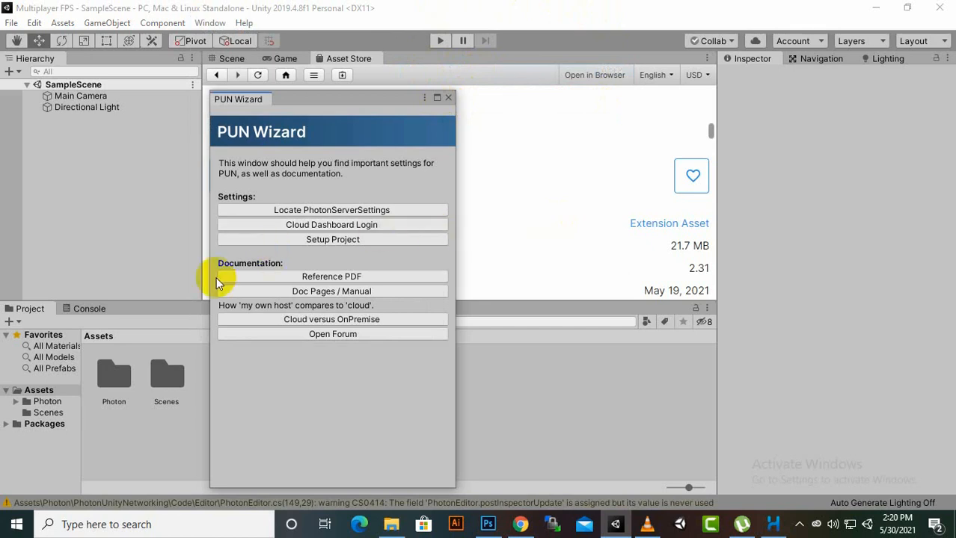
pyautogui.moveTo(359, 239)
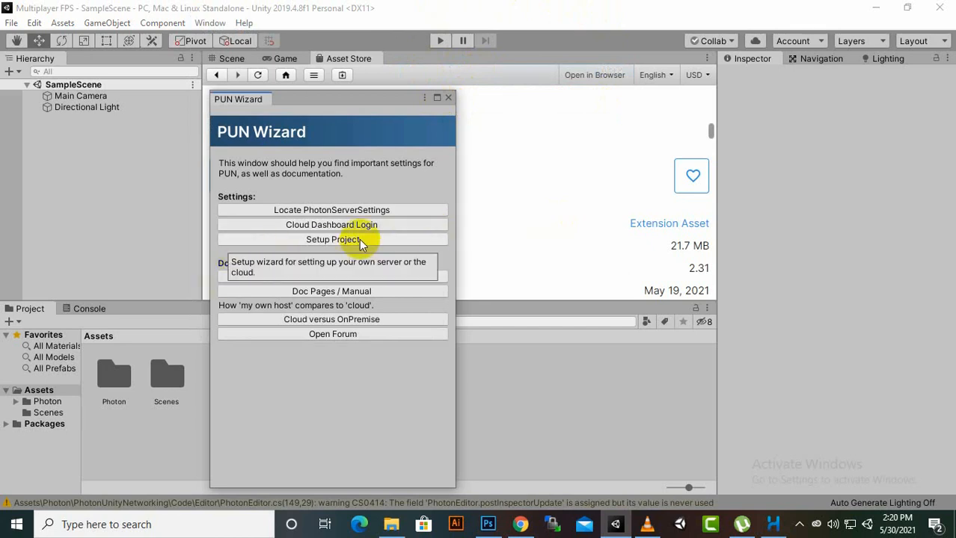
pyautogui.moveTo(325, 231)
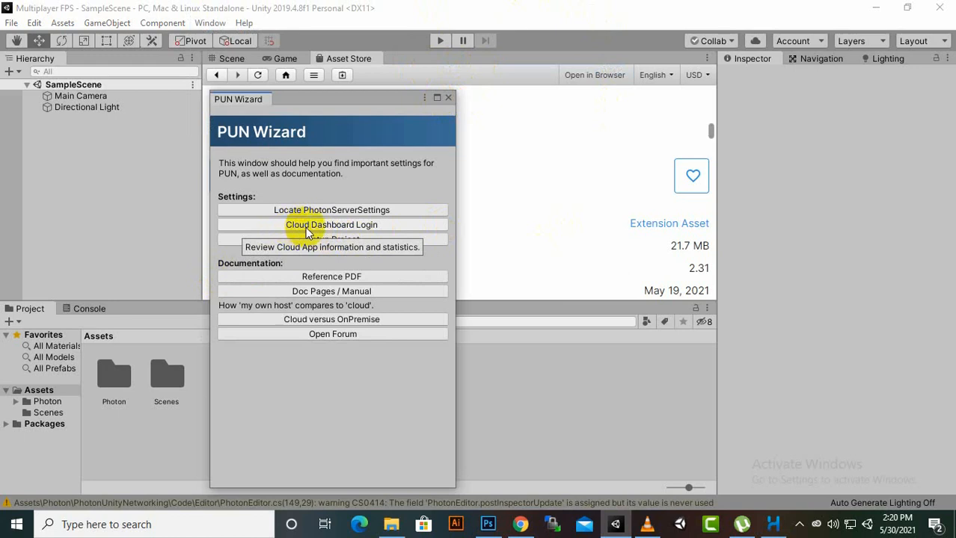
pyautogui.click(332, 224)
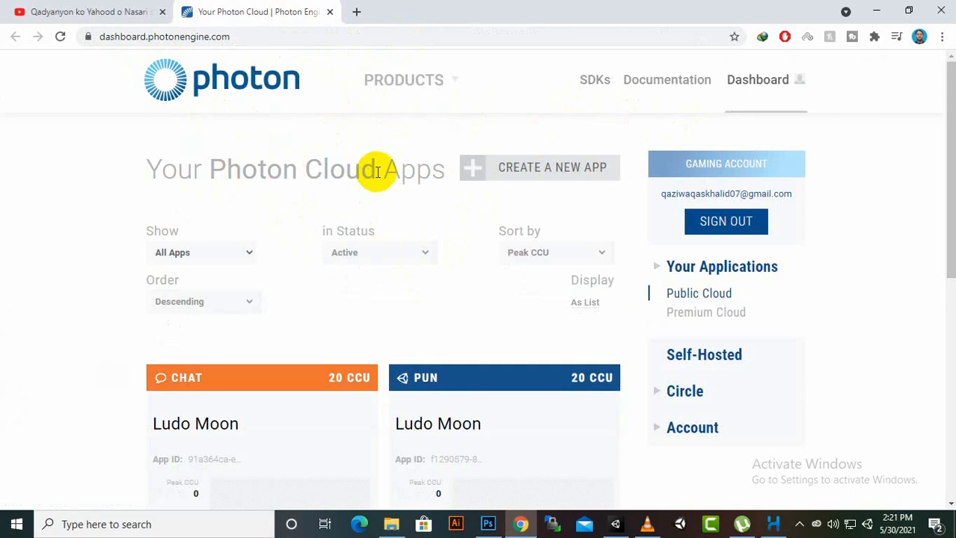
# - Look over the existing Photon Cloud apps and begin creating a new app
pyautogui.scroll(-3)
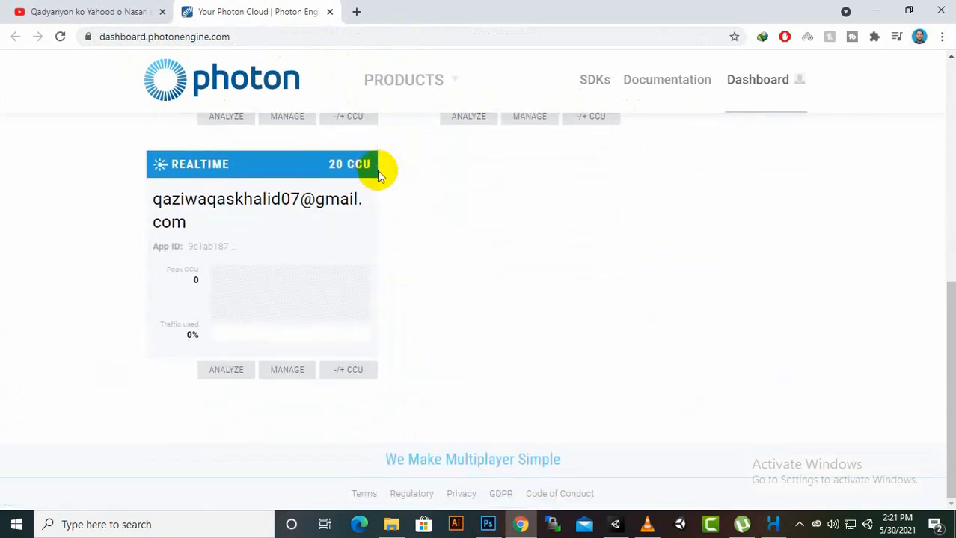
pyautogui.scroll(3)
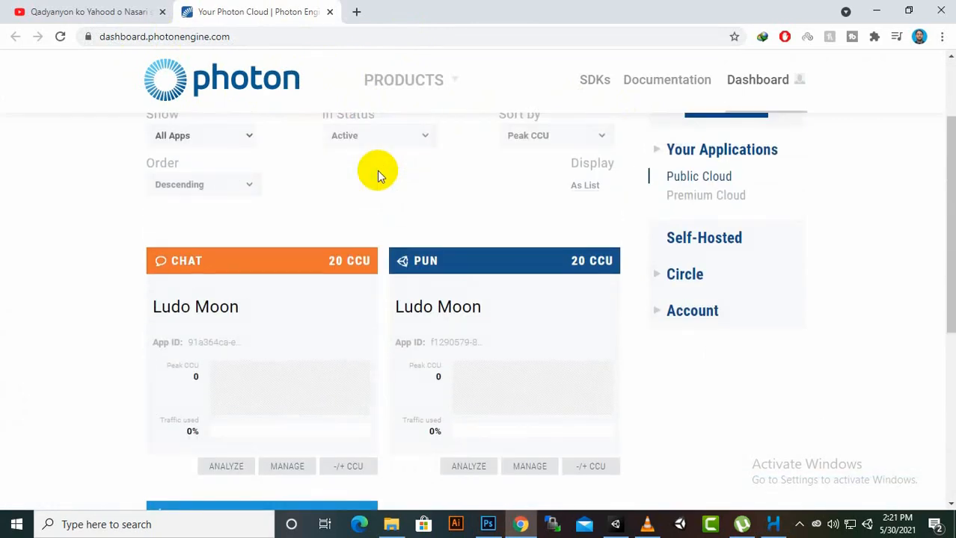
pyautogui.scroll(-3)
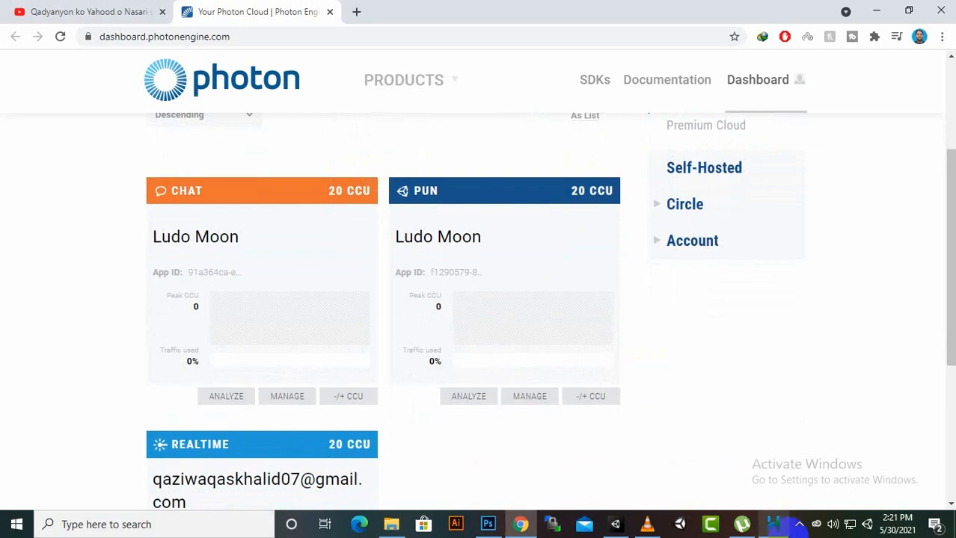
pyautogui.scroll(-3)
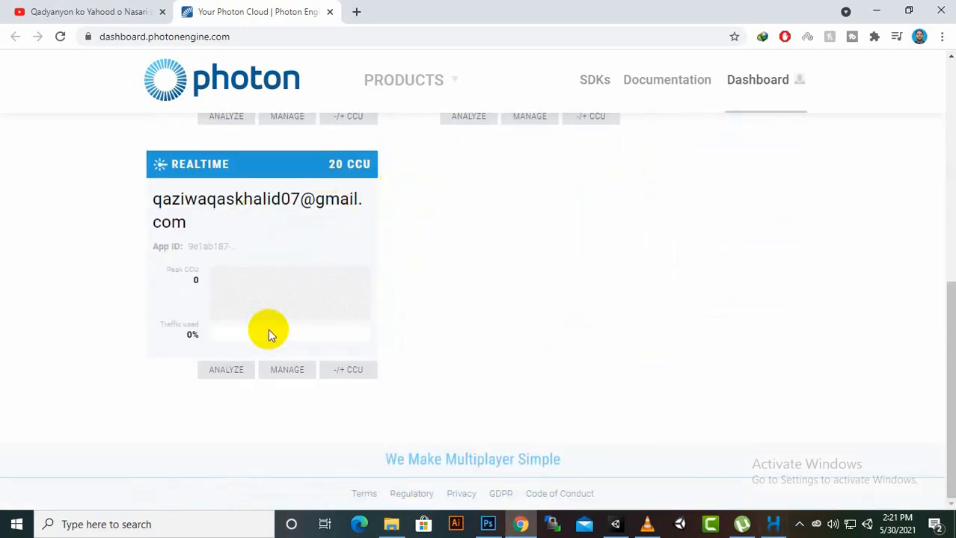
pyautogui.moveTo(267, 243)
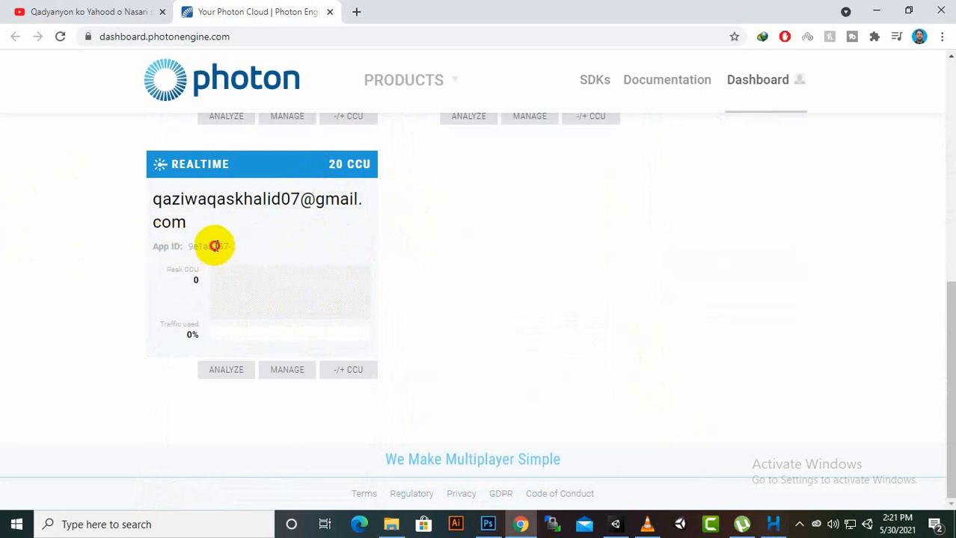
pyautogui.doubleClick(269, 246)
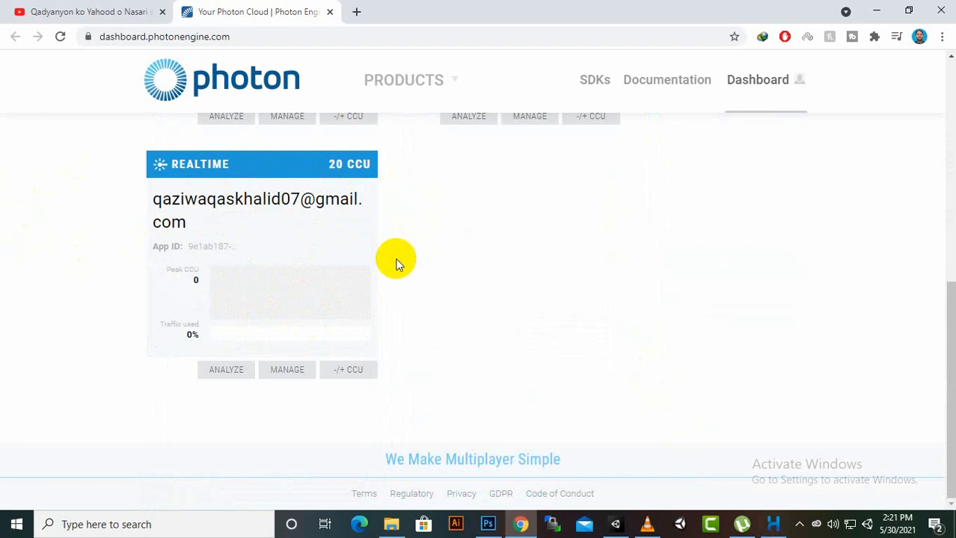
pyautogui.scroll(3)
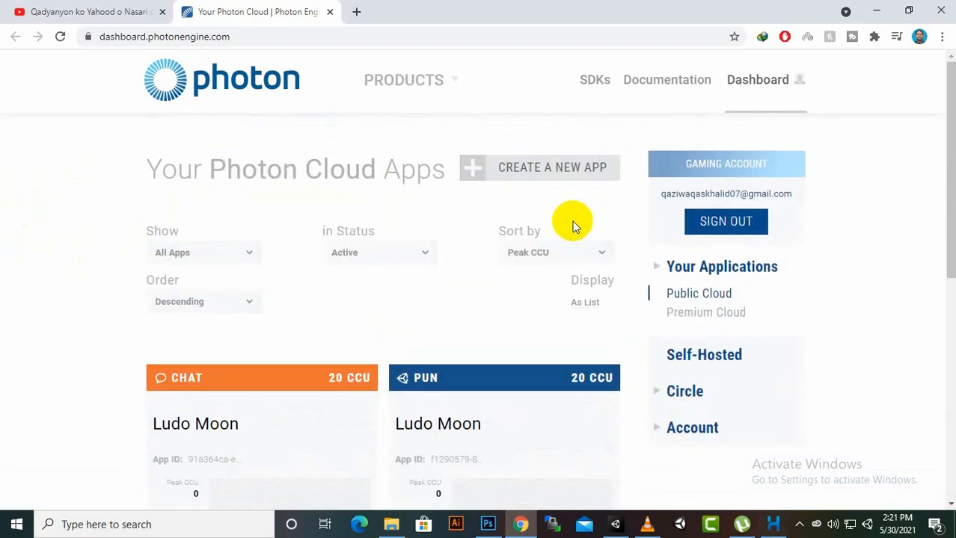
pyautogui.click(552, 168)
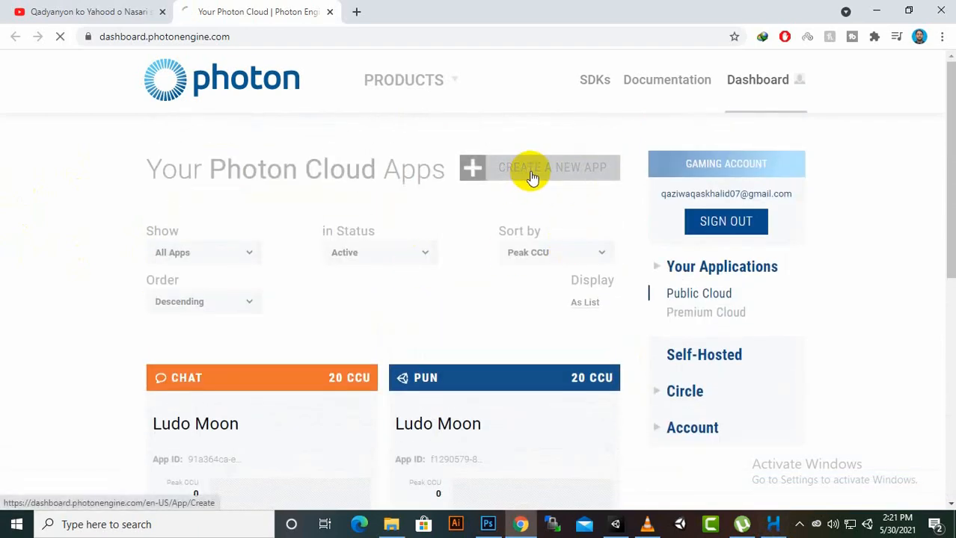
# - Set the new Photon application's type to Photon Realtime
pyautogui.click(552, 167)
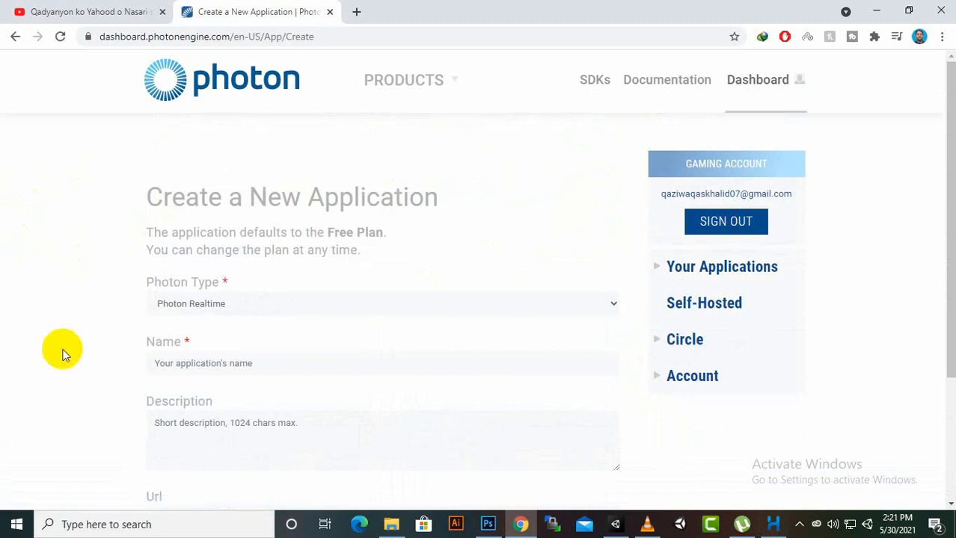
pyautogui.moveTo(262, 327)
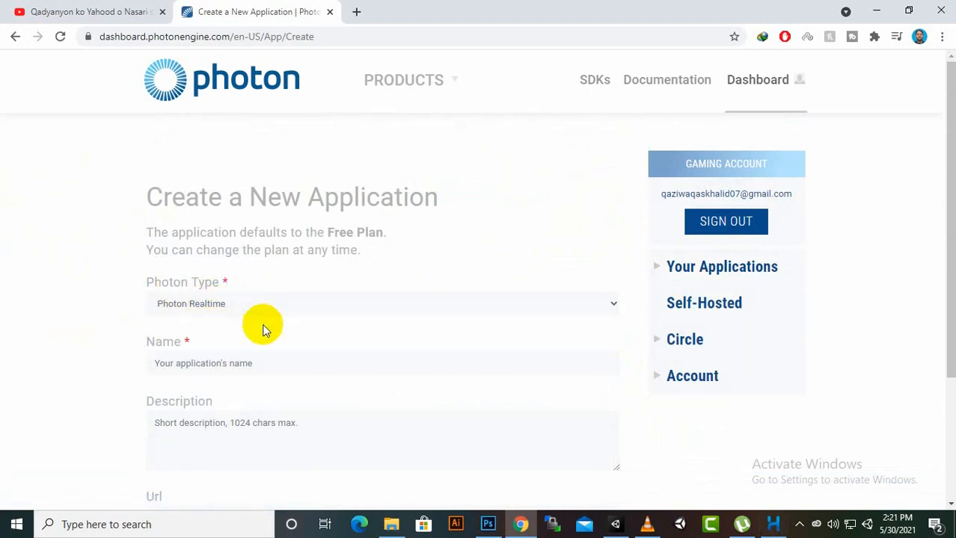
pyautogui.click(383, 303)
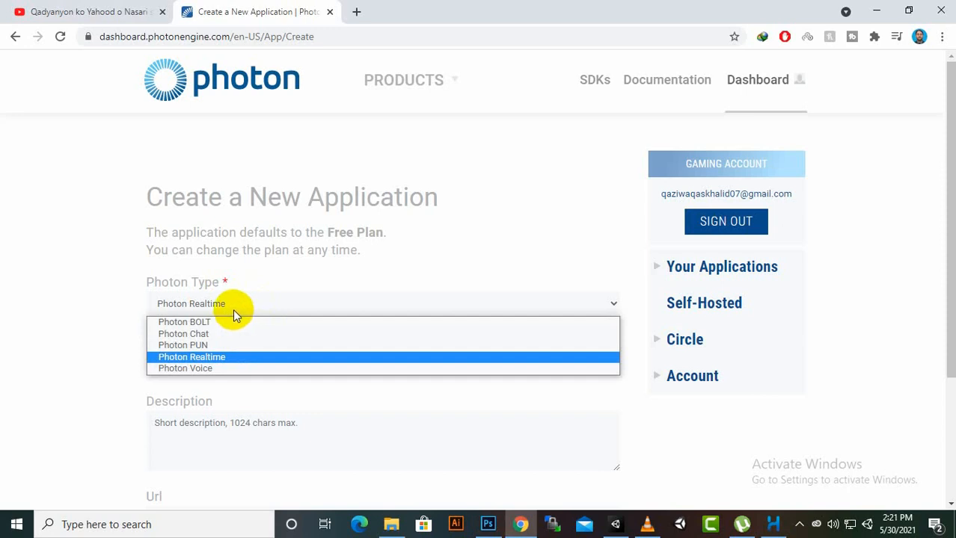
pyautogui.click(192, 357)
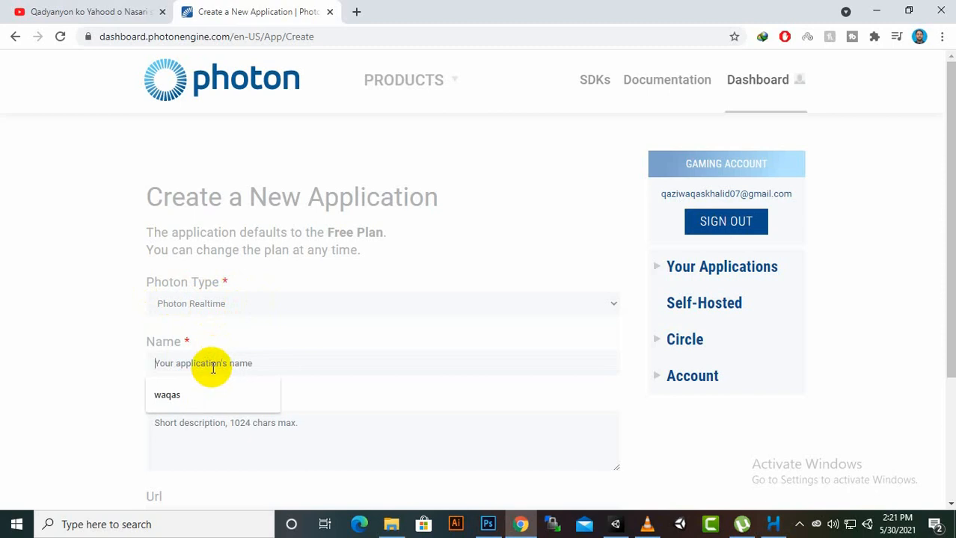
# - Enter 'Multiplayer FPS' as the application name, fixing typos
pyautogui.write('M')
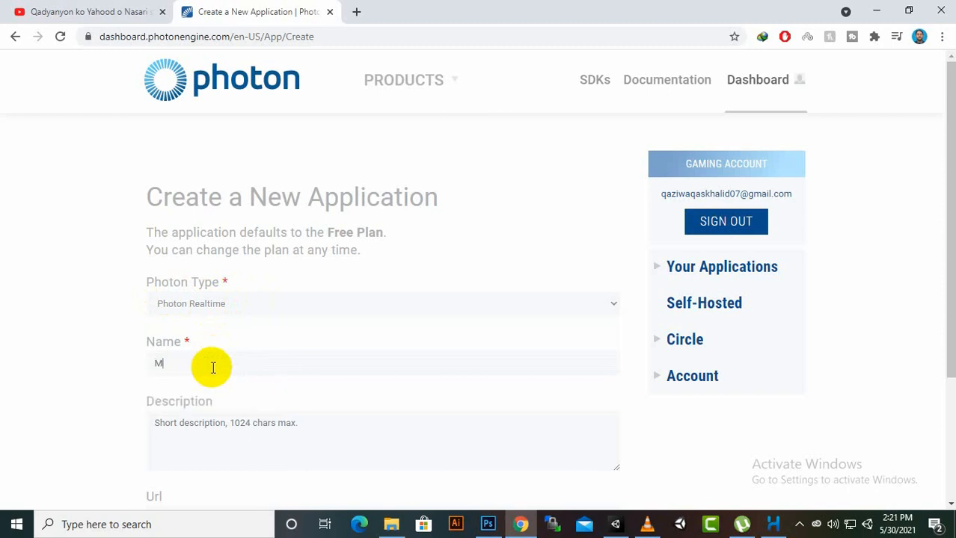
pyautogui.write('ulyi')
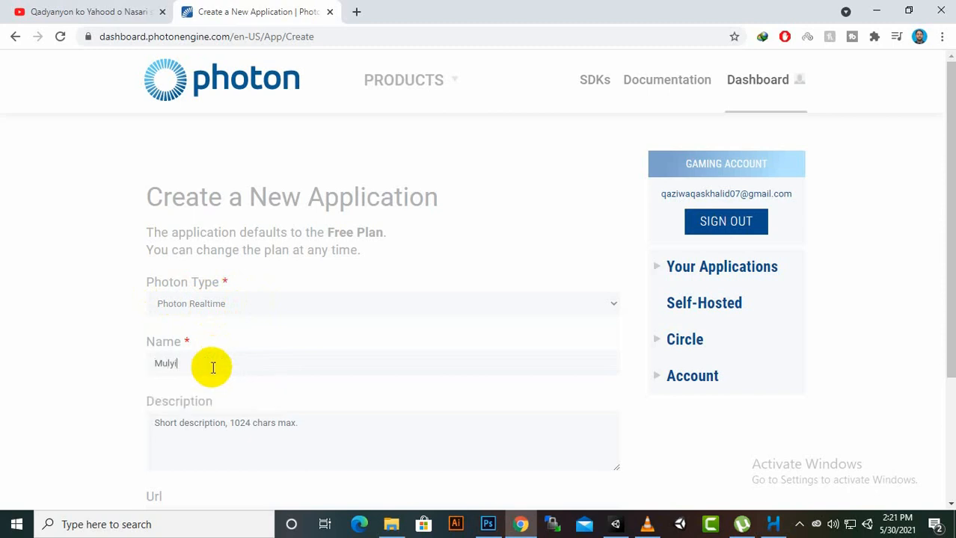
pyautogui.press('Backspace')
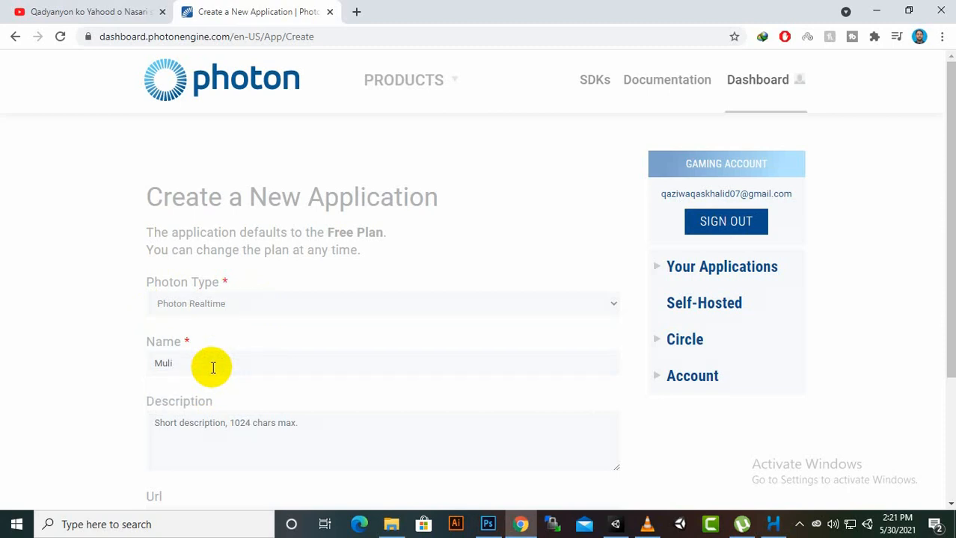
pyautogui.write('pls')
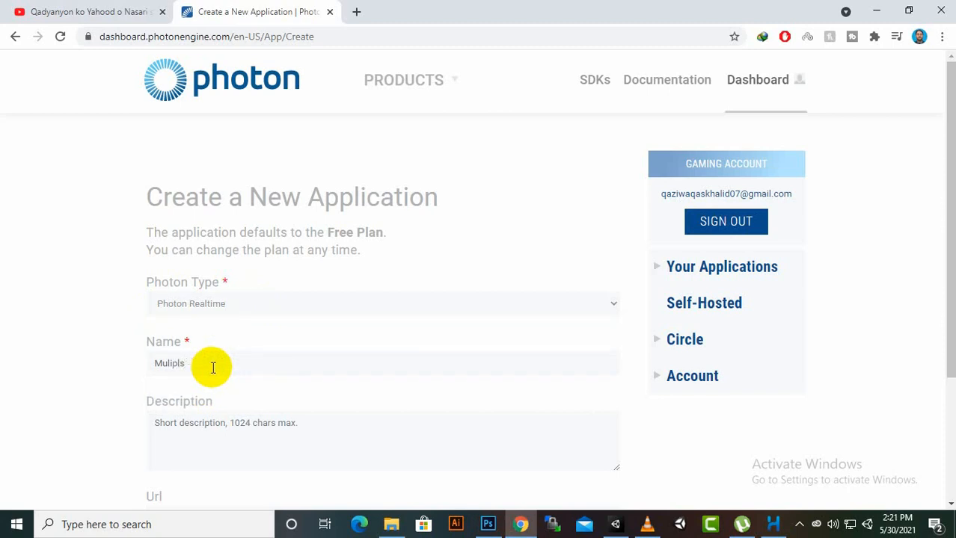
pyautogui.press('Backspace')
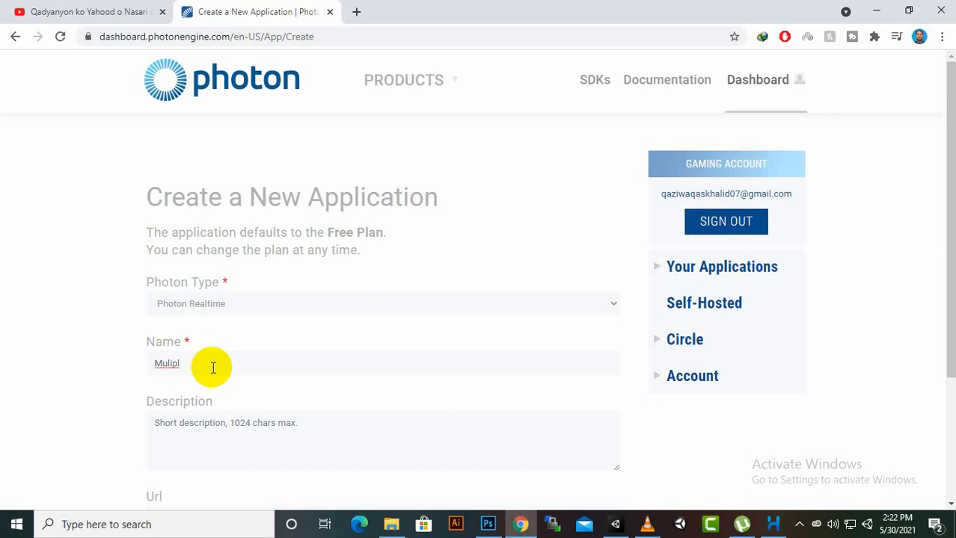
pyautogui.write('ayer')
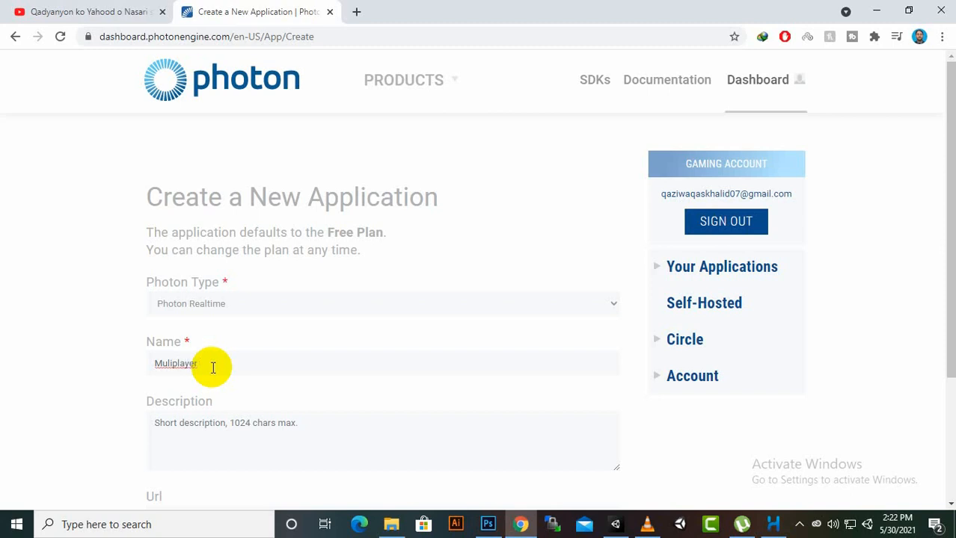
pyautogui.write('Fl')
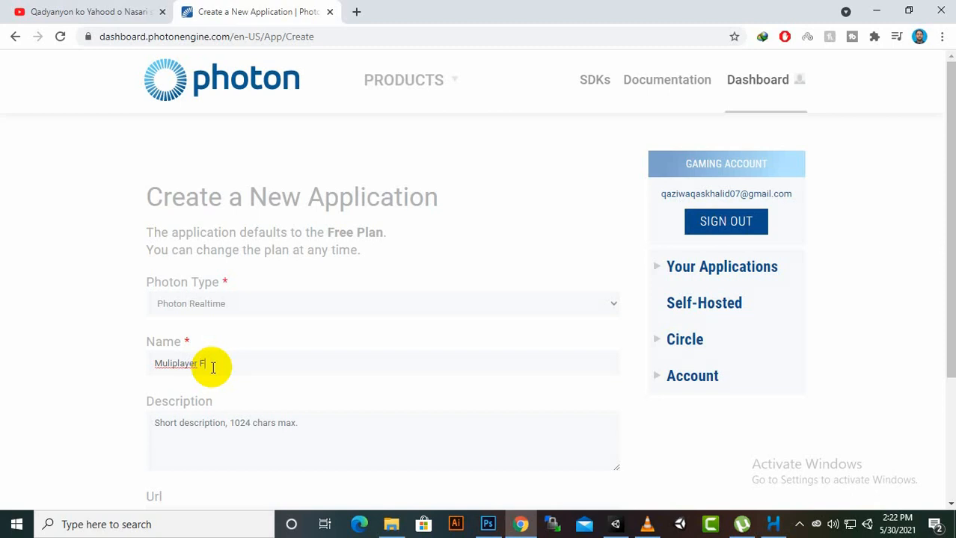
pyautogui.write('PS')
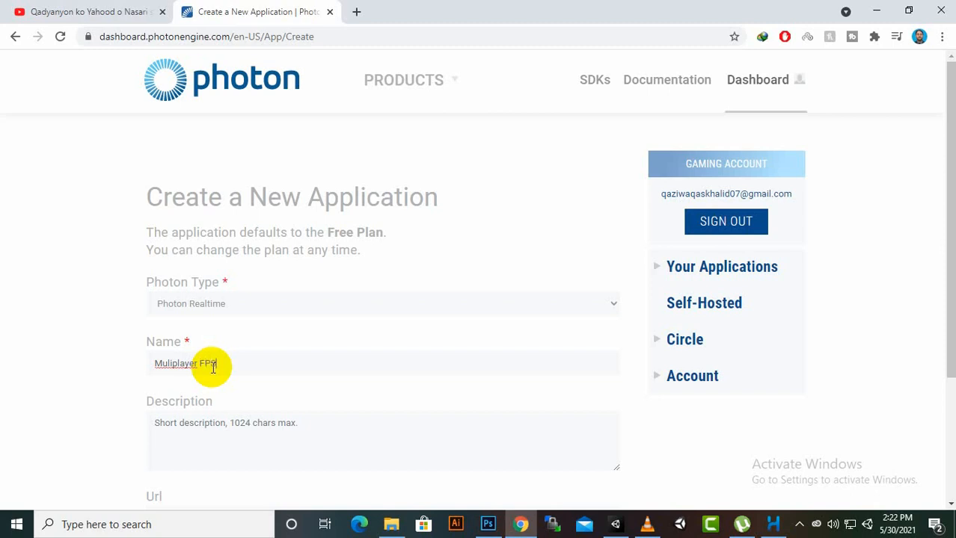
# - Copy the name 'Multiplayer FPS' into the Description field
pyautogui.rightClick(186, 364)
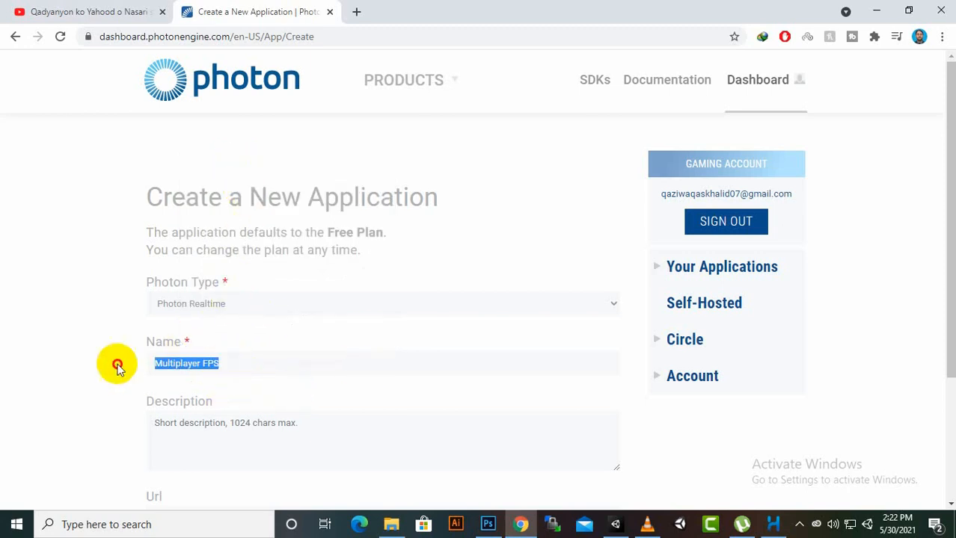
pyautogui.rightClick(186, 363)
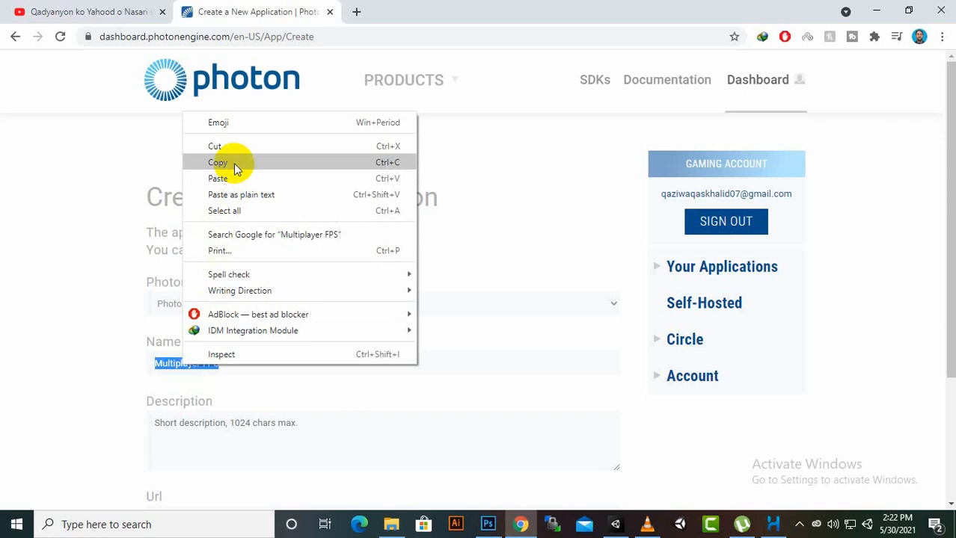
pyautogui.click(218, 162)
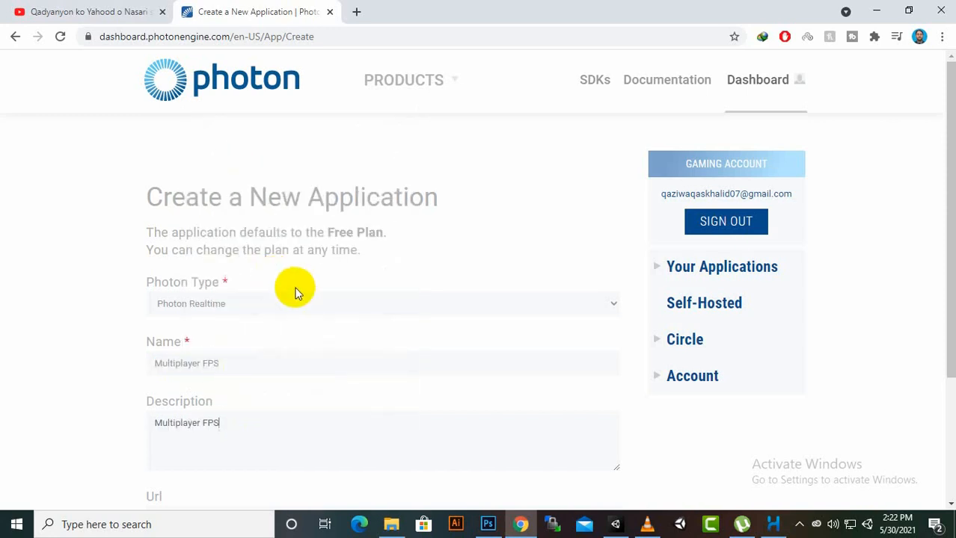
pyautogui.scroll(-3)
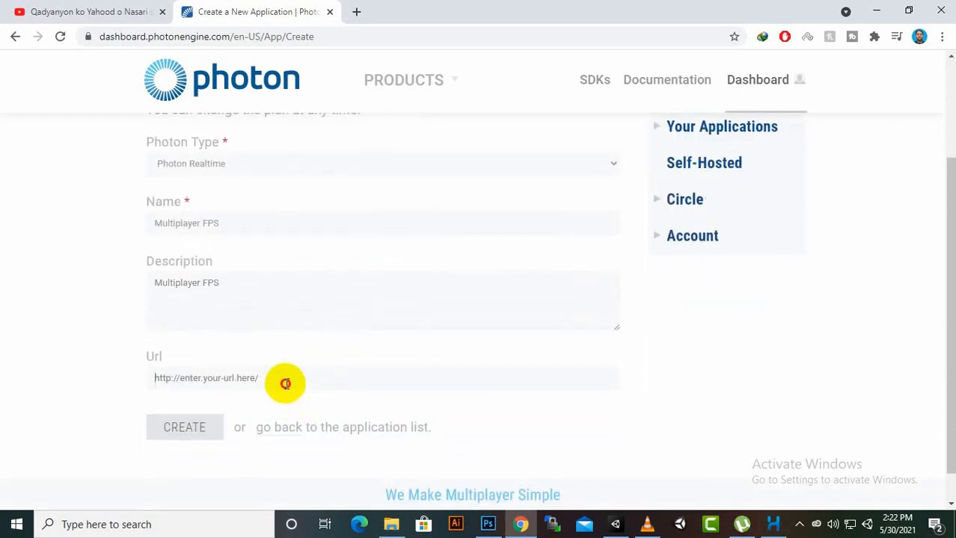
pyautogui.moveTo(318, 381)
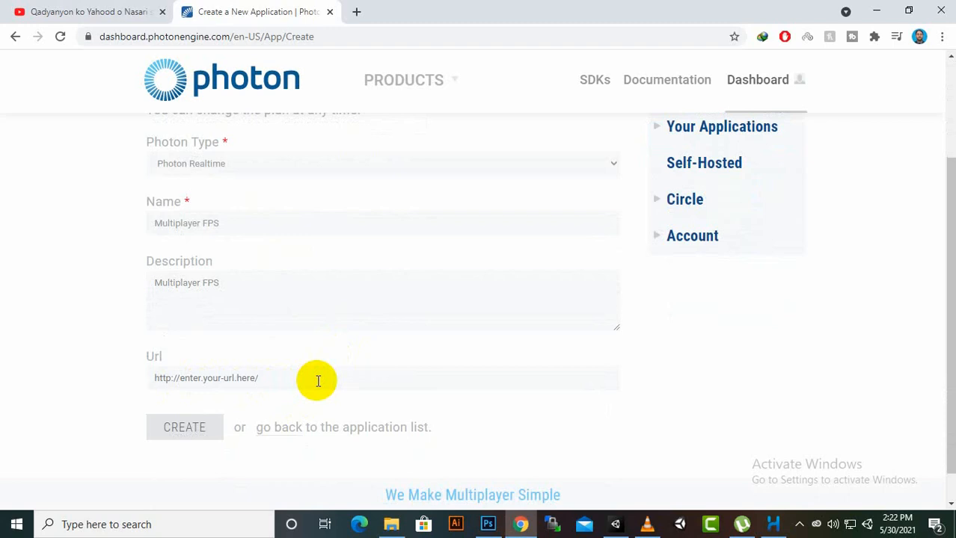
pyautogui.moveTo(296, 396)
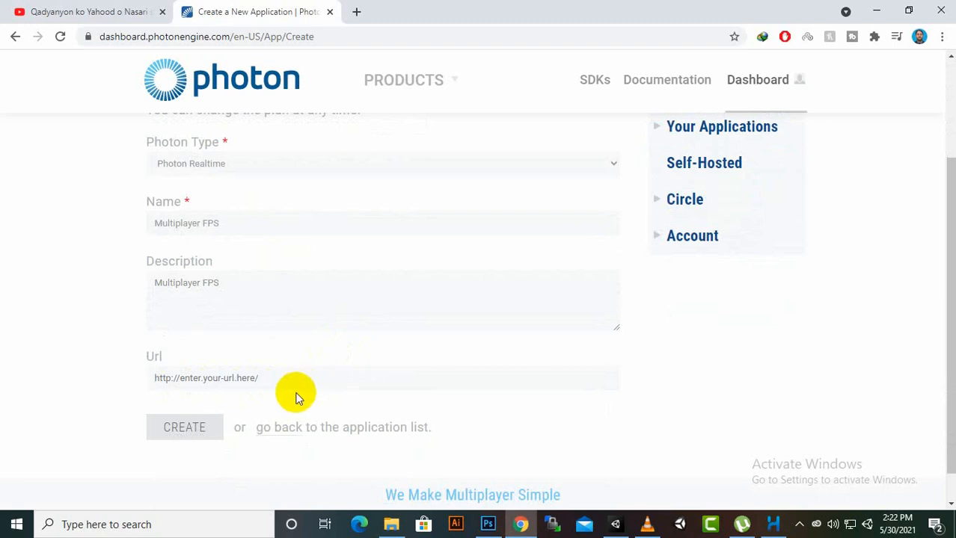
pyautogui.moveTo(174, 359)
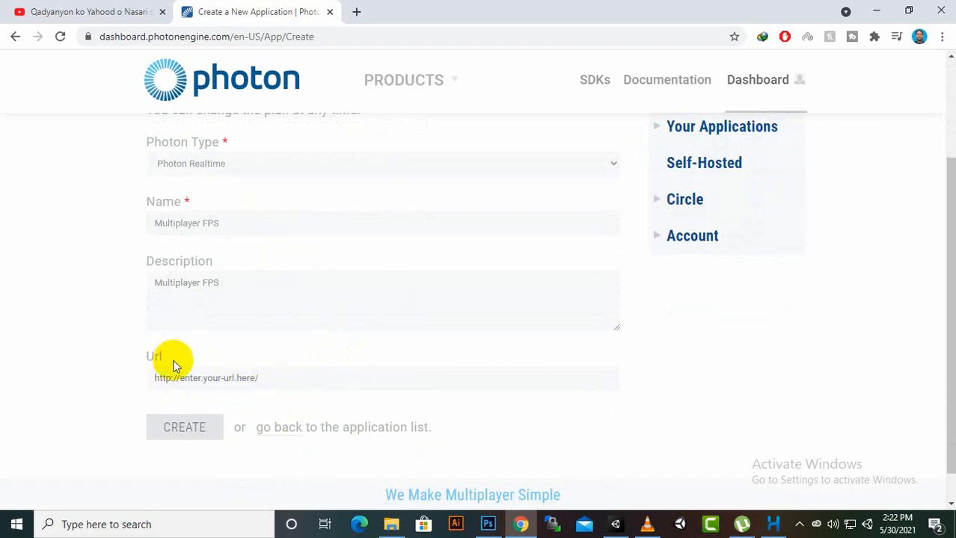
pyautogui.moveTo(586, 328)
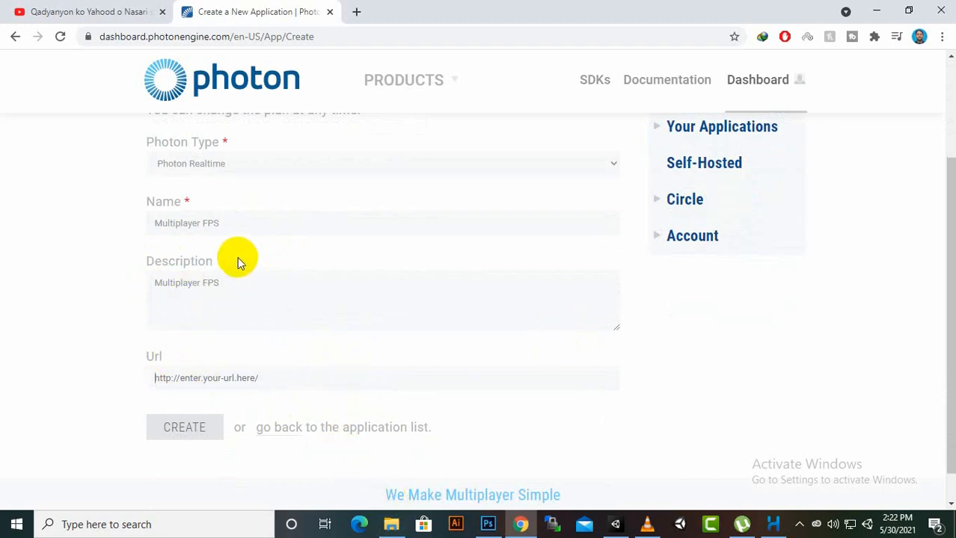
pyautogui.scroll(-3)
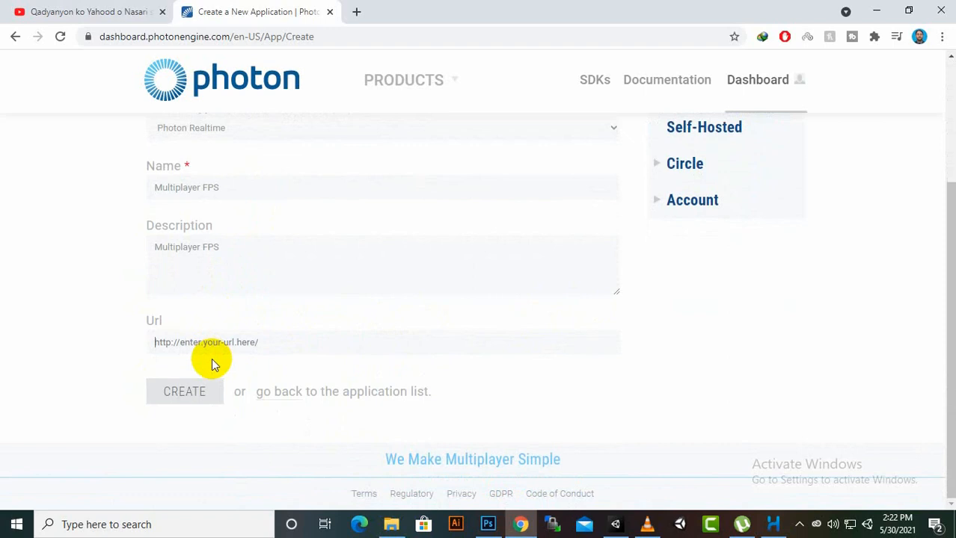
# - Create the Multiplayer FPS app and copy its App ID from the dashboard
pyautogui.click(184, 391)
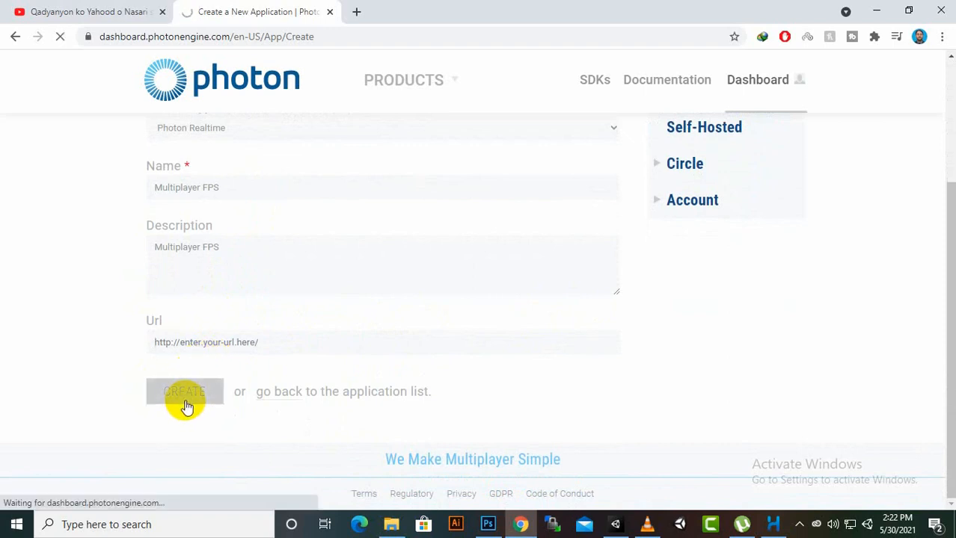
pyautogui.click(185, 391)
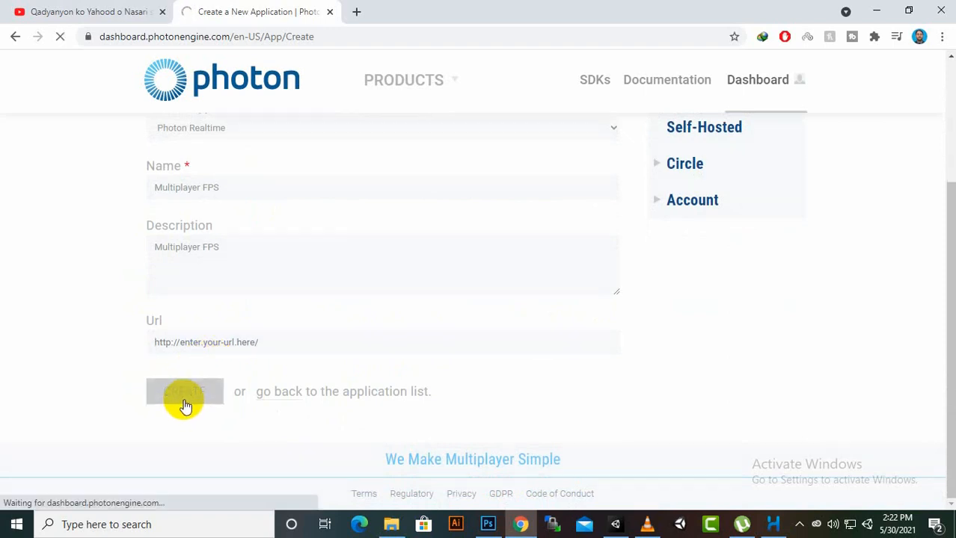
pyautogui.click(185, 391)
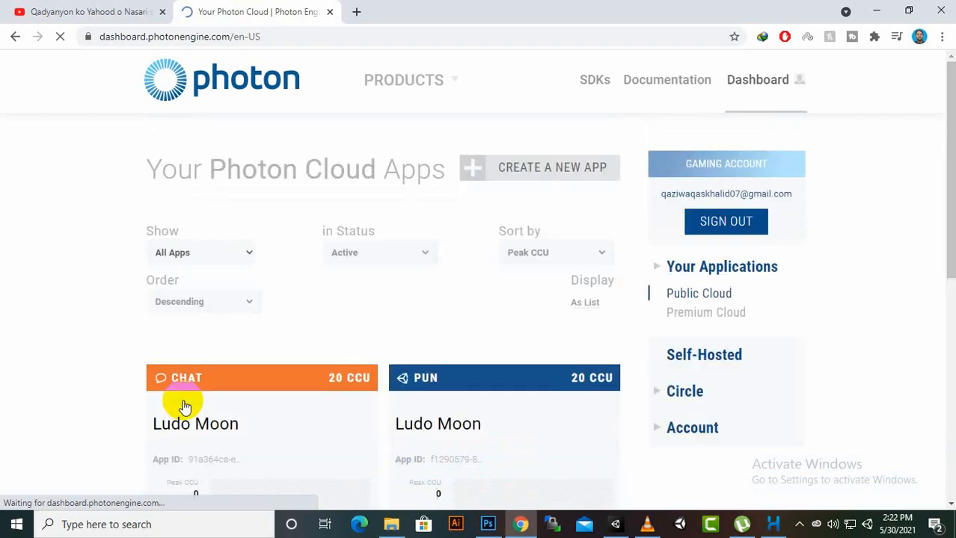
pyautogui.scroll(-3)
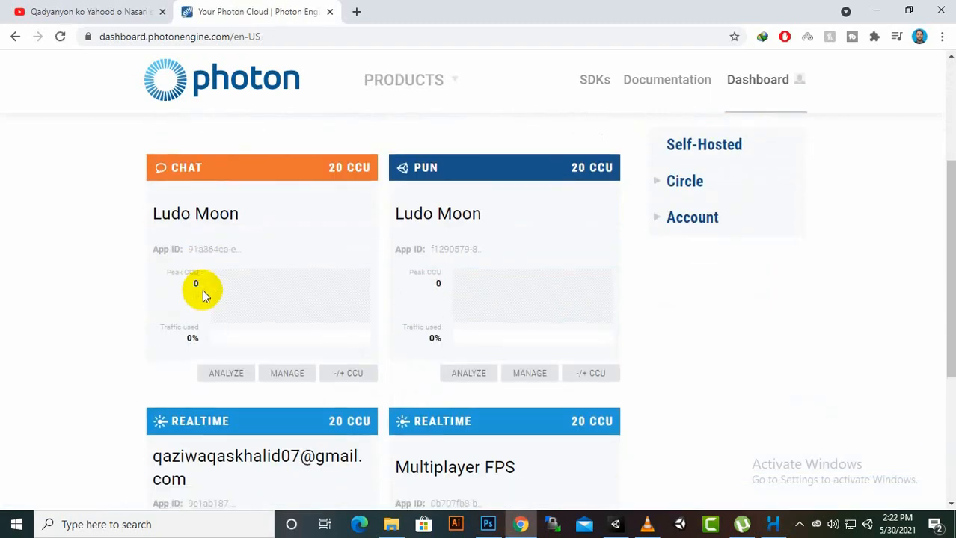
pyautogui.scroll(-3)
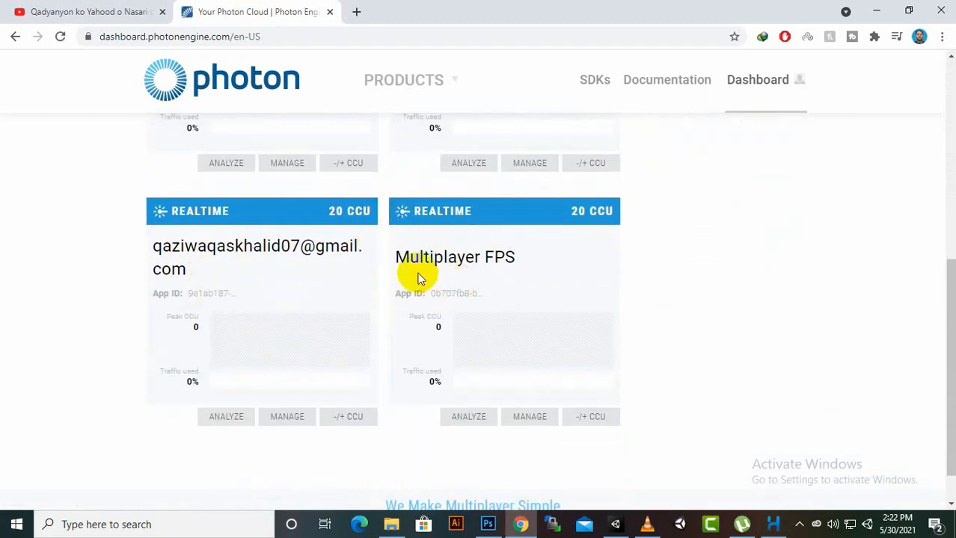
pyautogui.moveTo(451, 303)
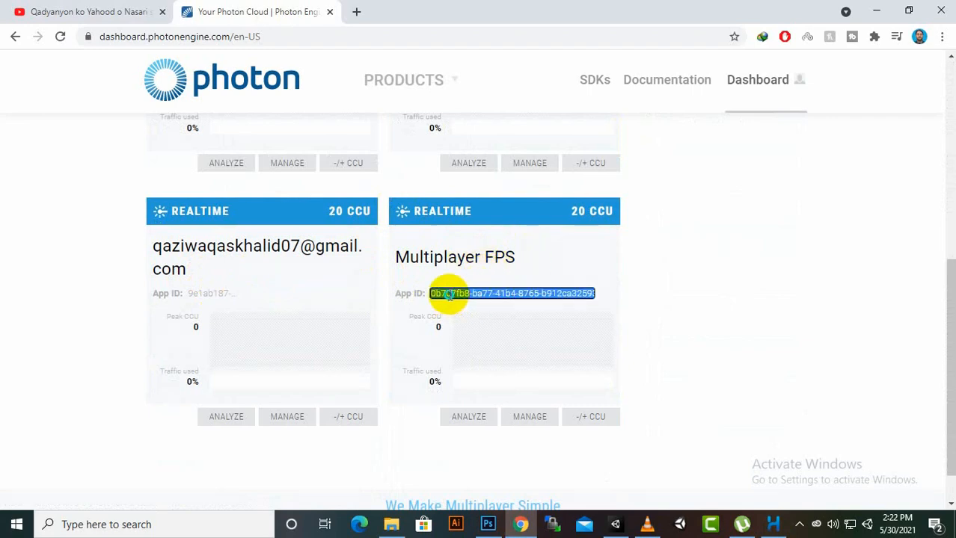
pyautogui.moveTo(486, 288)
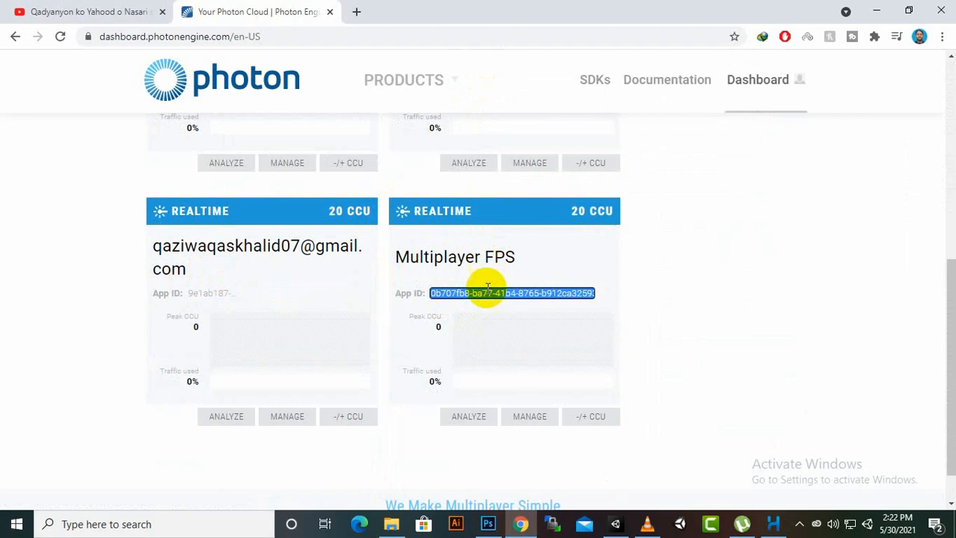
pyautogui.moveTo(429, 282)
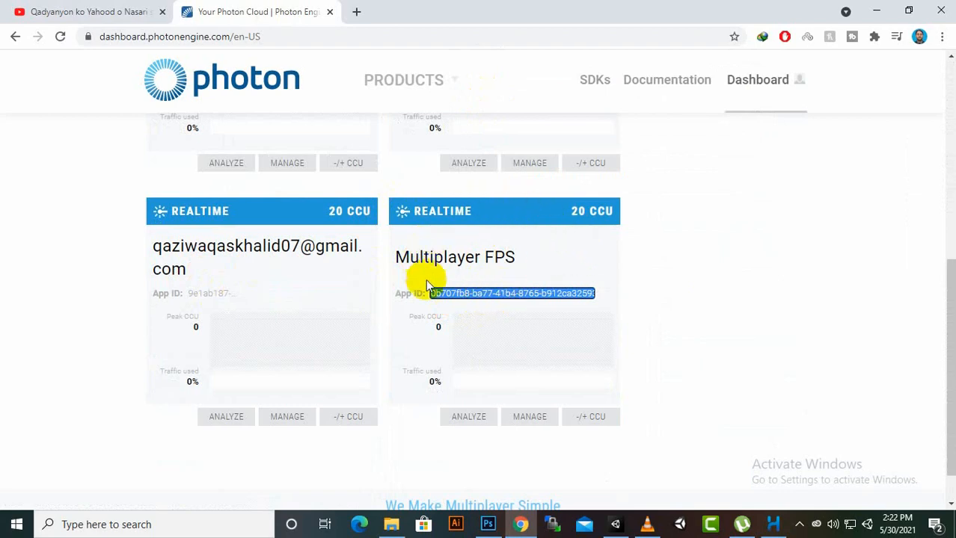
pyautogui.moveTo(385, 176)
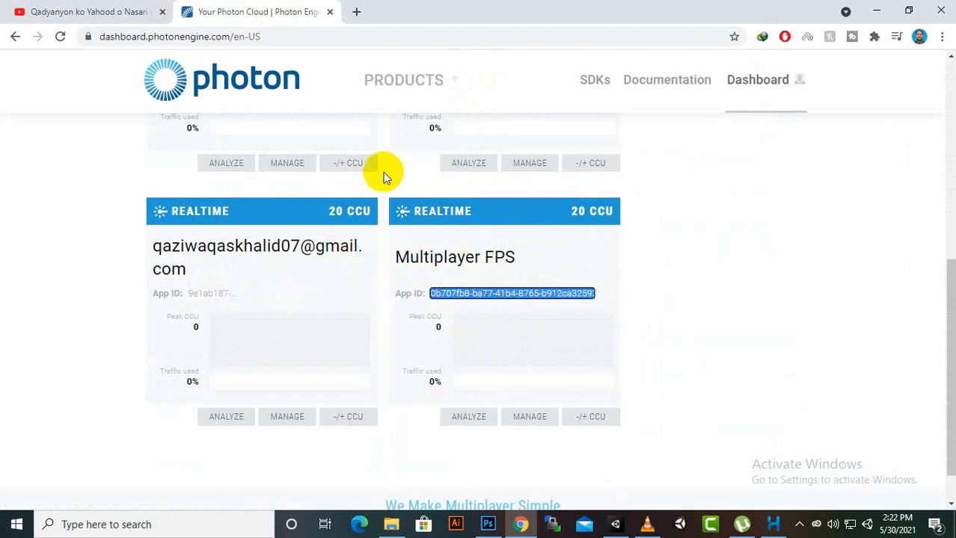
pyautogui.moveTo(572, 211)
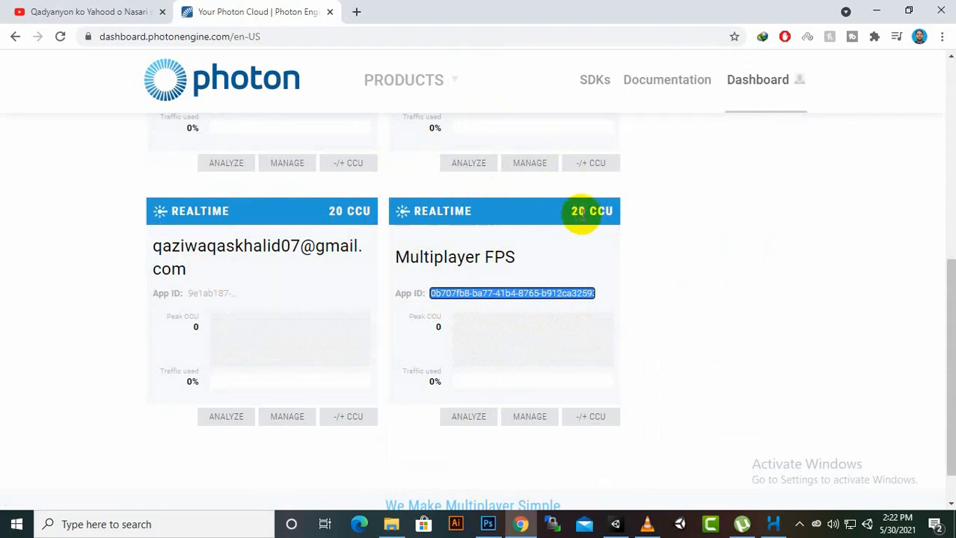
pyautogui.moveTo(628, 262)
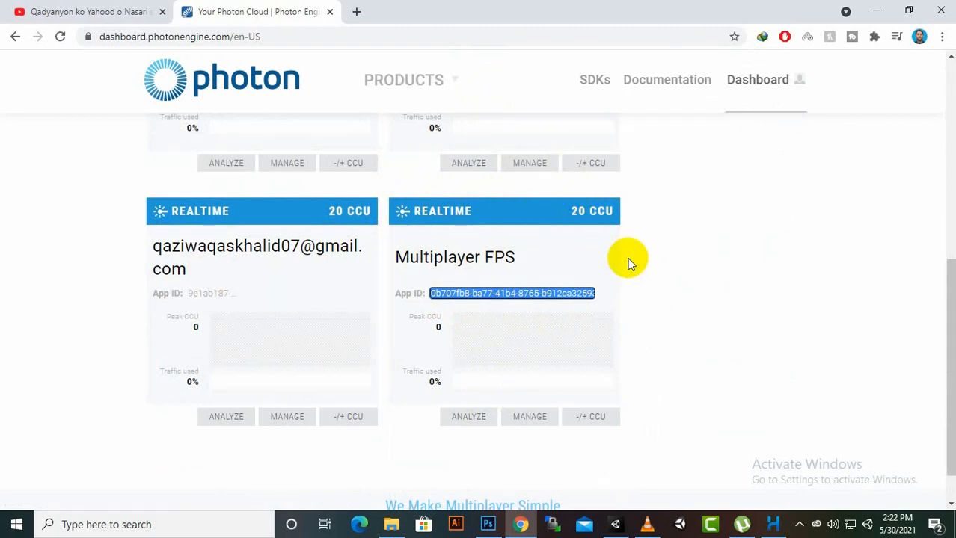
pyautogui.moveTo(731, 187)
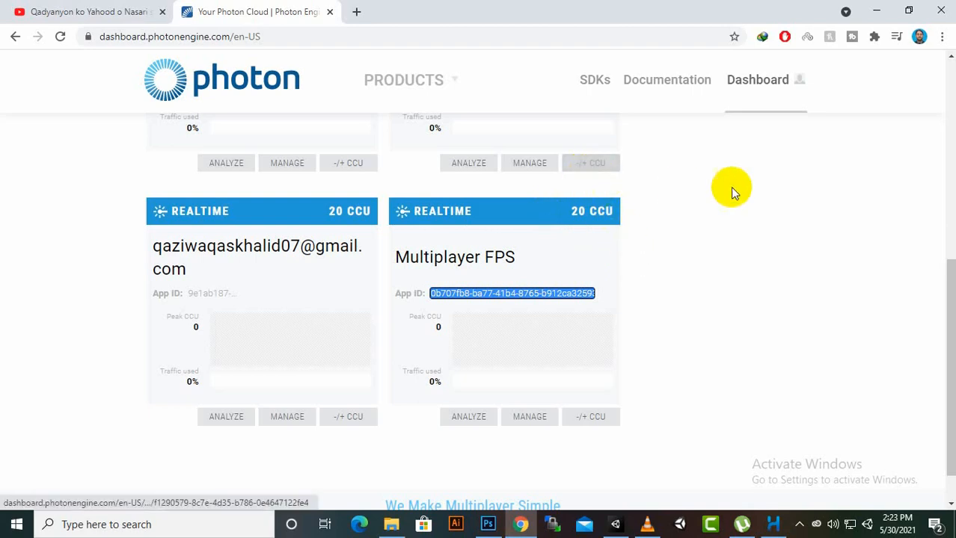
pyautogui.moveTo(623, 241)
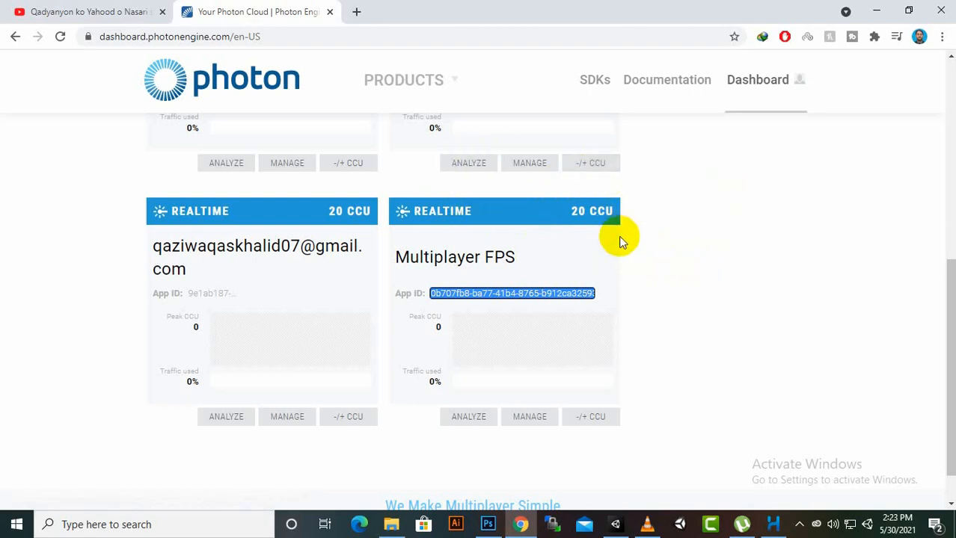
pyautogui.moveTo(653, 381)
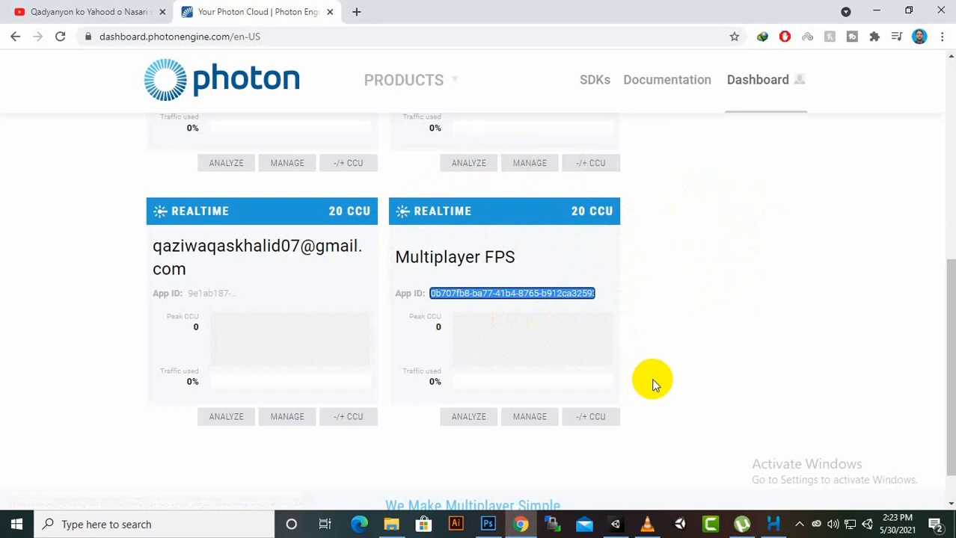
pyautogui.moveTo(570, 217)
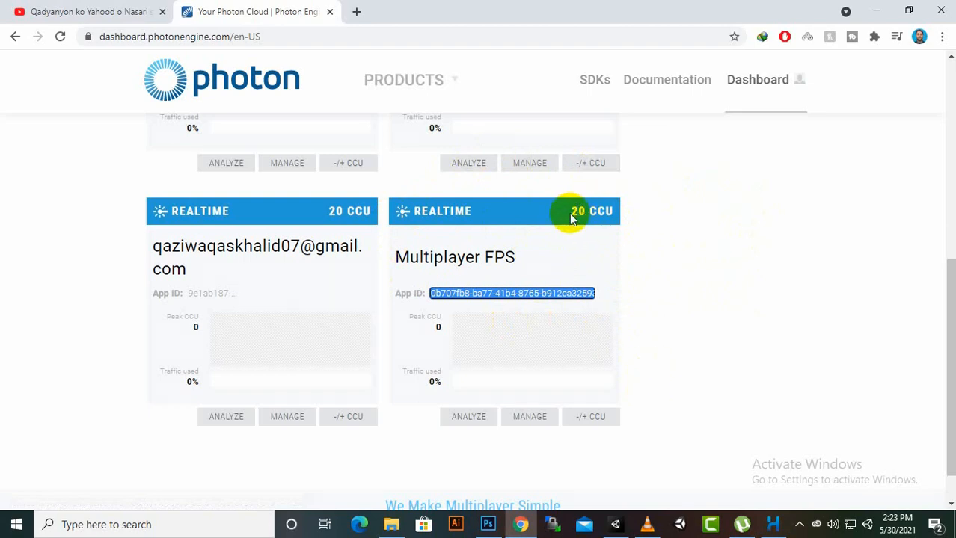
pyautogui.moveTo(576, 211)
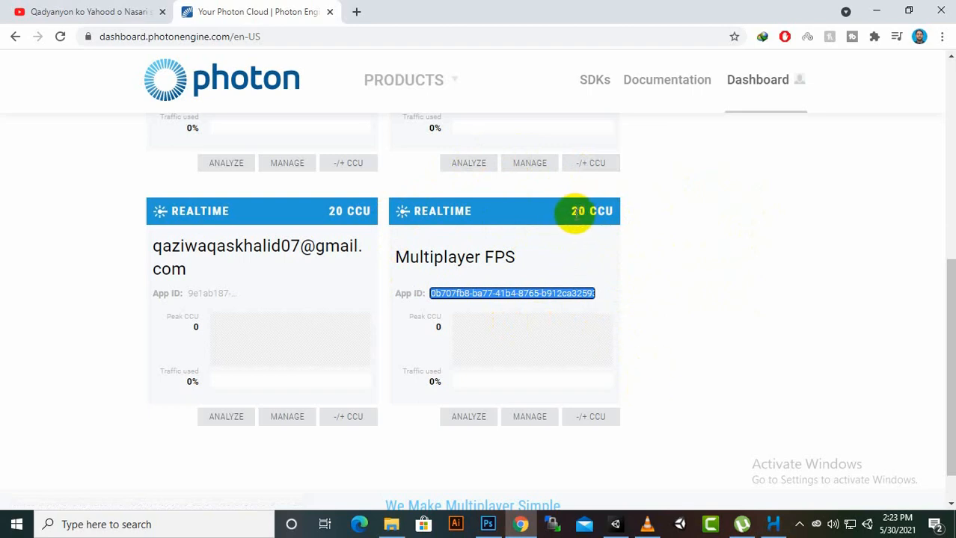
pyautogui.moveTo(605, 142)
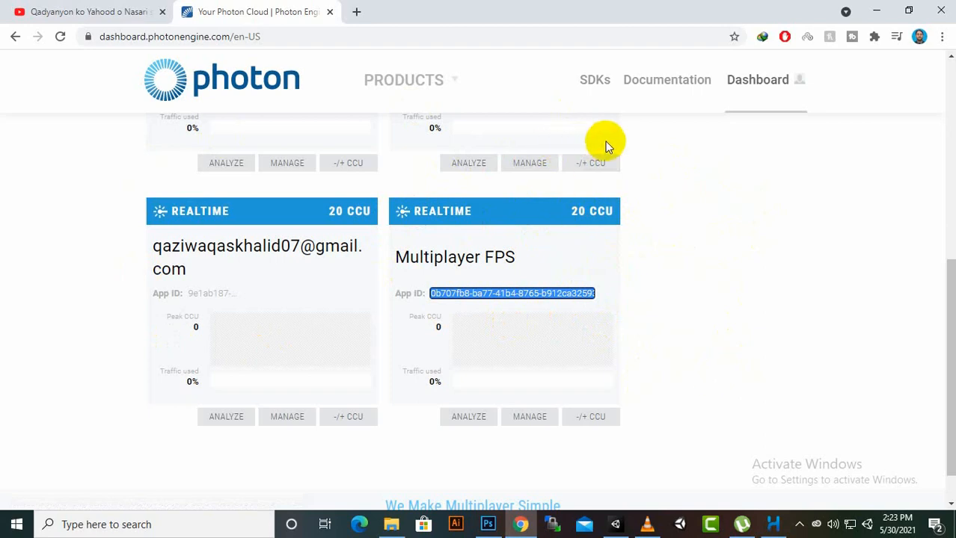
pyautogui.moveTo(550, 327)
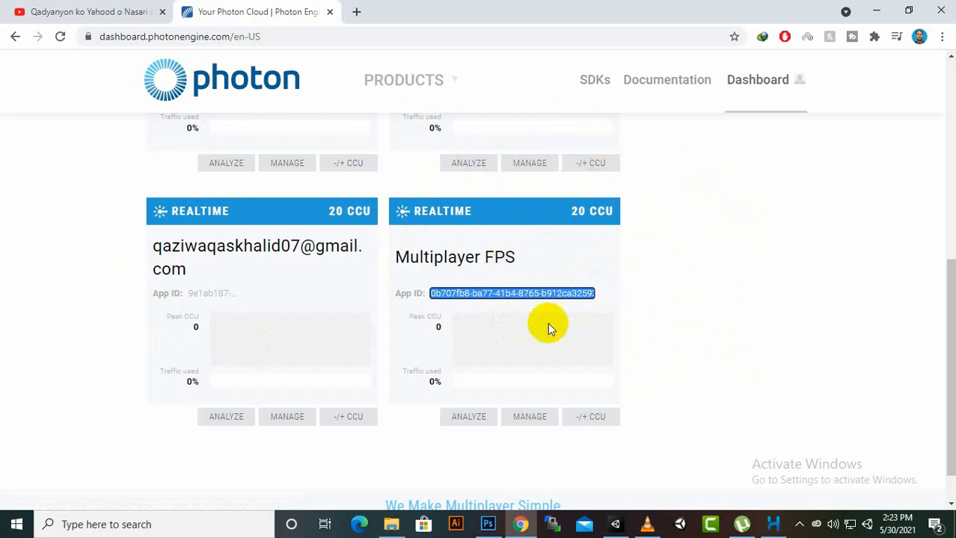
pyautogui.rightClick(512, 294)
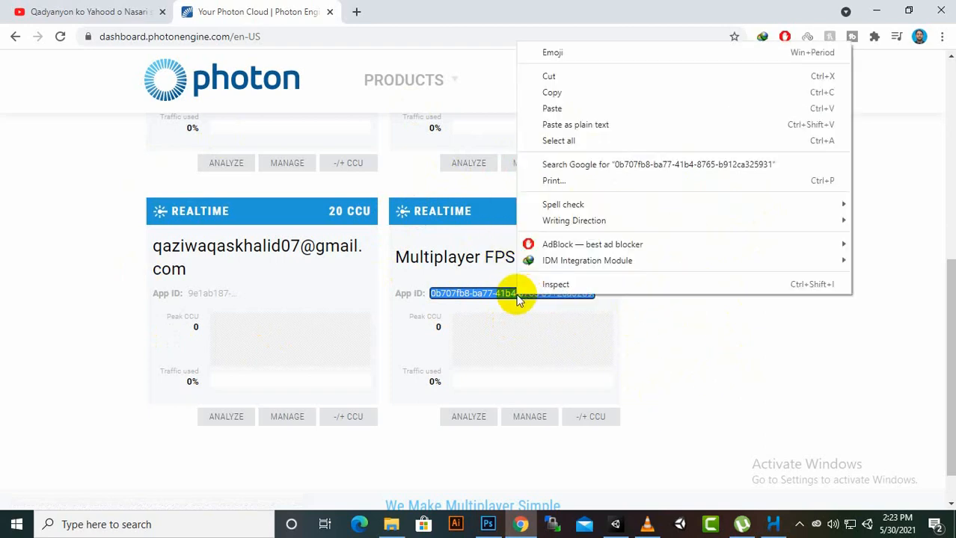
pyautogui.click(752, 465)
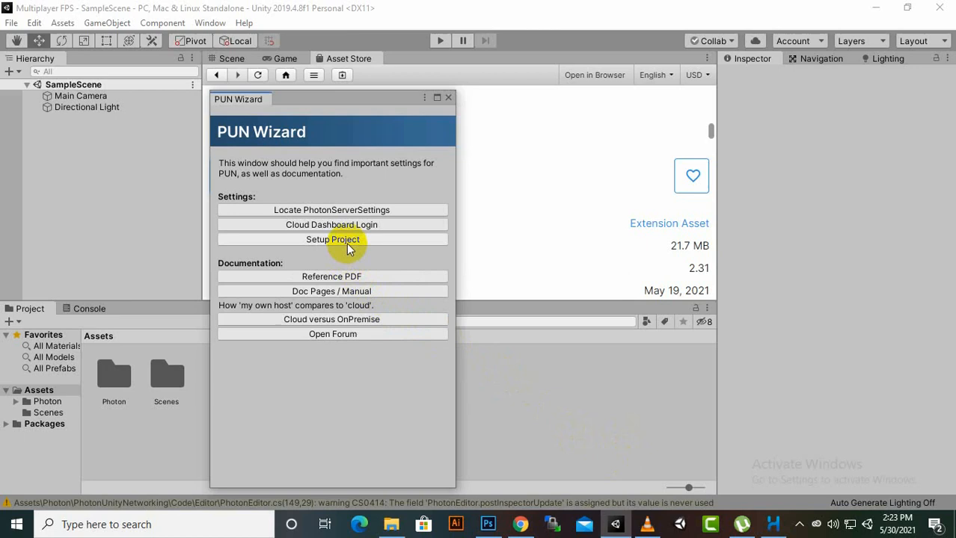
# - Paste the Multiplayer FPS App ID into PUN Setup, apply it, and close the wizard
pyautogui.click(332, 239)
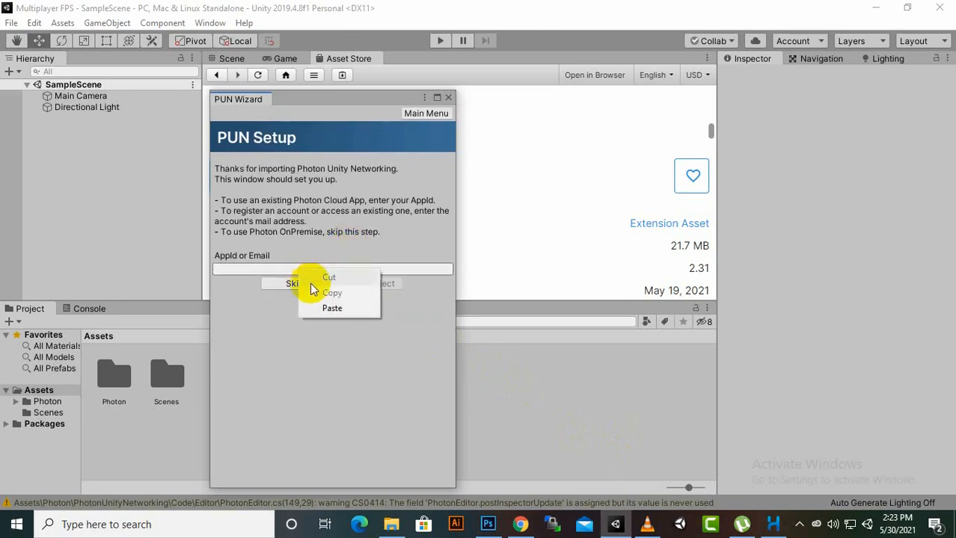
pyautogui.click(331, 308)
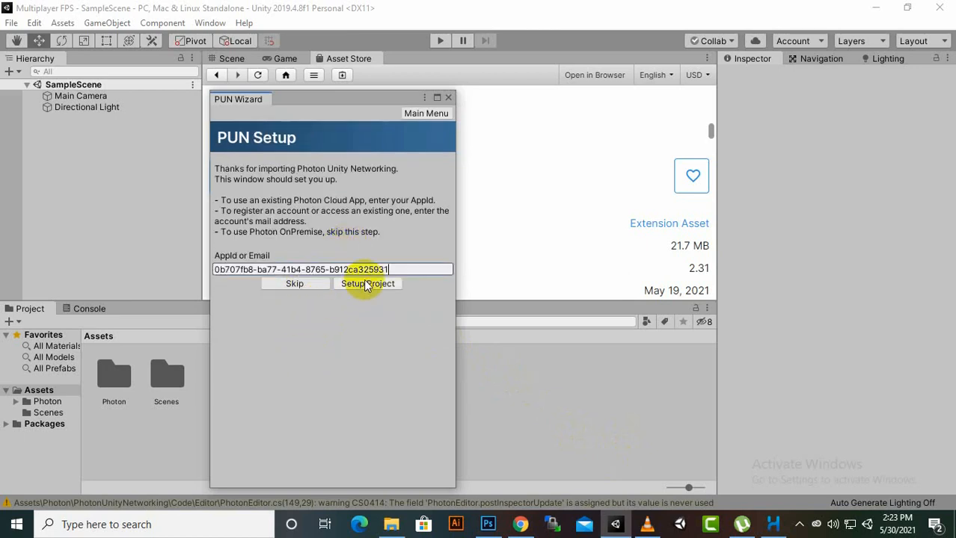
pyautogui.click(367, 283)
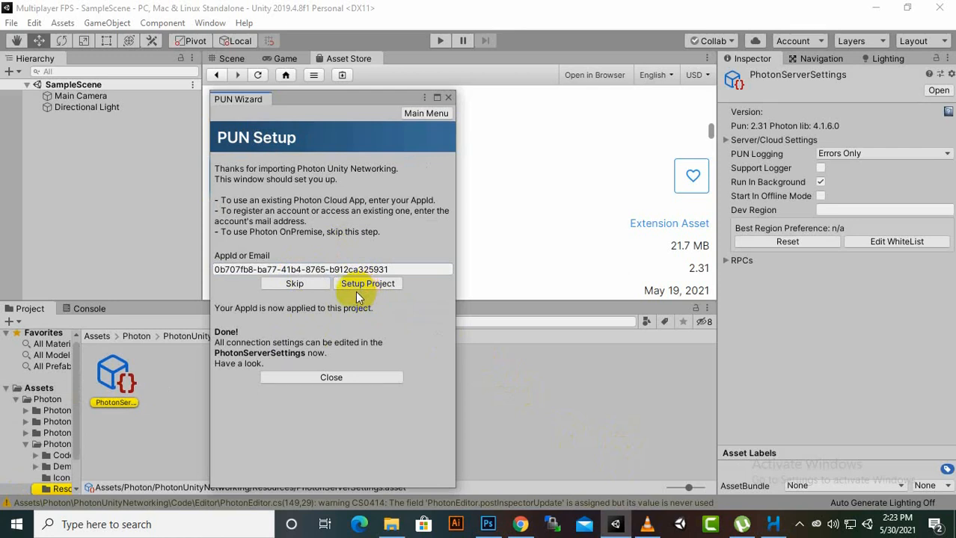
pyautogui.moveTo(277, 337)
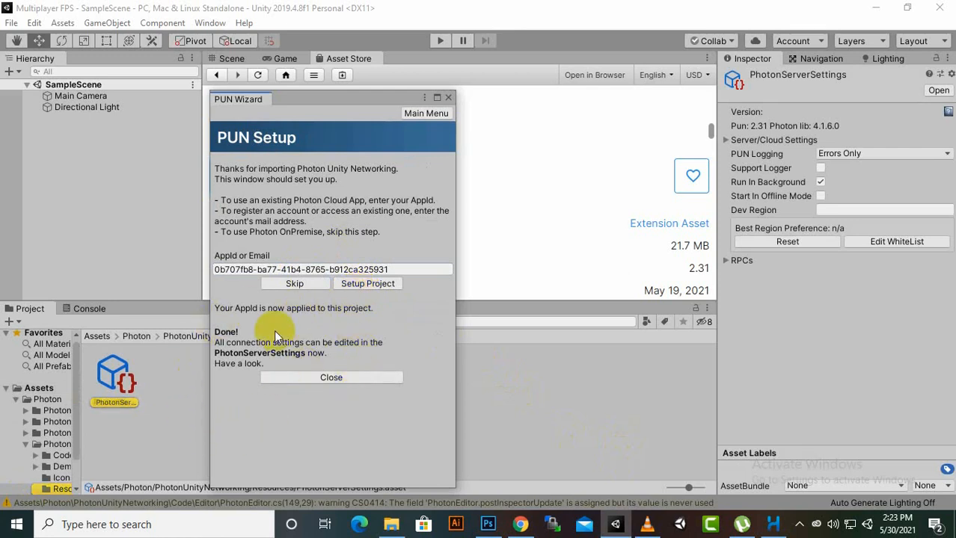
pyautogui.moveTo(335, 327)
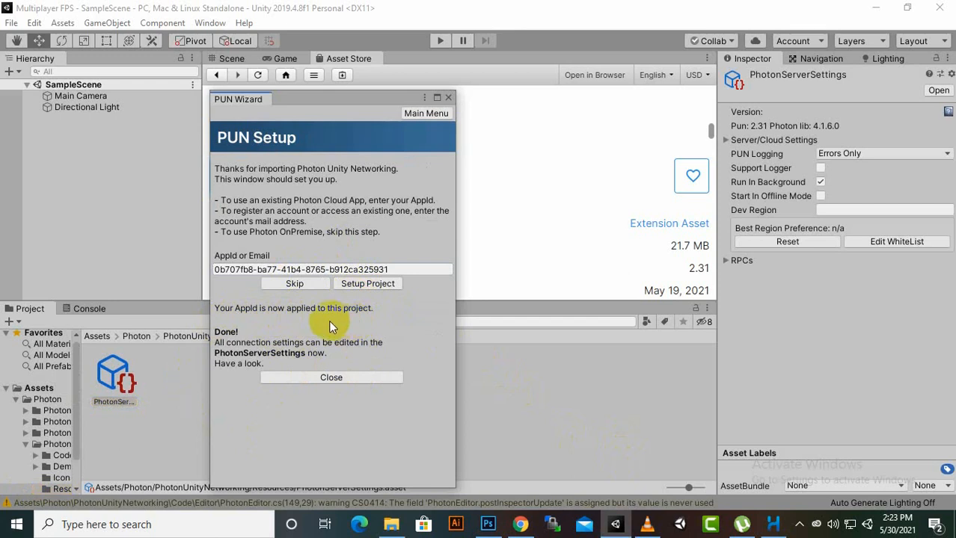
pyautogui.moveTo(353, 374)
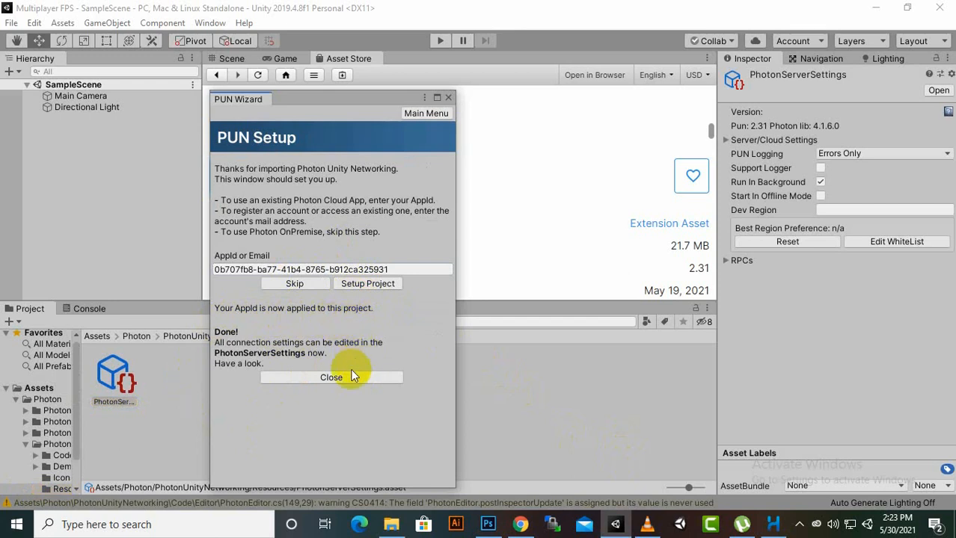
pyautogui.click(331, 377)
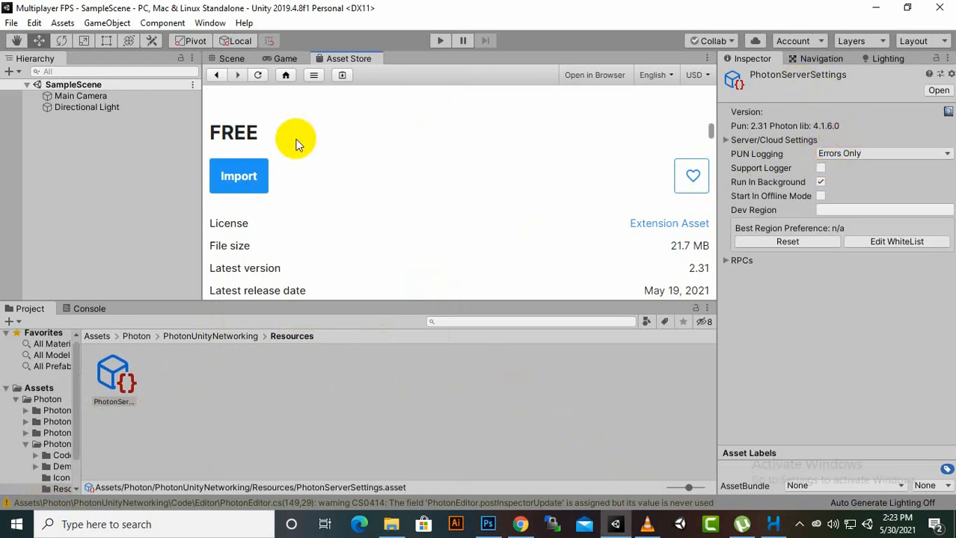
pyautogui.moveTo(786, 254)
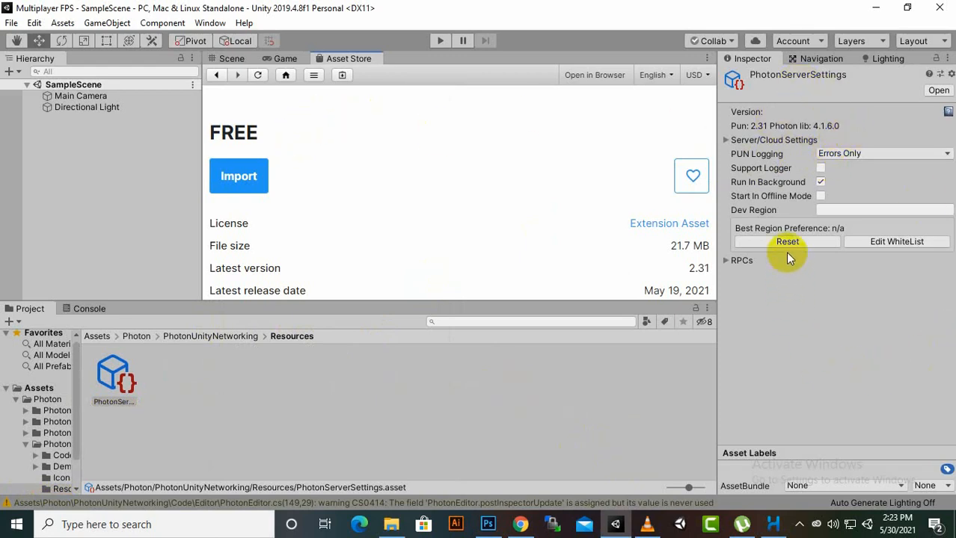
# - Show the Scene view, return the Project window to Assets, and bring up the MFPS 2 folder
pyautogui.click(231, 58)
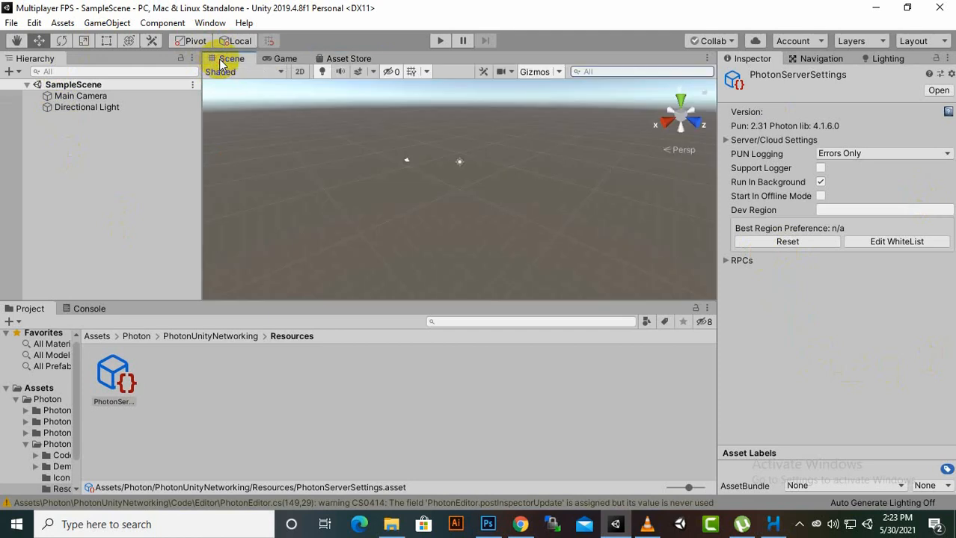
pyautogui.moveTo(908, 163)
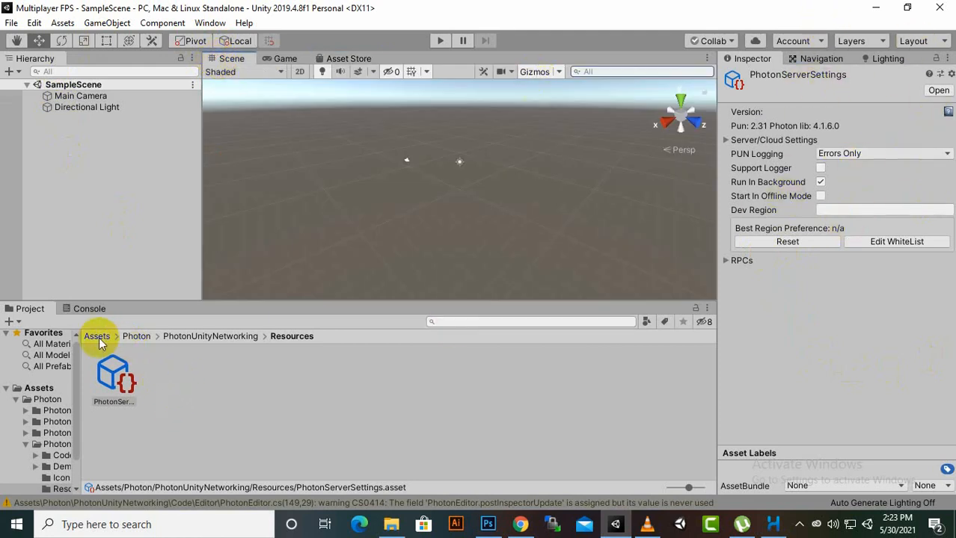
pyautogui.click(97, 336)
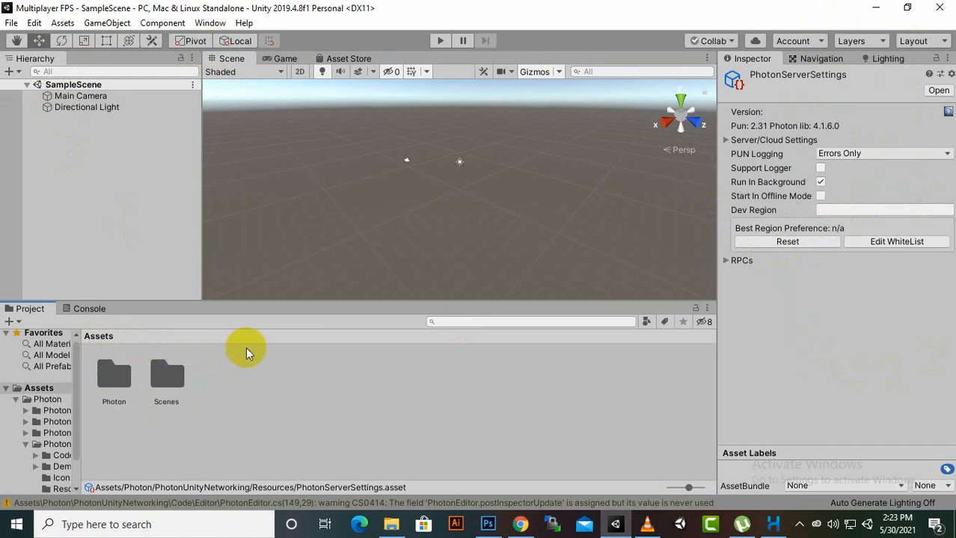
pyautogui.click(391, 525)
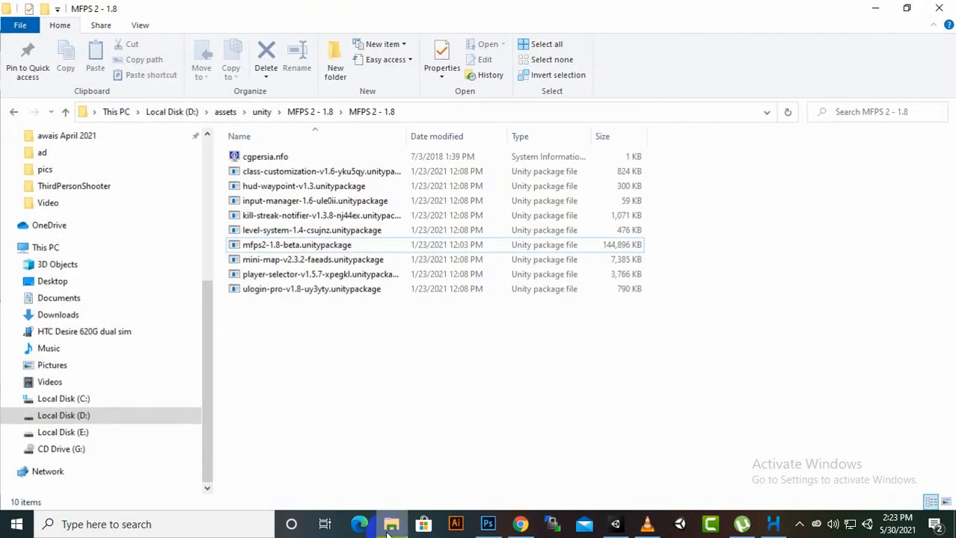
# - Drag mfps2-1.8-beta.unitypackage from File Explorer into Unity's Project window
pyautogui.click(297, 245)
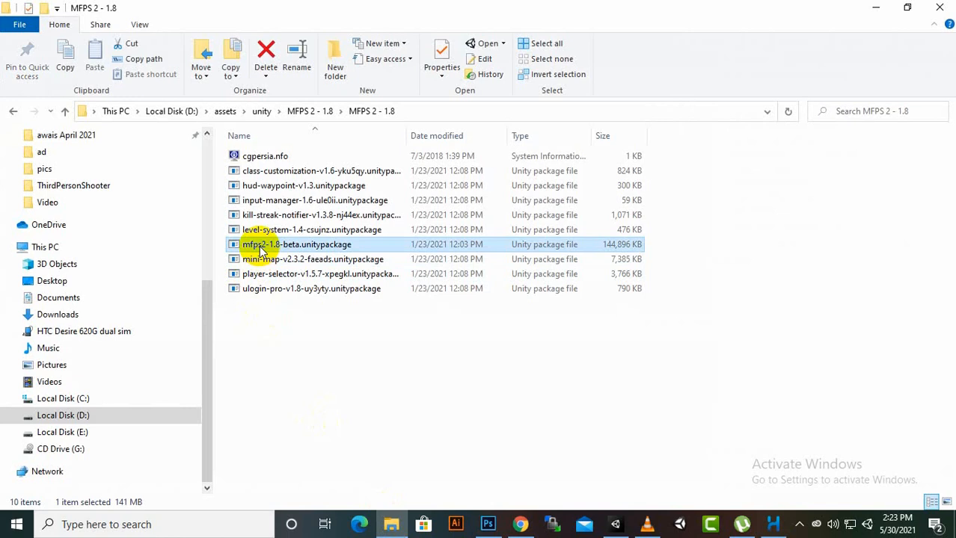
pyautogui.moveTo(278, 247)
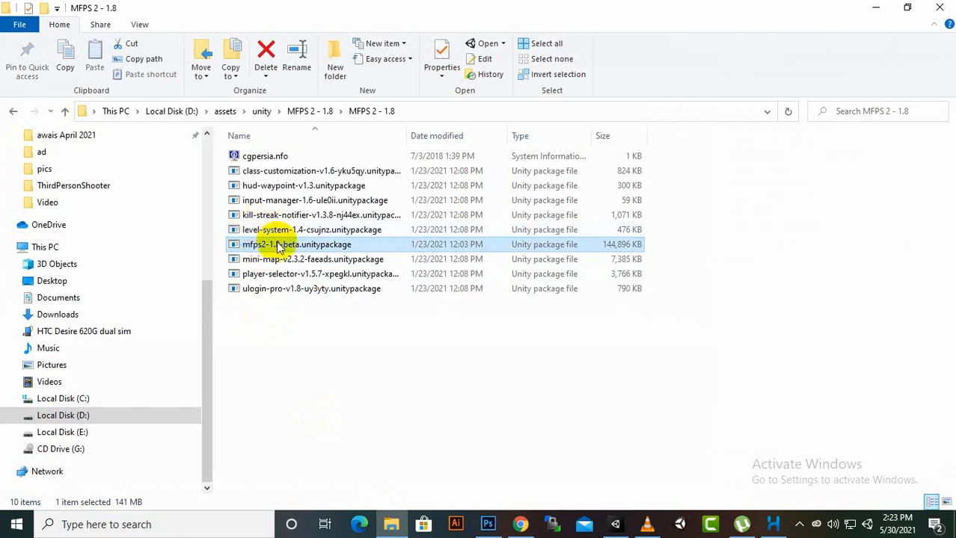
pyautogui.moveTo(273, 245)
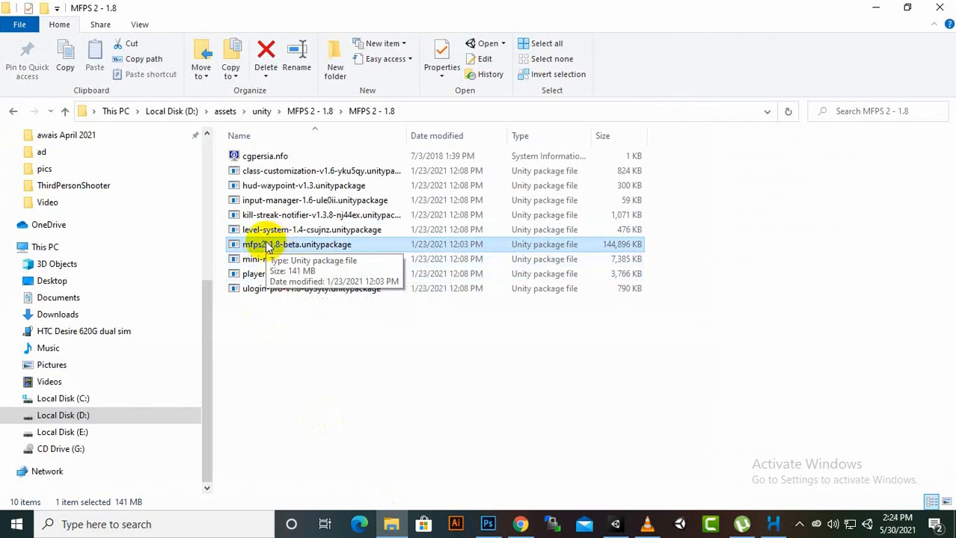
pyautogui.moveTo(493, 200)
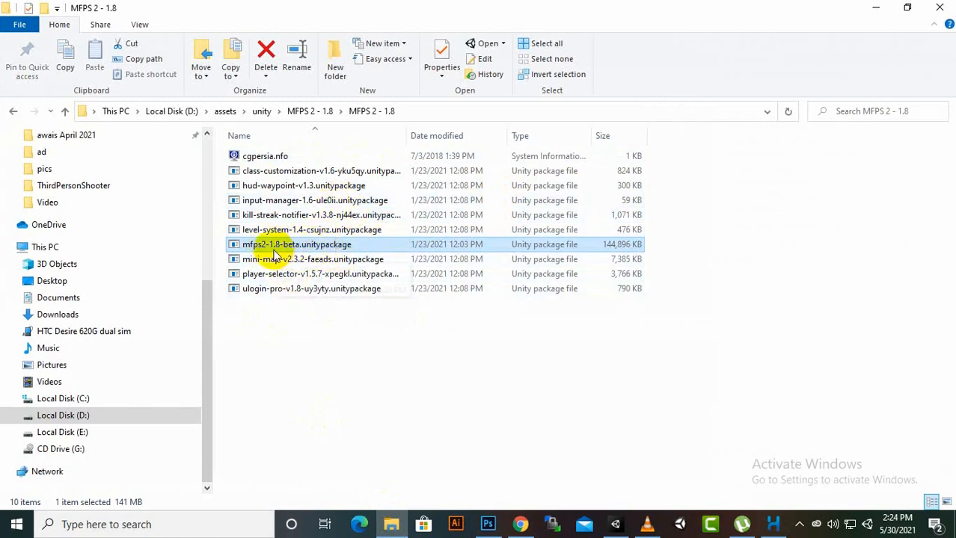
pyautogui.moveTo(296, 245); pyautogui.dragTo(635, 449)
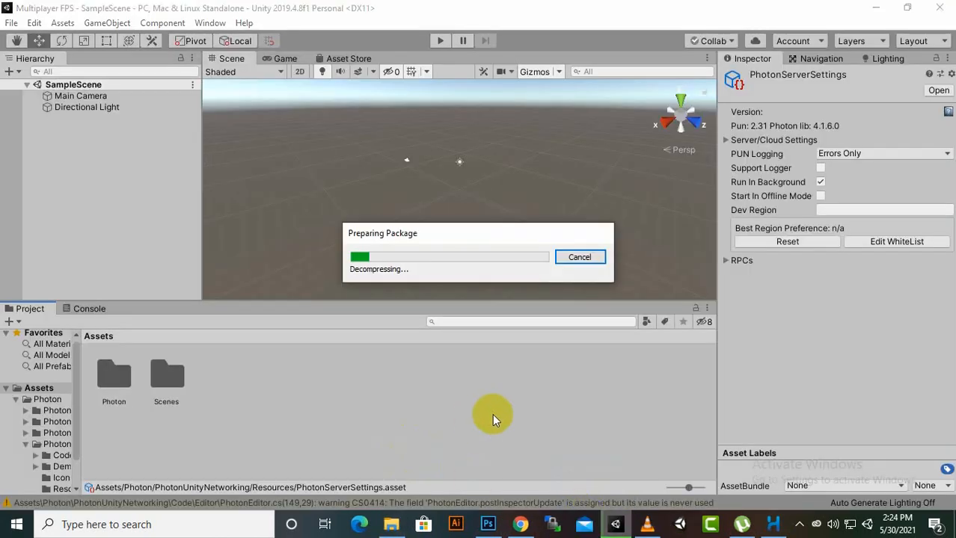
pyautogui.moveTo(592, 215)
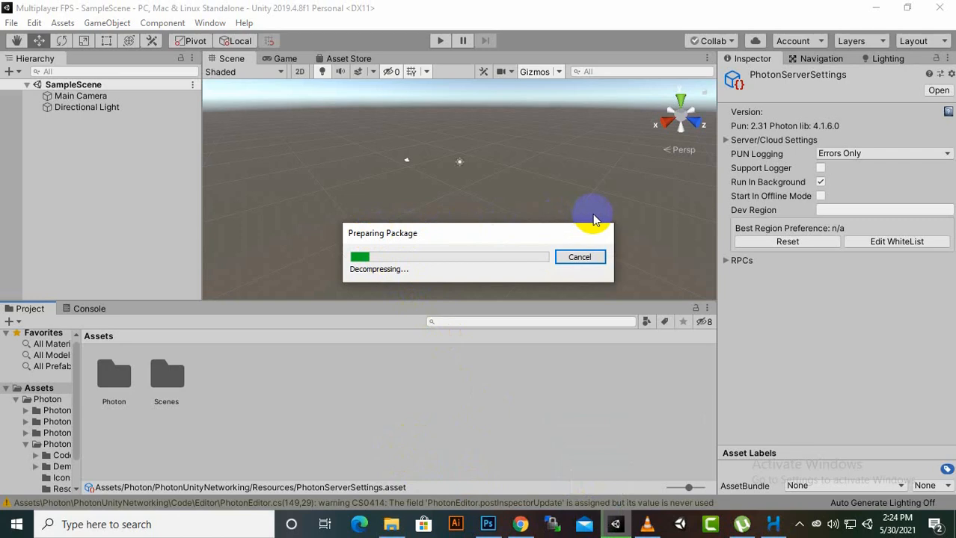
pyautogui.moveTo(515, 253)
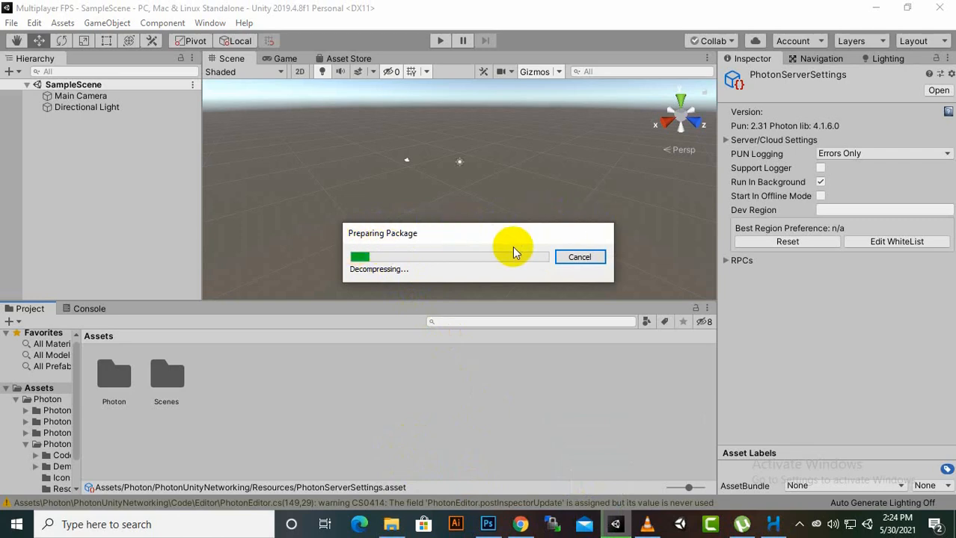
pyautogui.moveTo(483, 255)
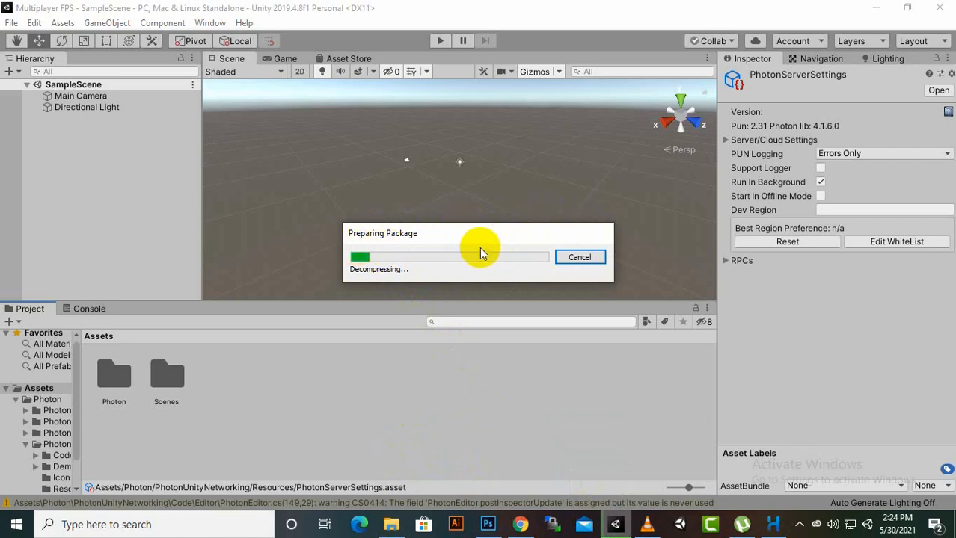
pyautogui.moveTo(757, 370)
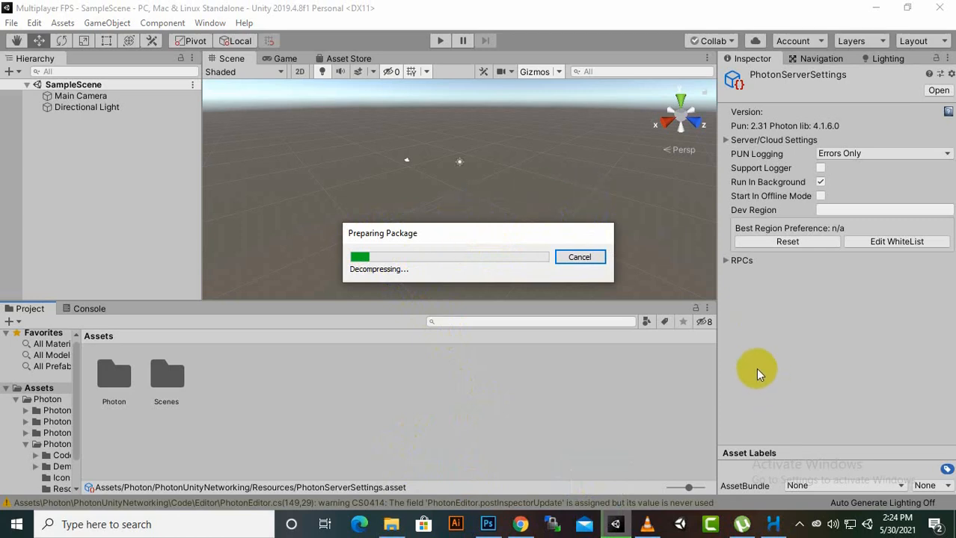
pyautogui.moveTo(745, 404)
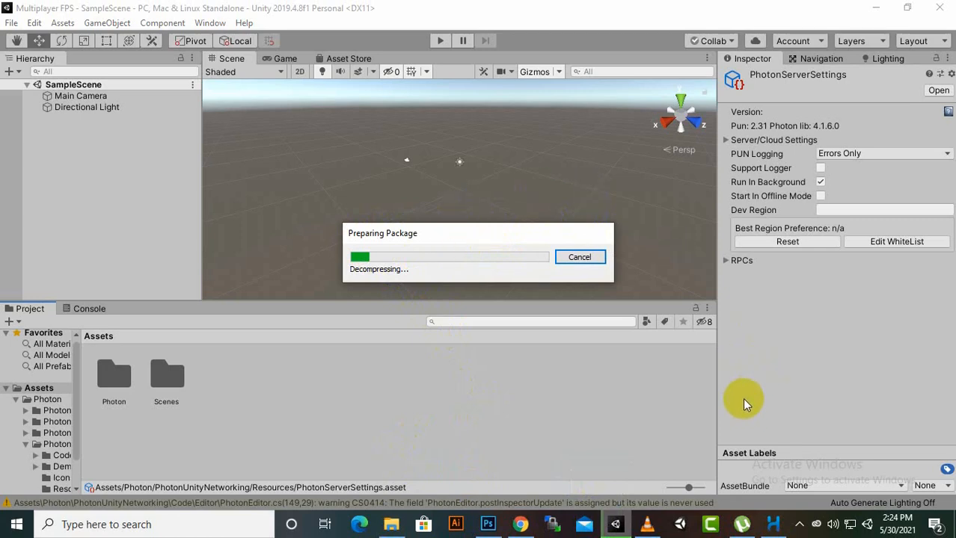
pyautogui.moveTo(659, 370)
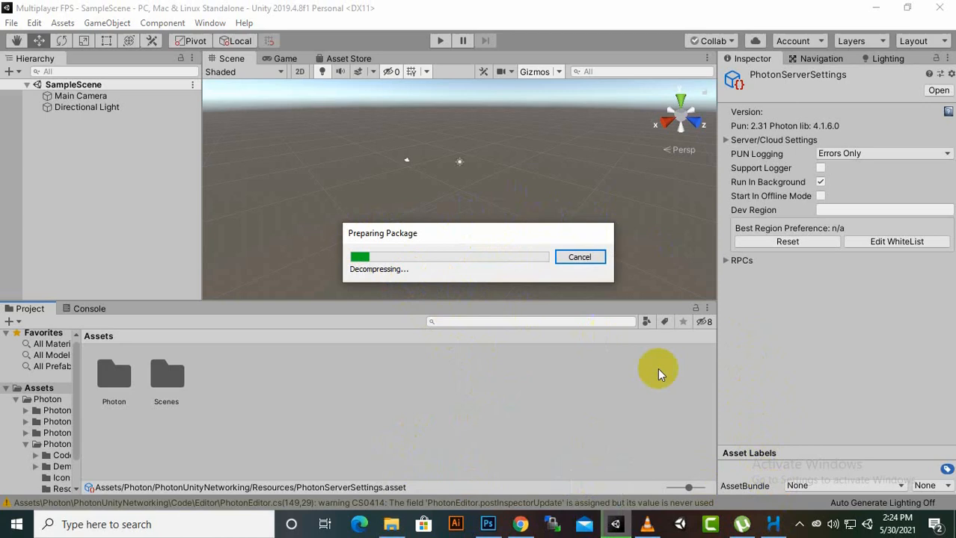
pyautogui.moveTo(796, 529)
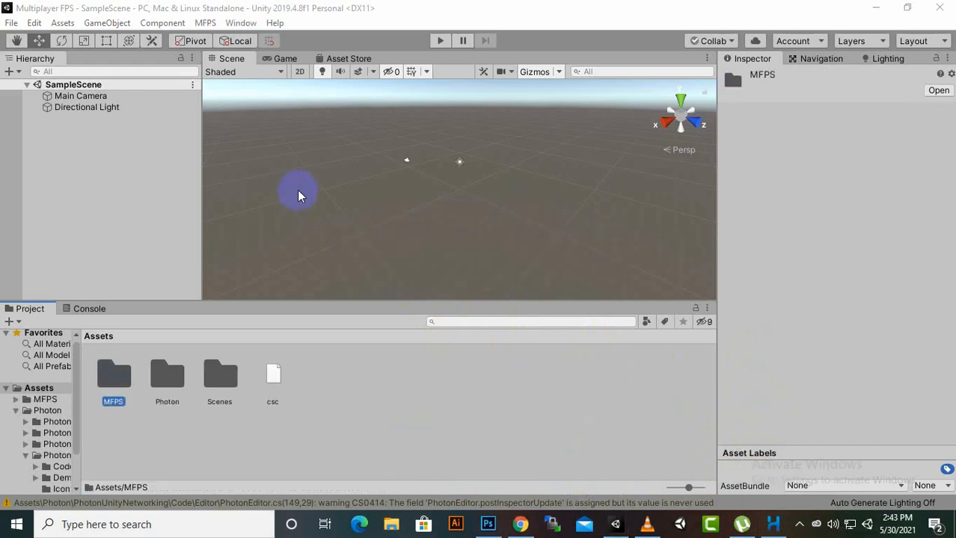
pyautogui.moveTo(294, 193)
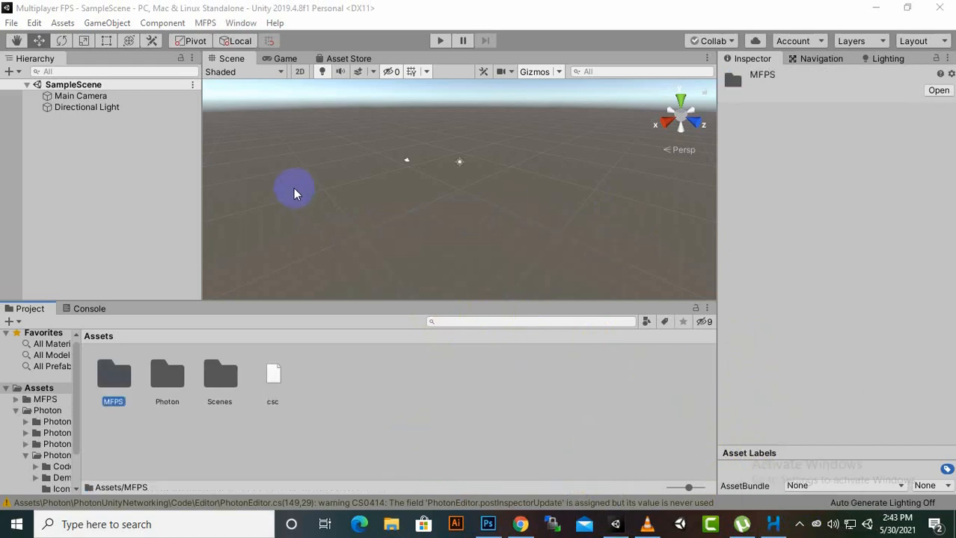
pyautogui.moveTo(190, 434)
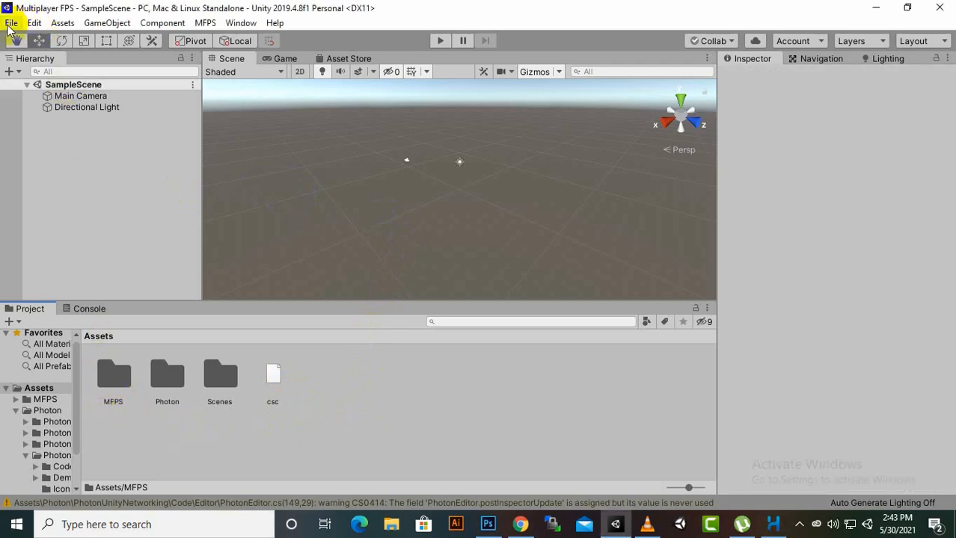
# - Open MFPS > Scenes, select ExampleLevel, and open Build Settings
pyautogui.doubleClick(113, 374)
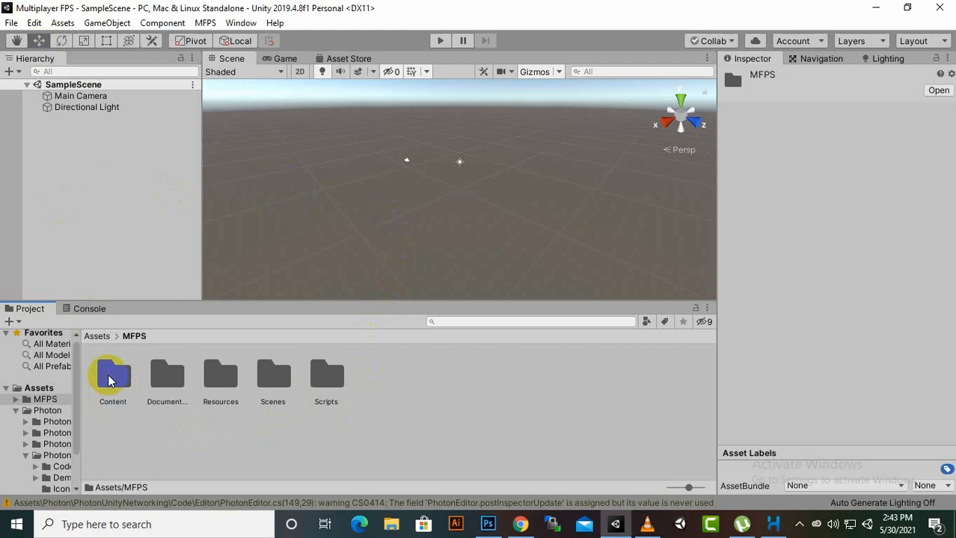
pyautogui.click(220, 377)
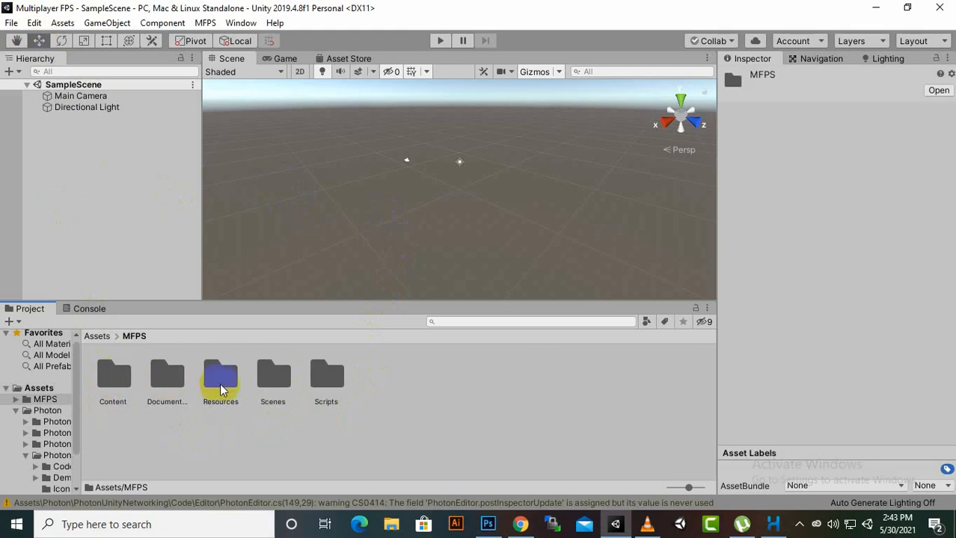
pyautogui.doubleClick(273, 373)
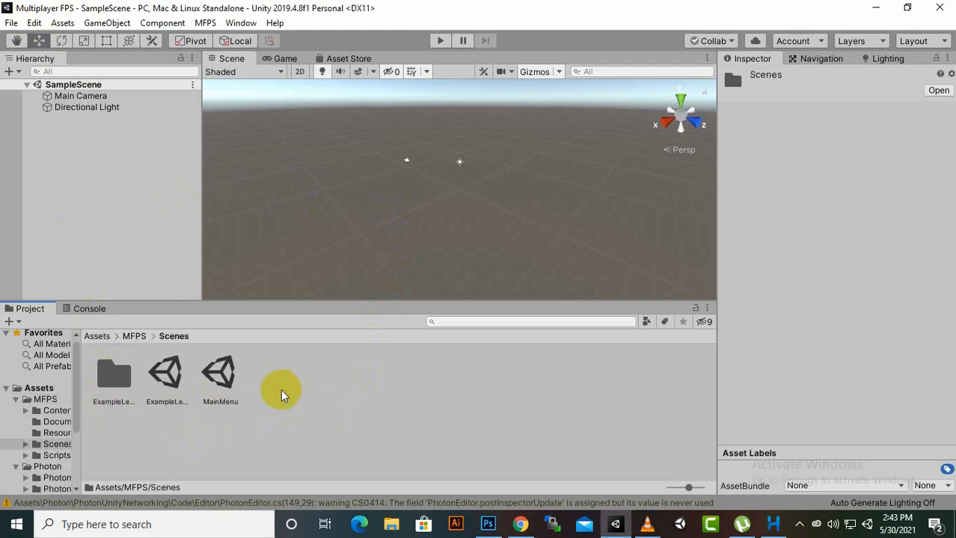
pyautogui.click(219, 373)
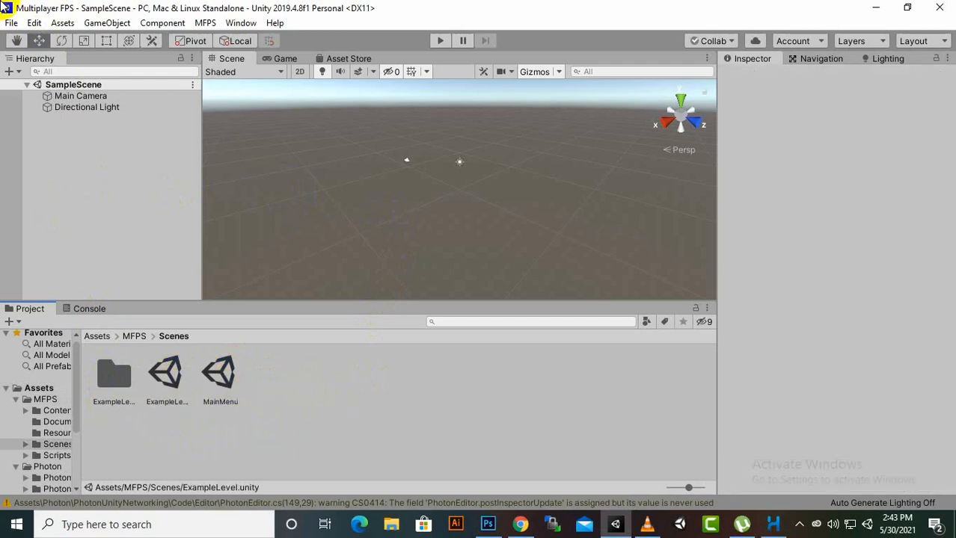
pyautogui.click(11, 23)
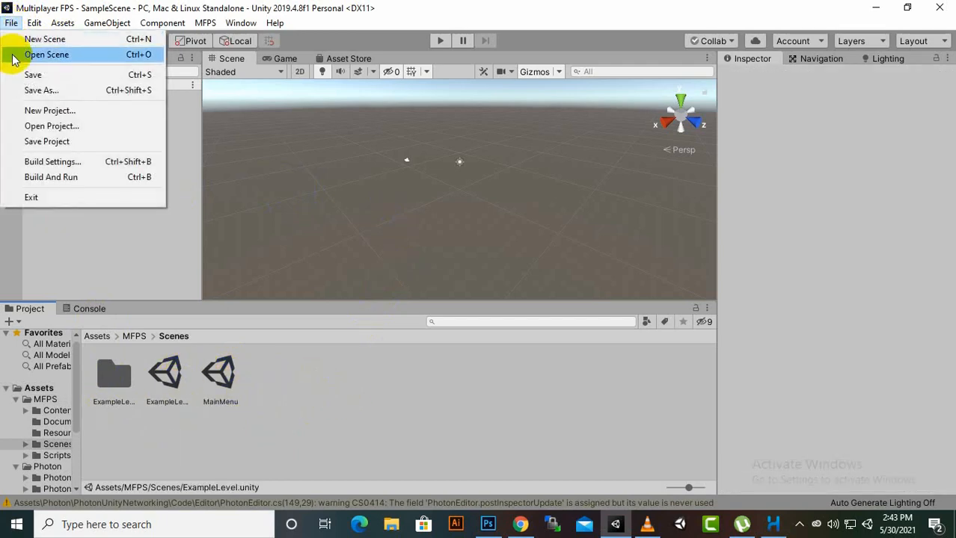
pyautogui.click(53, 161)
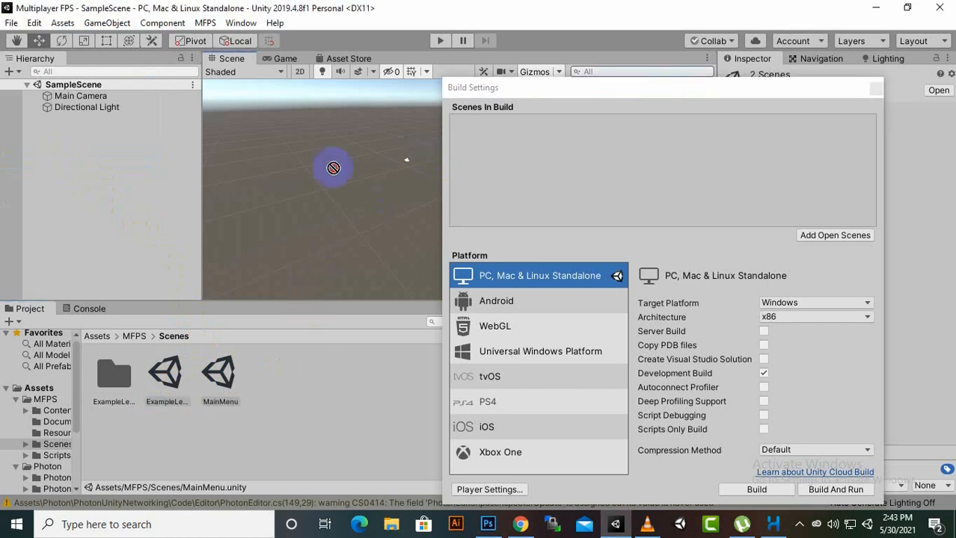
# - Add MainMenu and ExampleLevel to Scenes In Build, close Build Settings, and open MainMenu
pyautogui.click(835, 235)
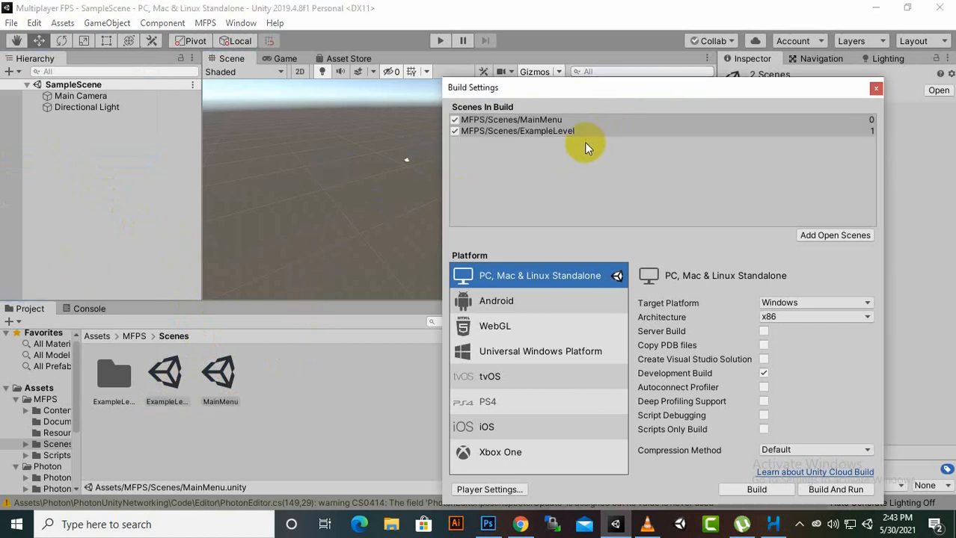
pyautogui.click(875, 88)
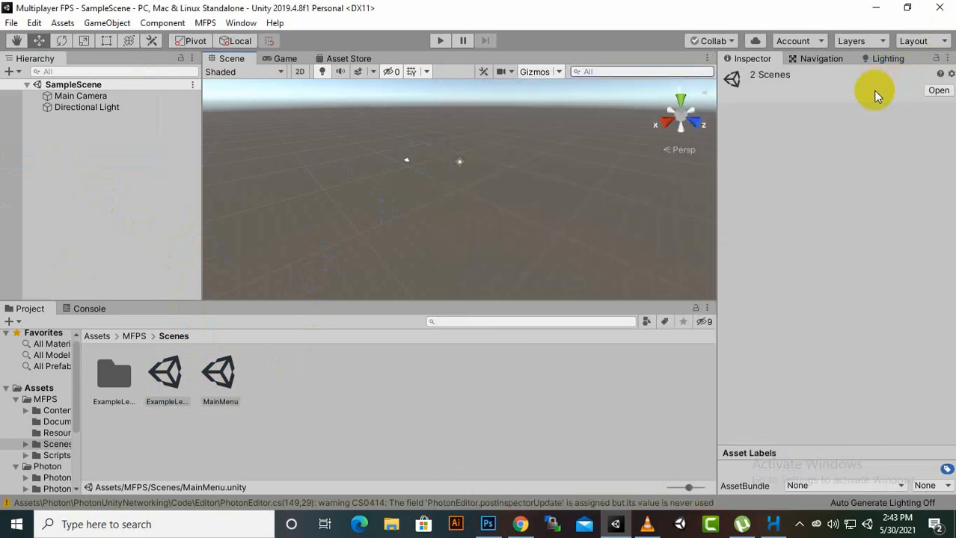
pyautogui.doubleClick(220, 372)
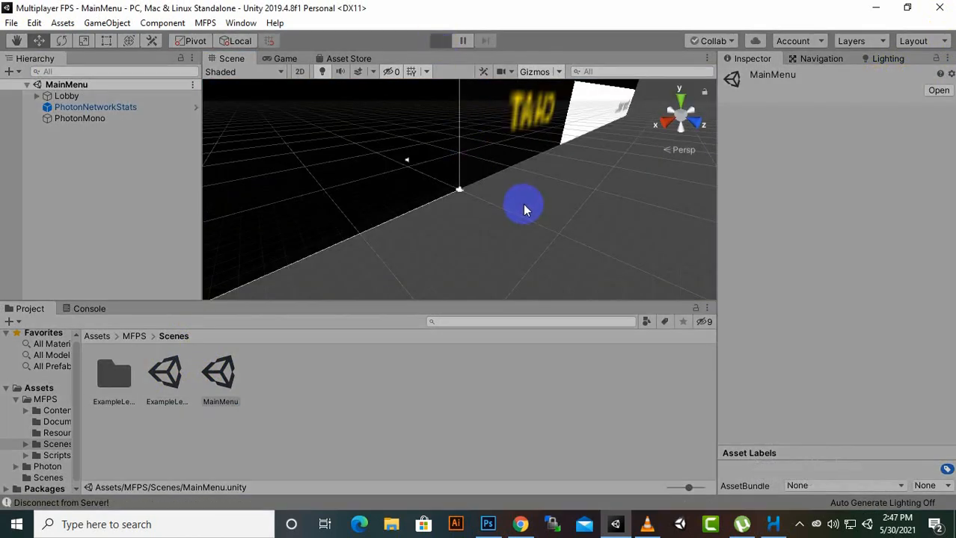
pyautogui.moveTo(501, 194)
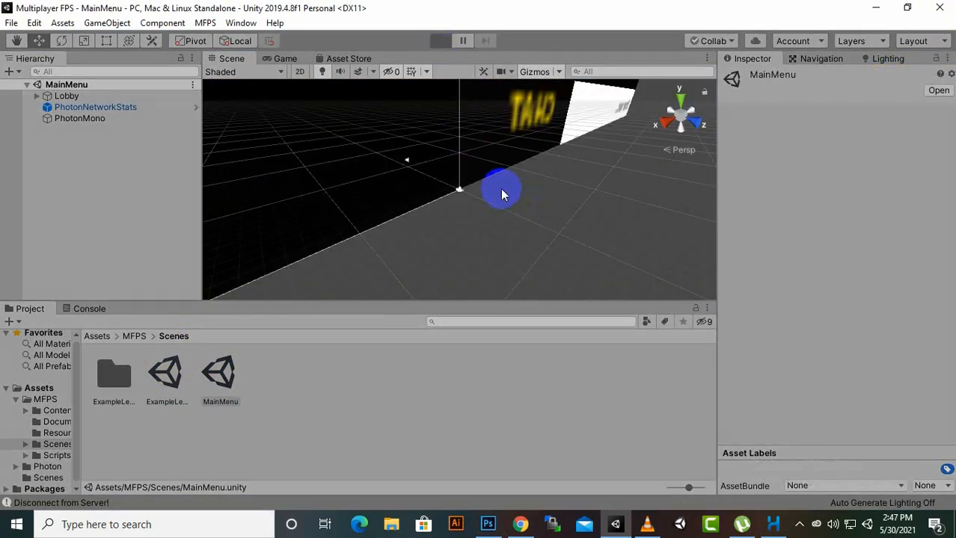
# - Enter Play mode with the MainMenu scene loaded
pyautogui.click(439, 41)
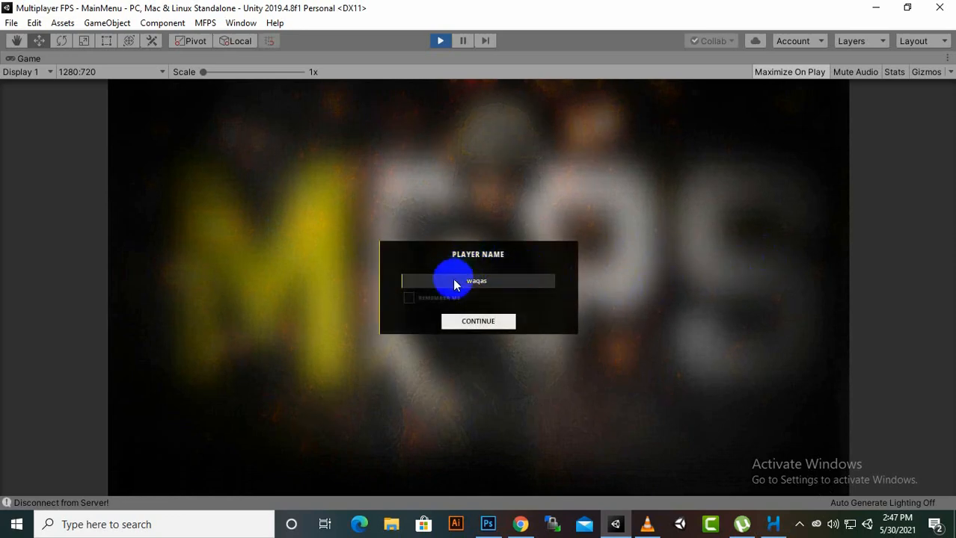
# - Enter player name 'waqas' and start a Guanaco Desert Team Death Match room
pyautogui.click(478, 321)
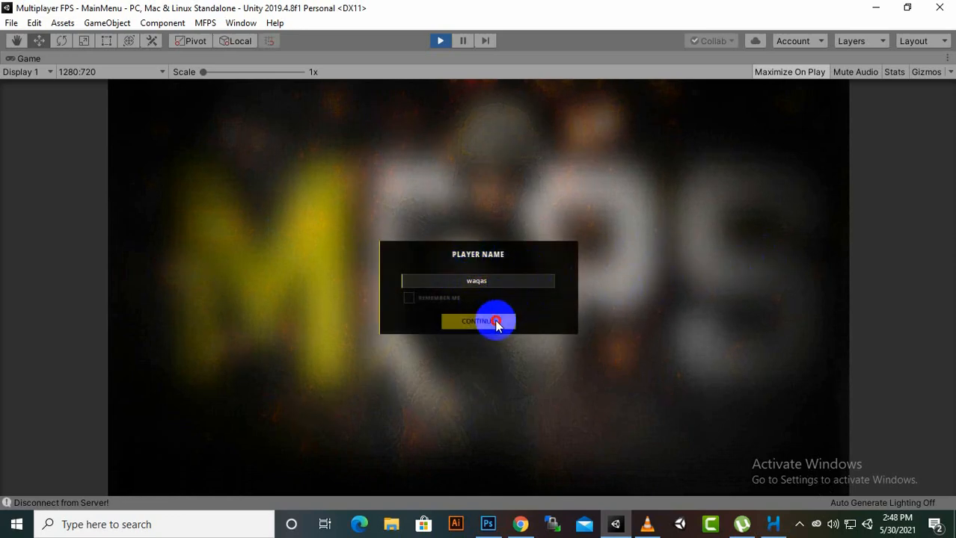
pyautogui.click(478, 322)
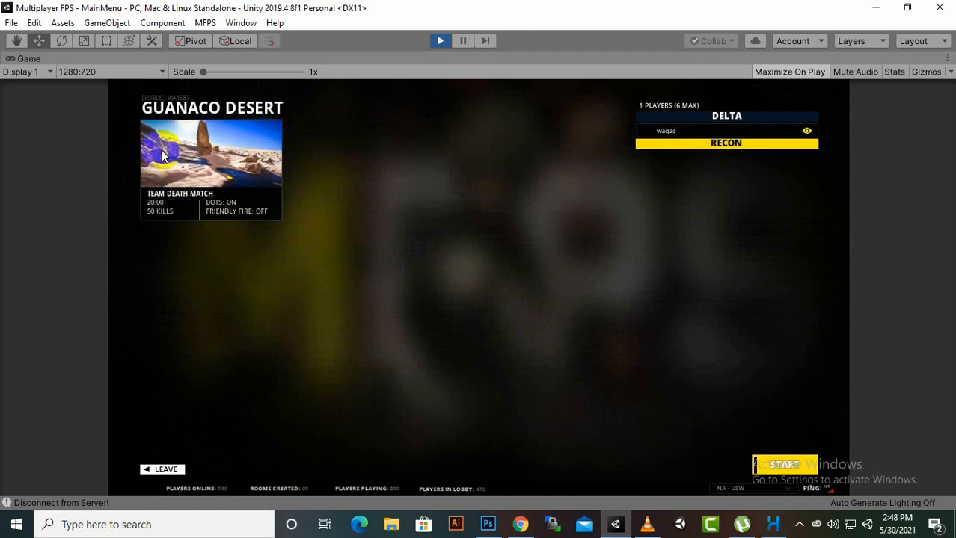
pyautogui.click(784, 465)
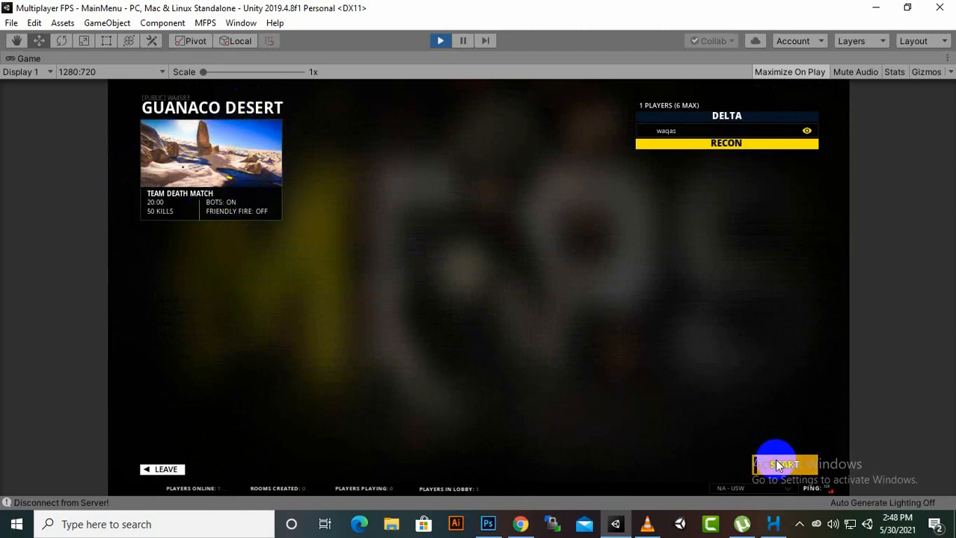
pyautogui.click(784, 465)
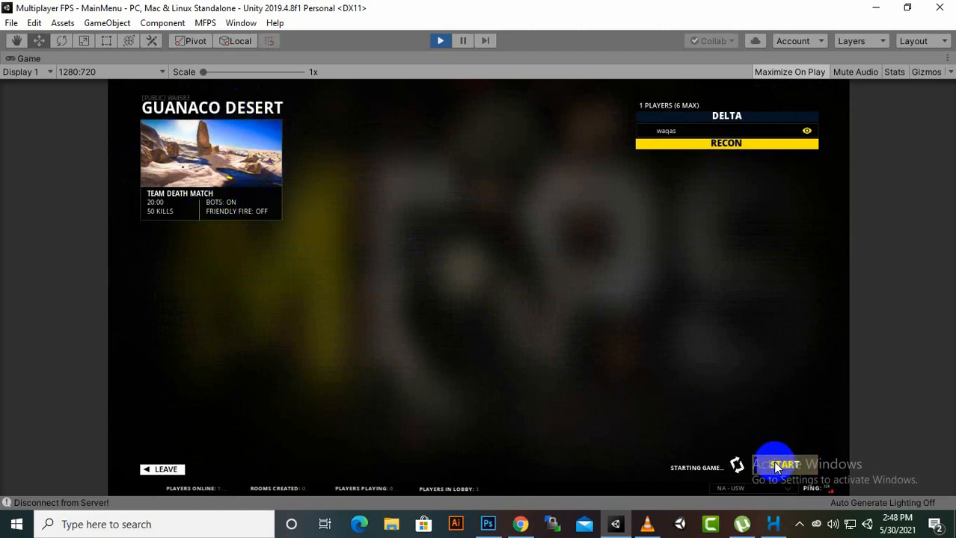
# - Play the Team Death Match in ExampleLevel against bots, then exit Play mode
pyautogui.click(784, 465)
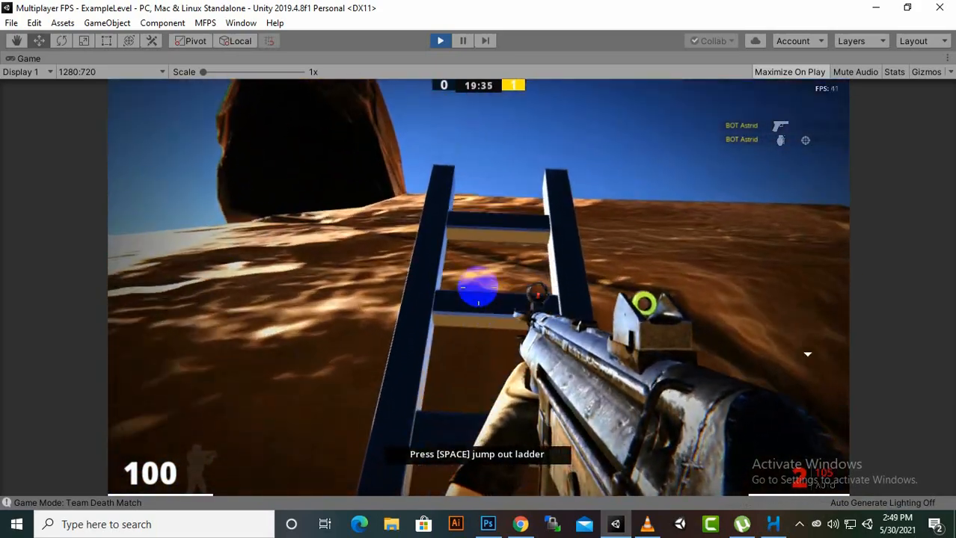
pyautogui.press('space')
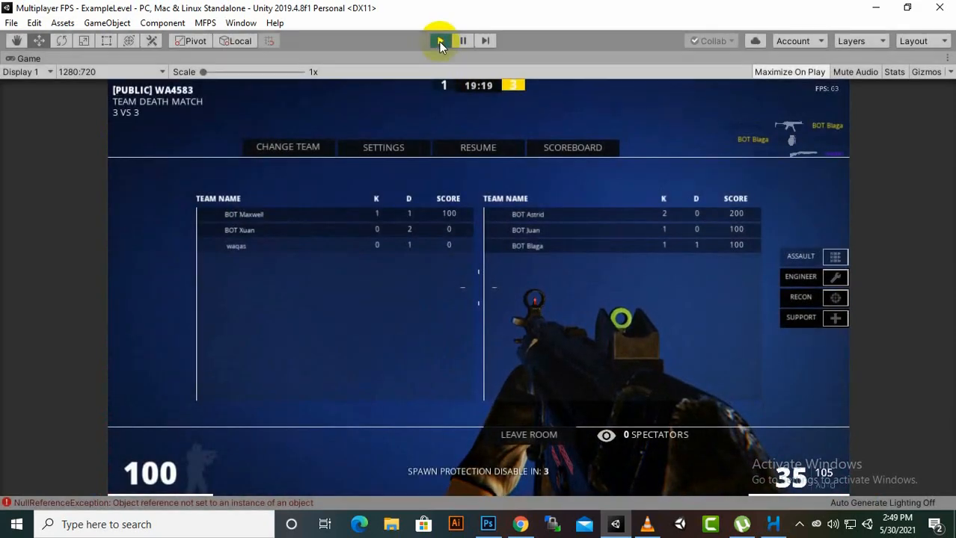
pyautogui.click(440, 41)
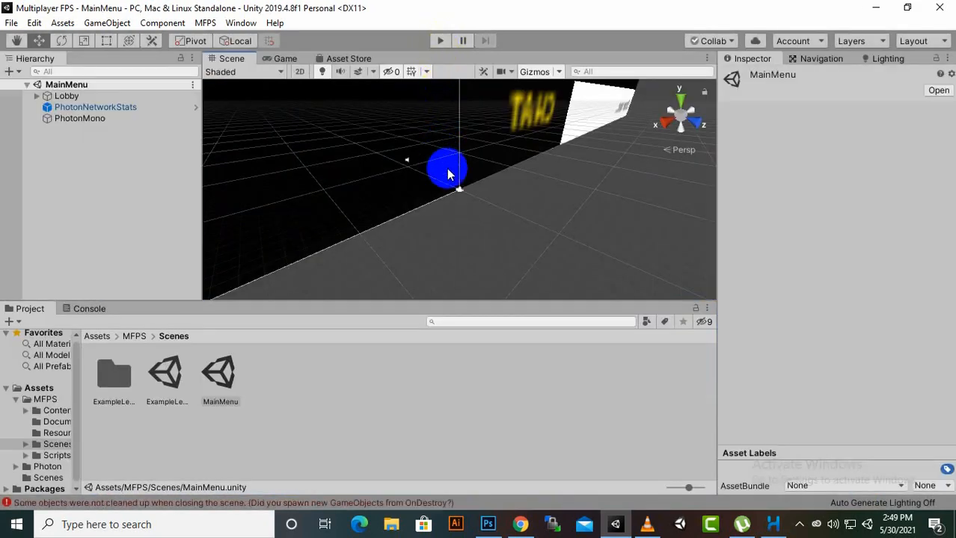
pyautogui.moveTo(447, 169); pyautogui.dragTo(450, 240)
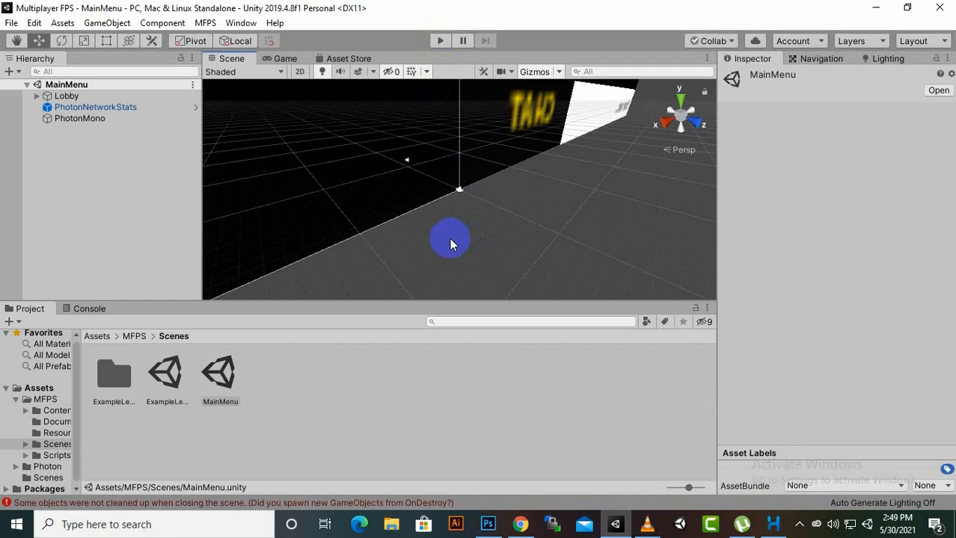
pyautogui.moveTo(565, 220)
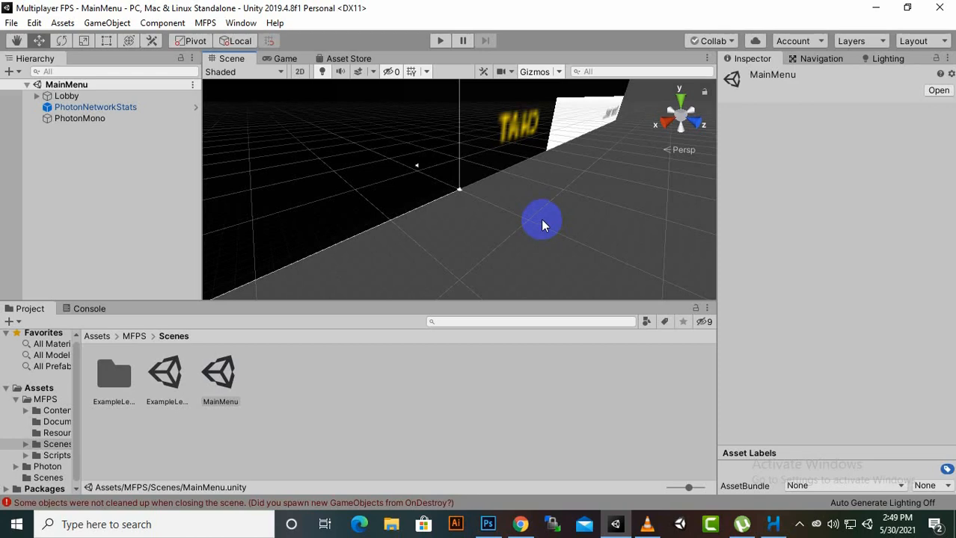
pyautogui.moveTo(732, 78)
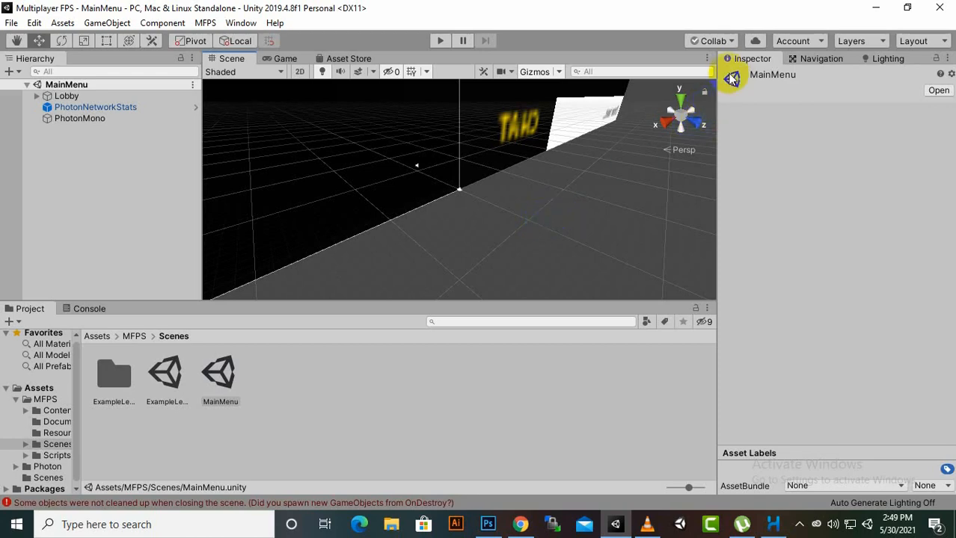
pyautogui.moveTo(883, 454)
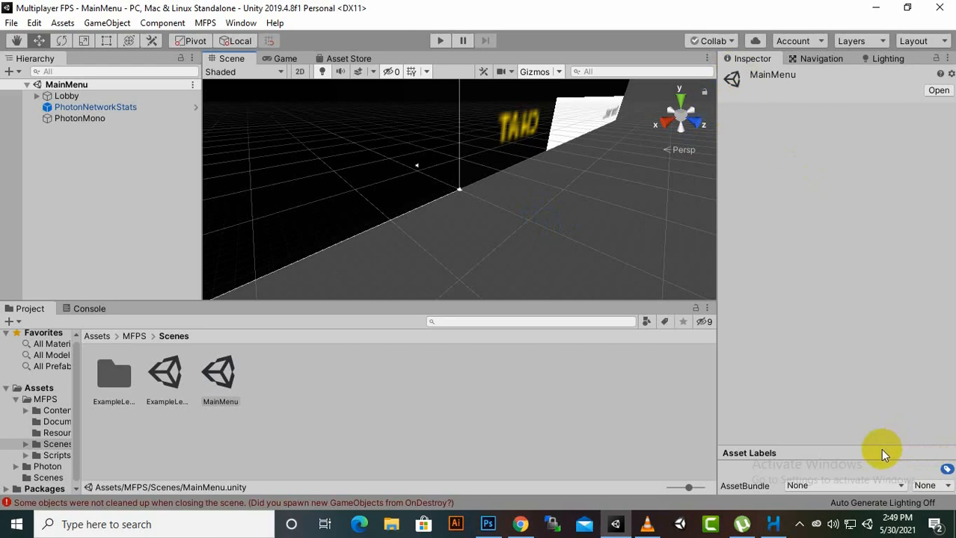
pyautogui.moveTo(811, 507)
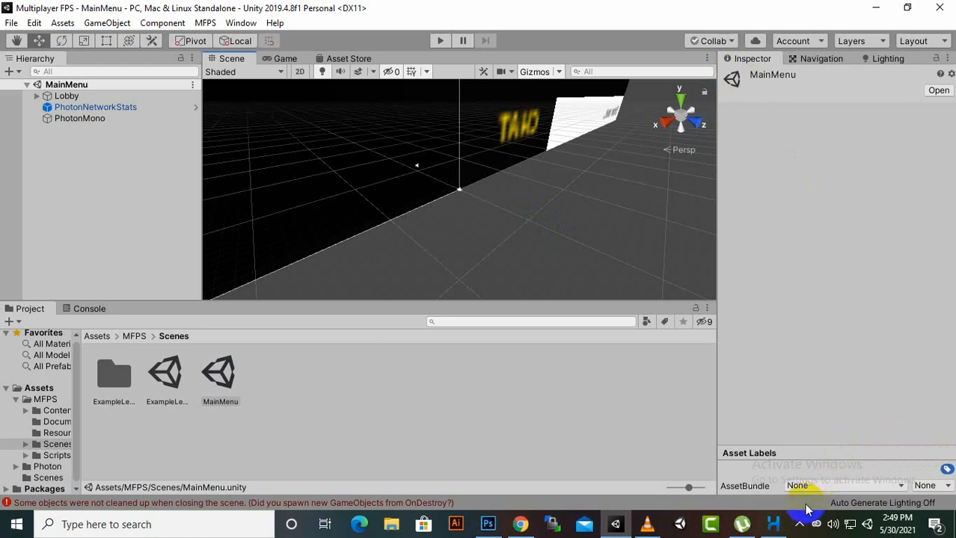
pyautogui.moveTo(800, 524)
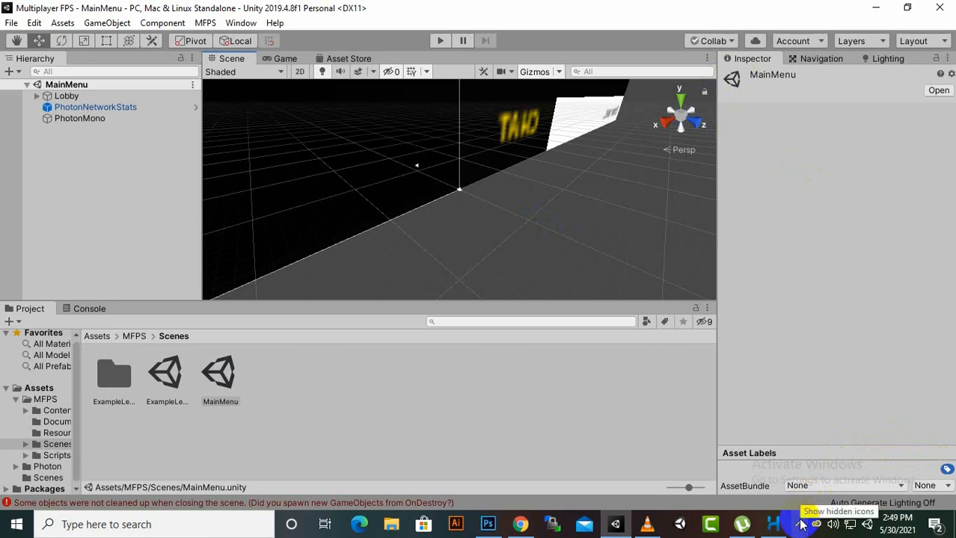